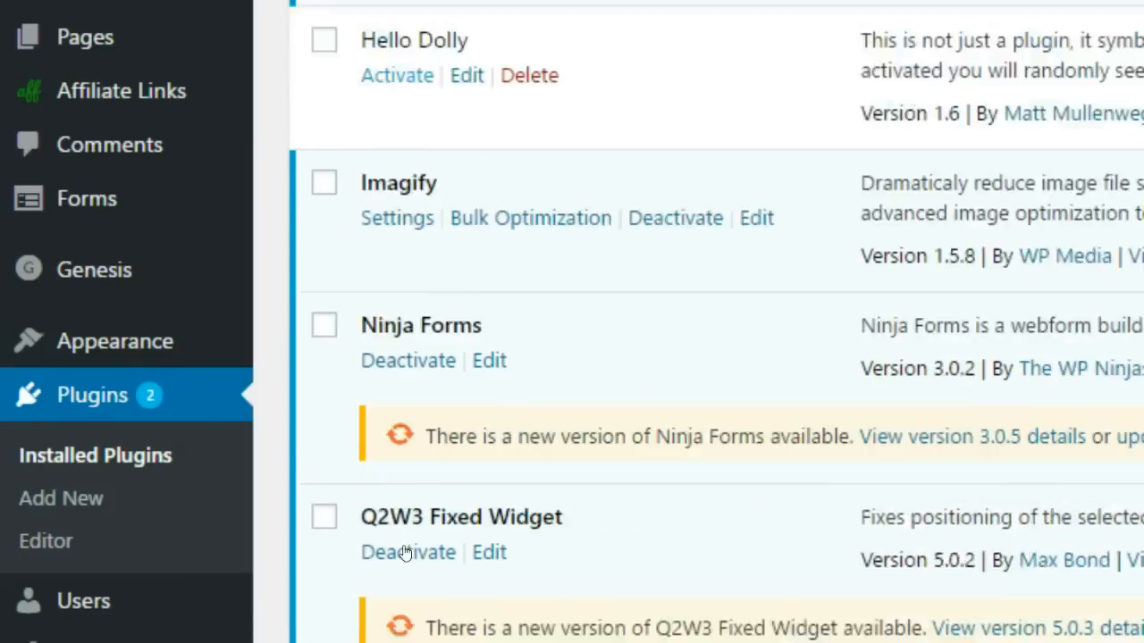
Deactivate WordPress Importer, then bulk-delete the inactive Hello Dolly and WordPress Importer plugins
{"action": "scroll", "scroll_direction": "down", "scroll_amount": 3}
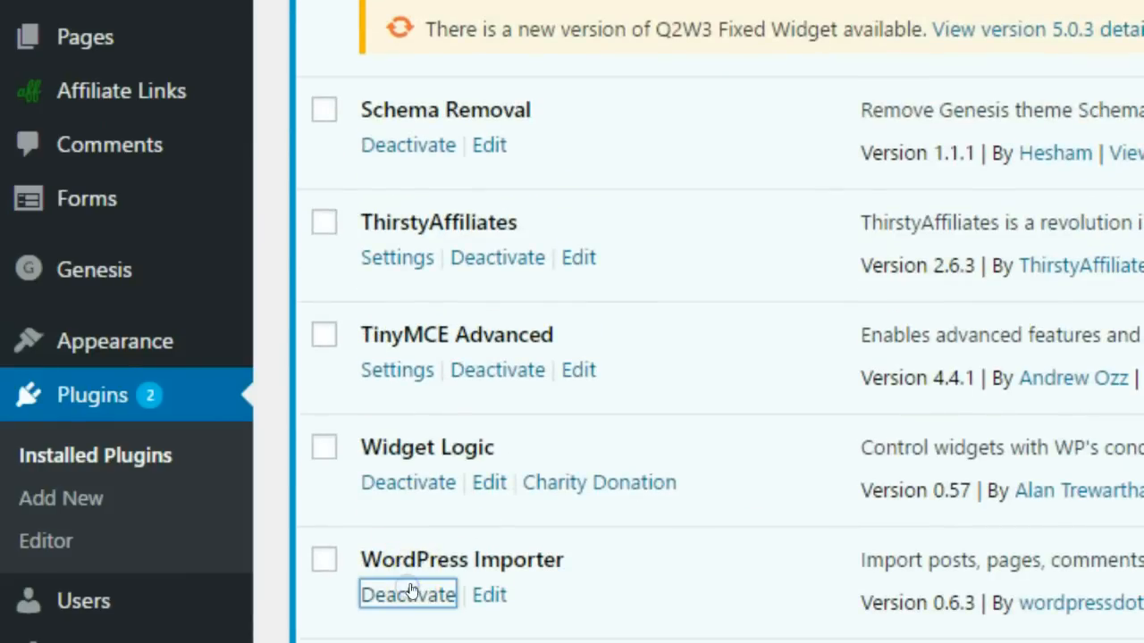
{"action": "left_click", "coordinate": [408, 594]}
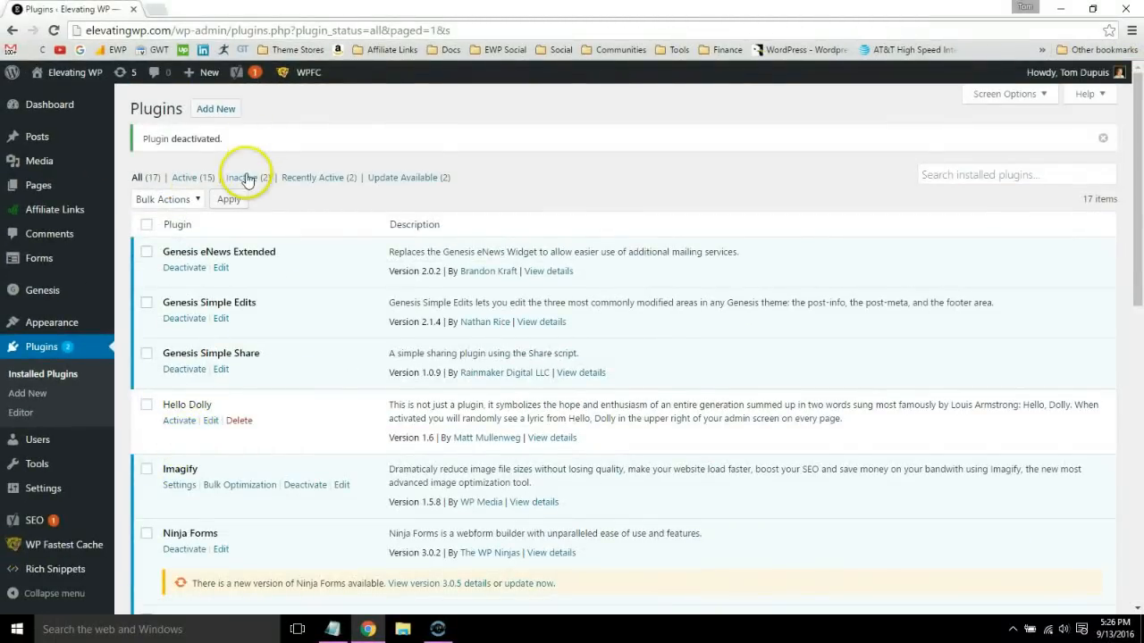
{"action": "left_click", "coordinate": [241, 177]}
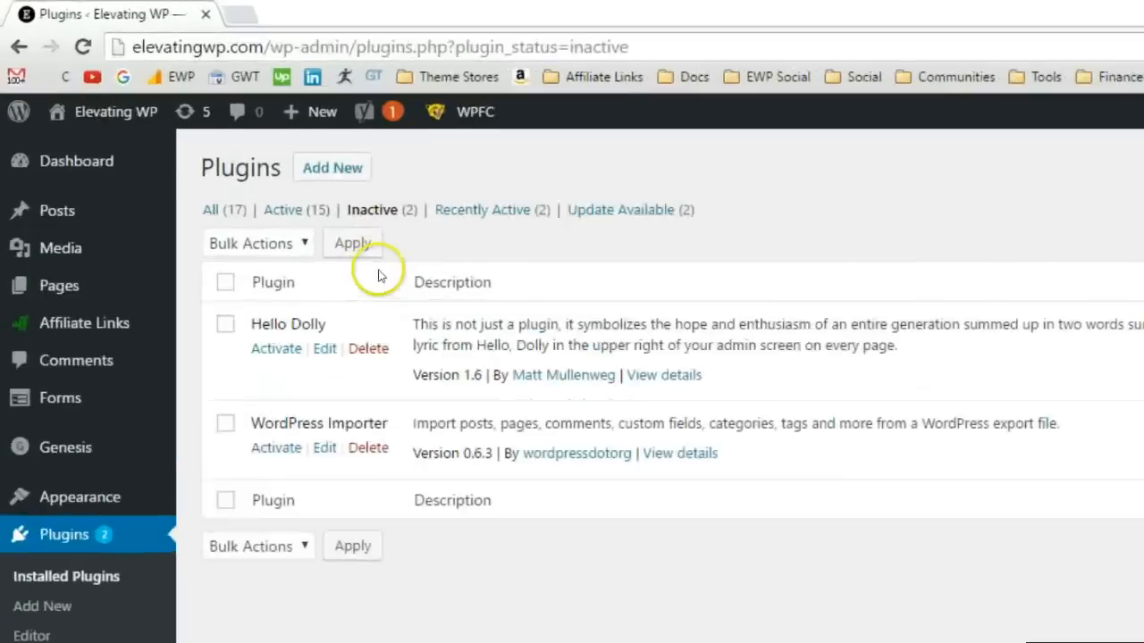
{"action": "left_click", "coordinate": [268, 259]}
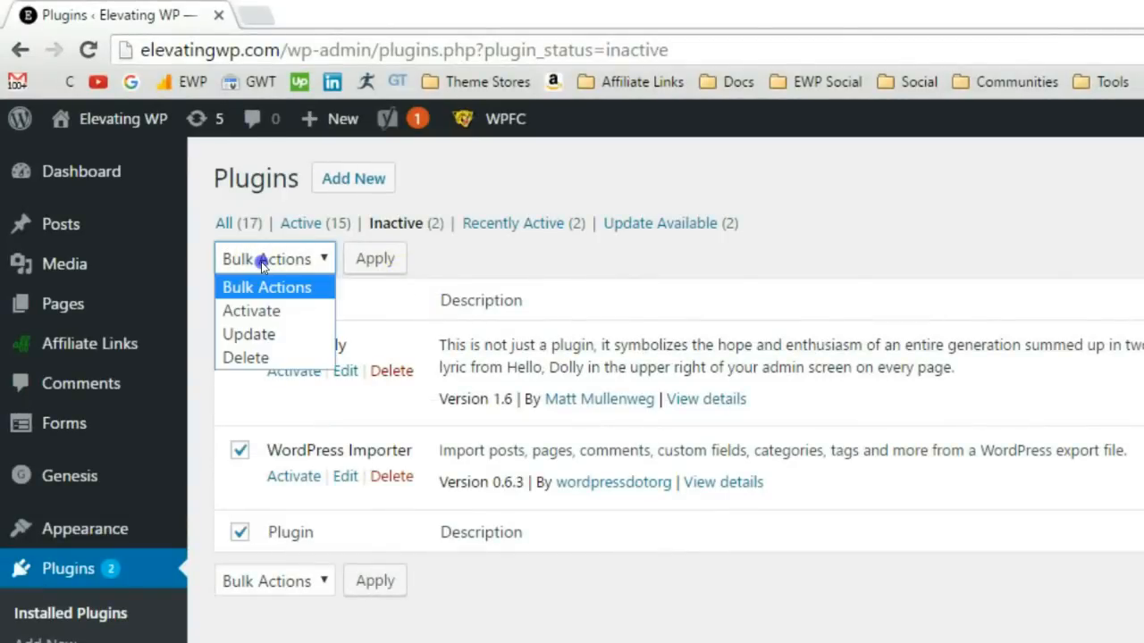
{"action": "left_click", "coordinate": [246, 357]}
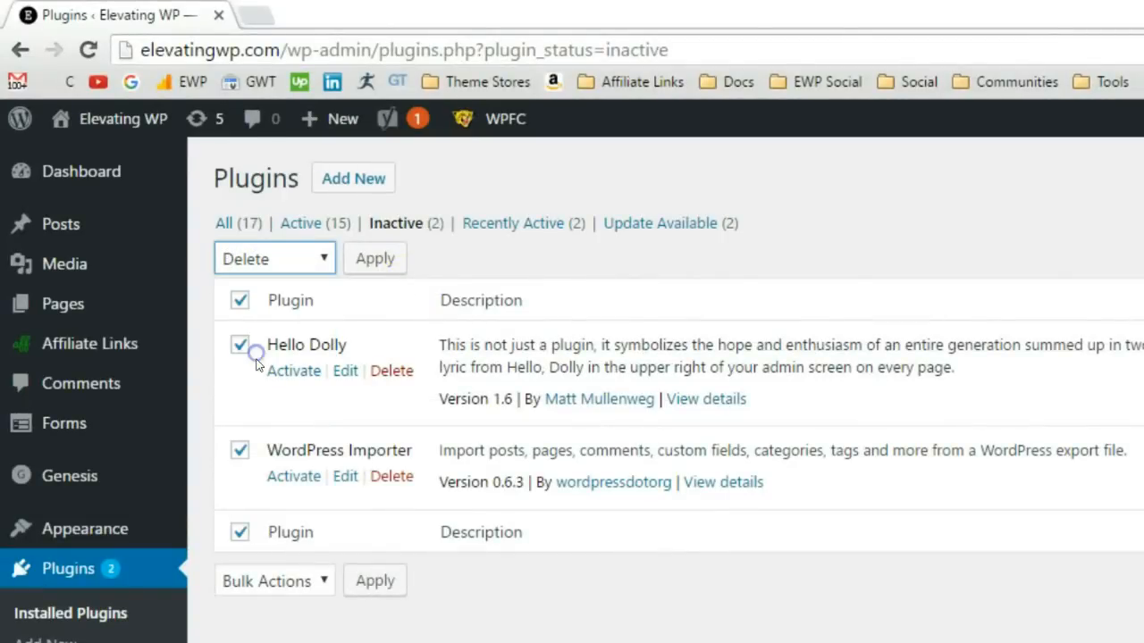
{"action": "left_click", "coordinate": [374, 258]}
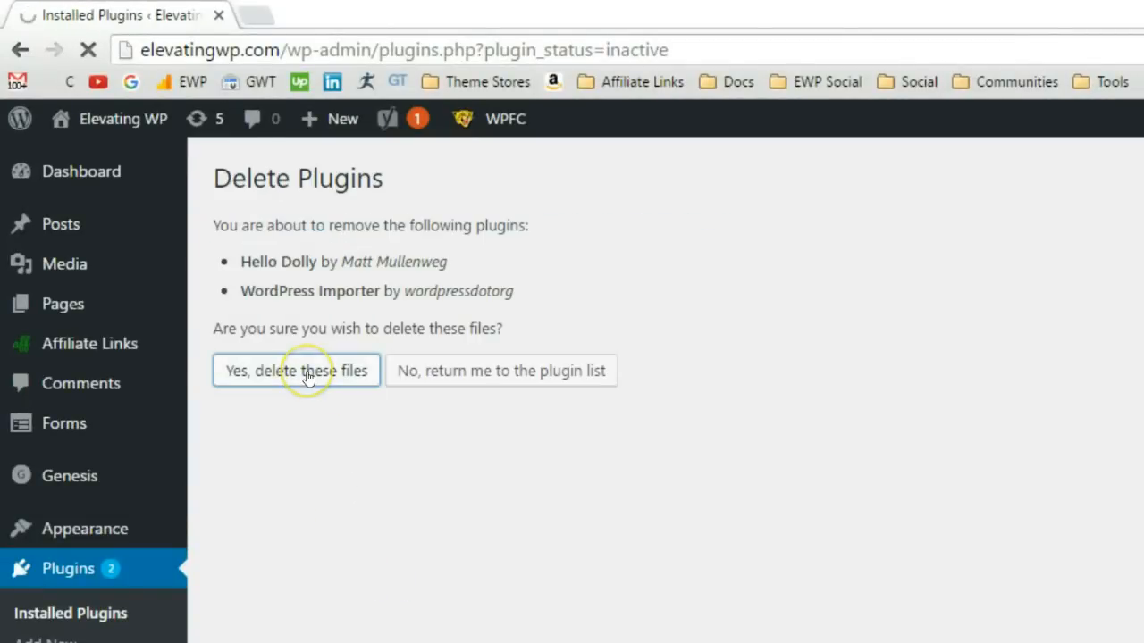
{"action": "left_click", "coordinate": [296, 370]}
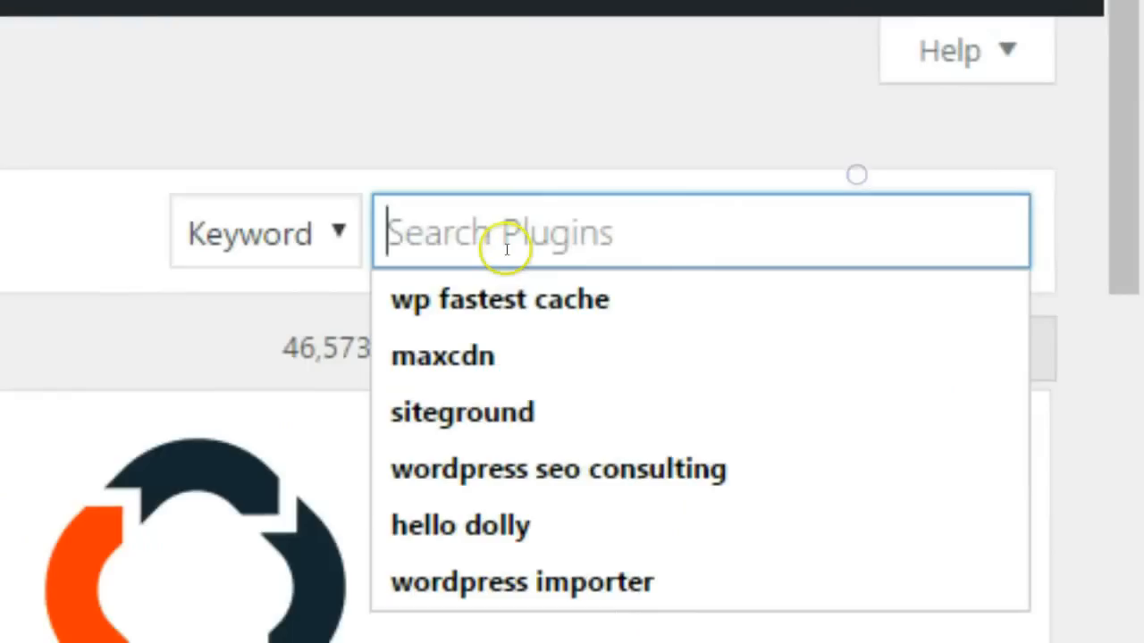
Search 'p3', then install and activate P3 (Plugin Performance Profiler)
{"action": "type", "text": "p3"}
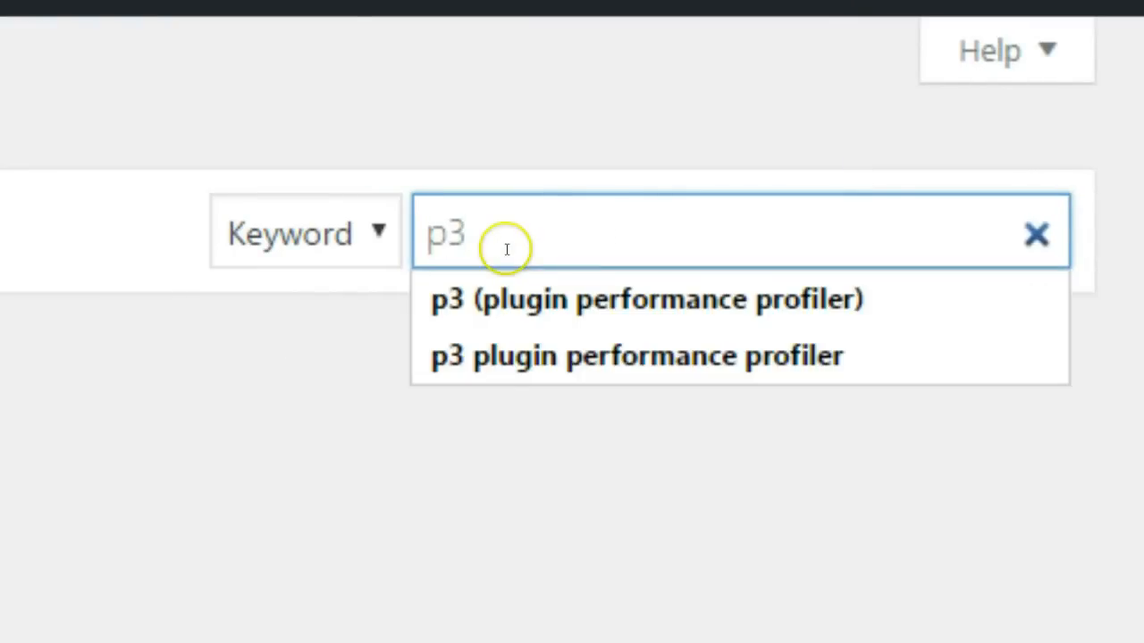
{"action": "left_click", "coordinate": [650, 299]}
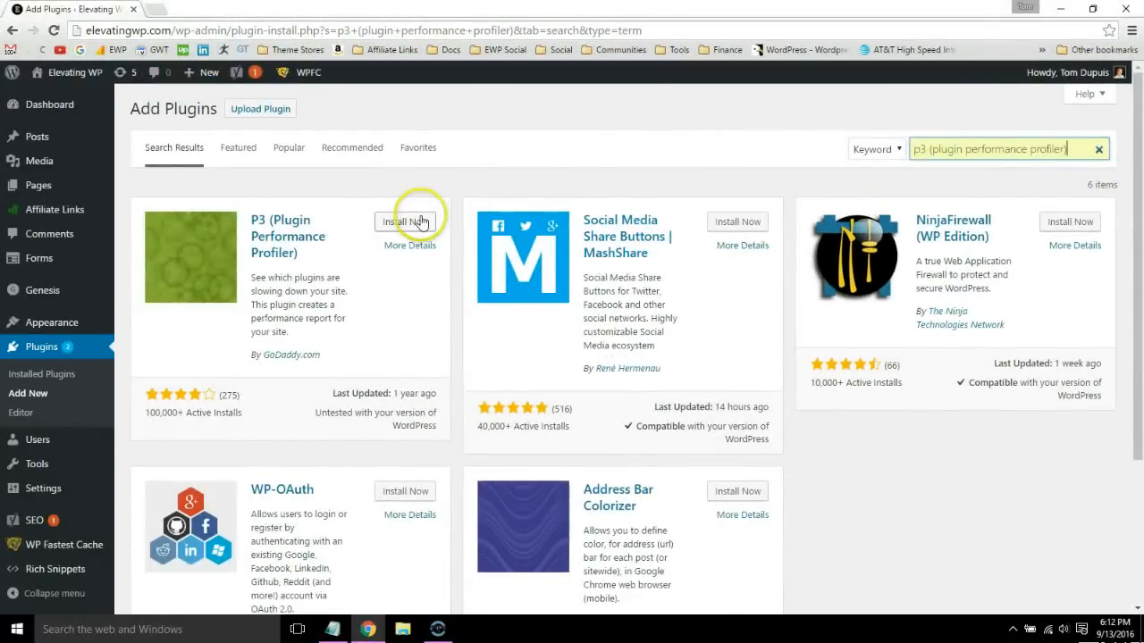
{"action": "left_click", "coordinate": [406, 221]}
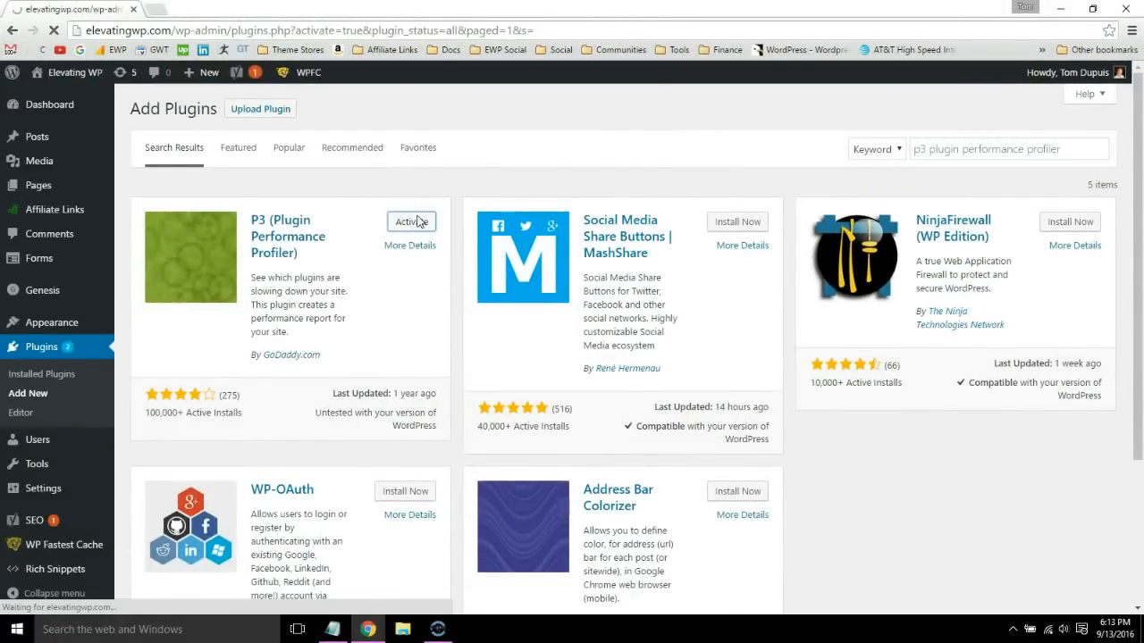
{"action": "left_click", "coordinate": [411, 222]}
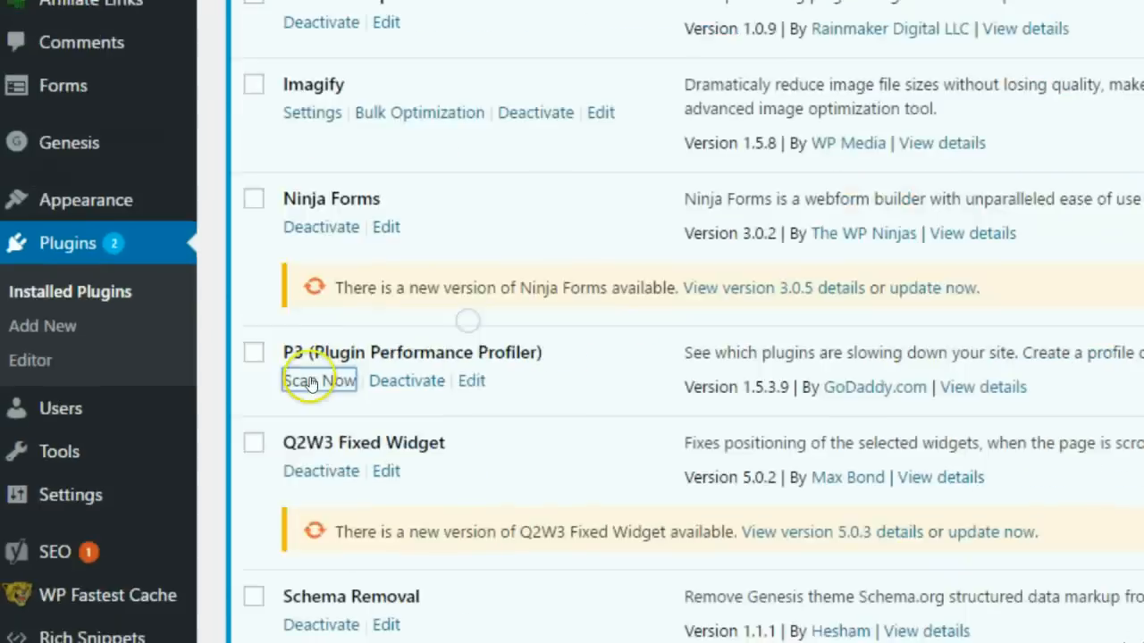
Run a P3 Auto Scan and view results: 17 plugins, 0.360s load time, 55.2% impact
{"action": "left_click", "coordinate": [319, 380]}
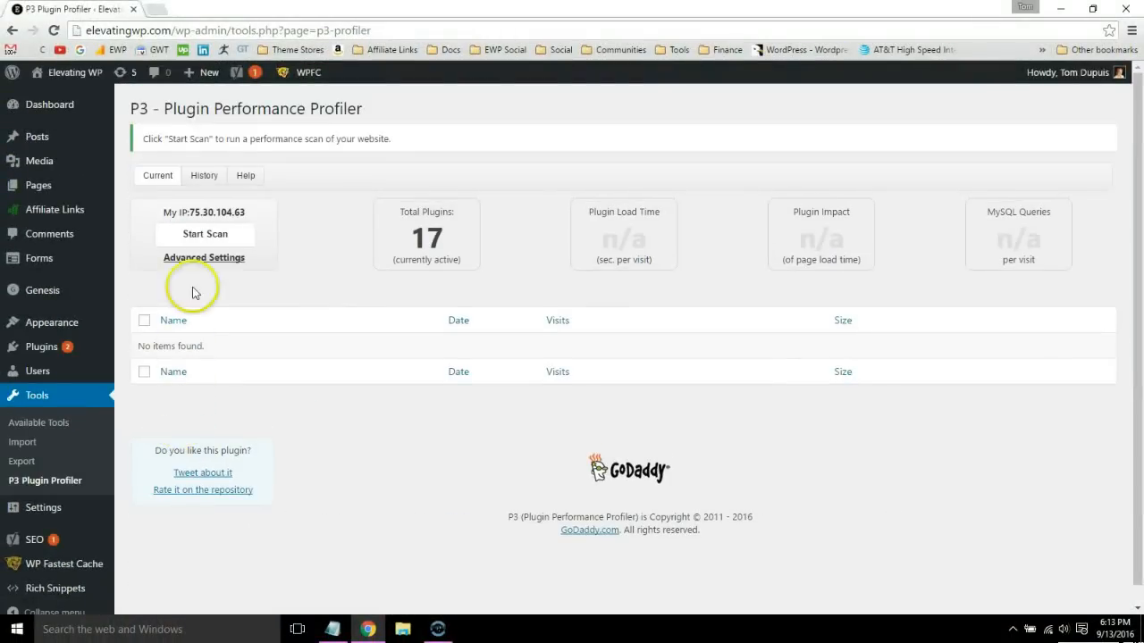
{"action": "left_click", "coordinate": [203, 233]}
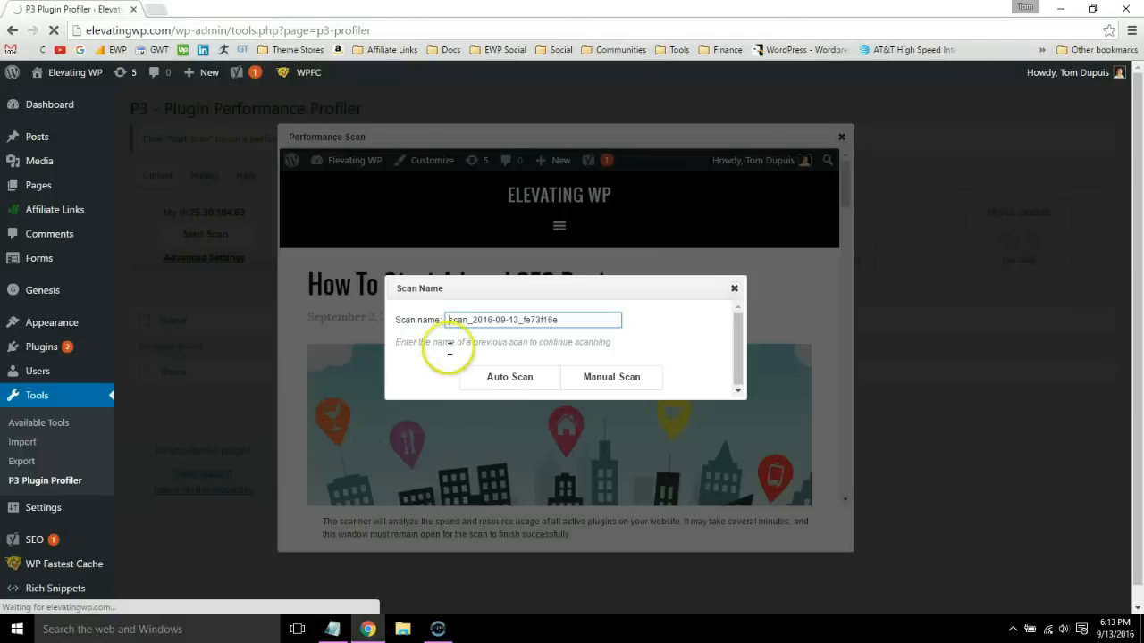
{"action": "left_click", "coordinate": [509, 377]}
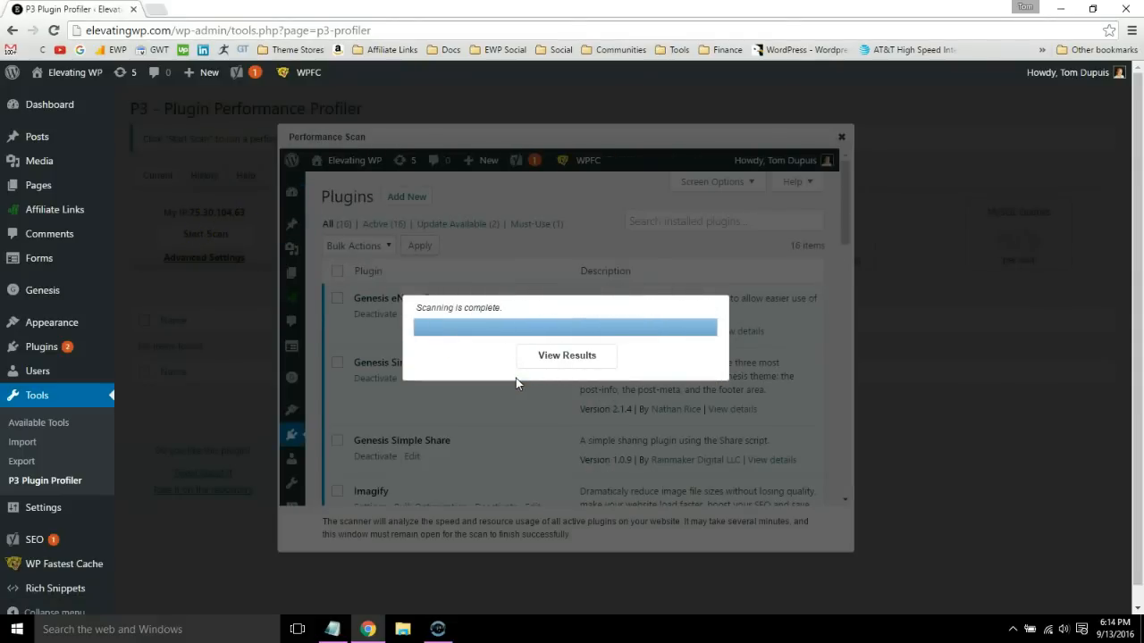
{"action": "left_click", "coordinate": [565, 356]}
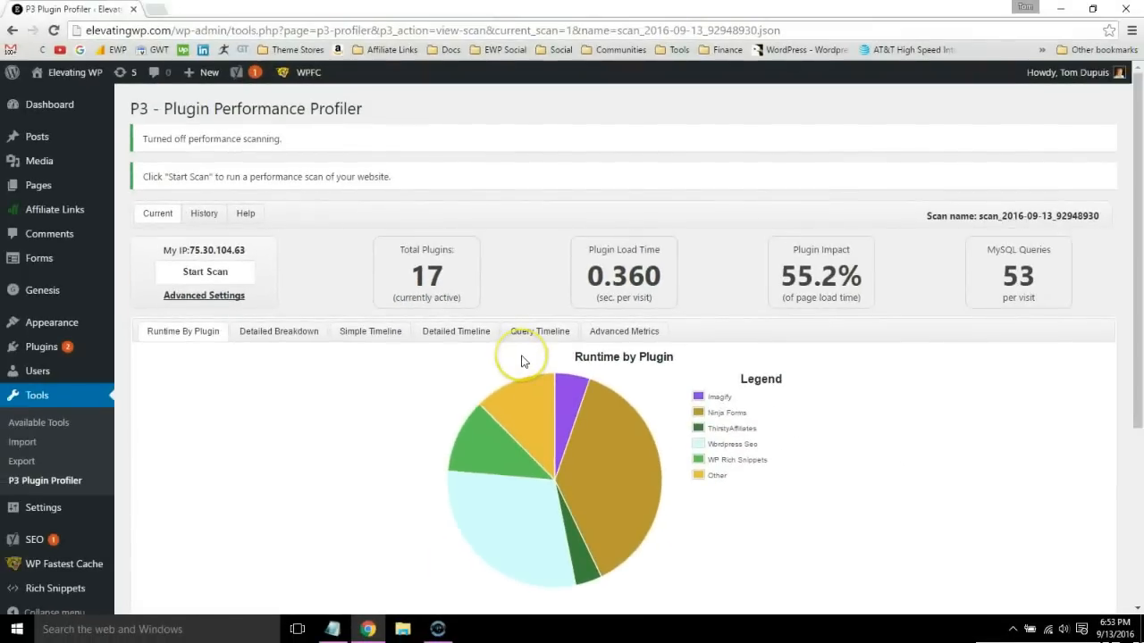
{"action": "mouse_move", "coordinate": [524, 360]}
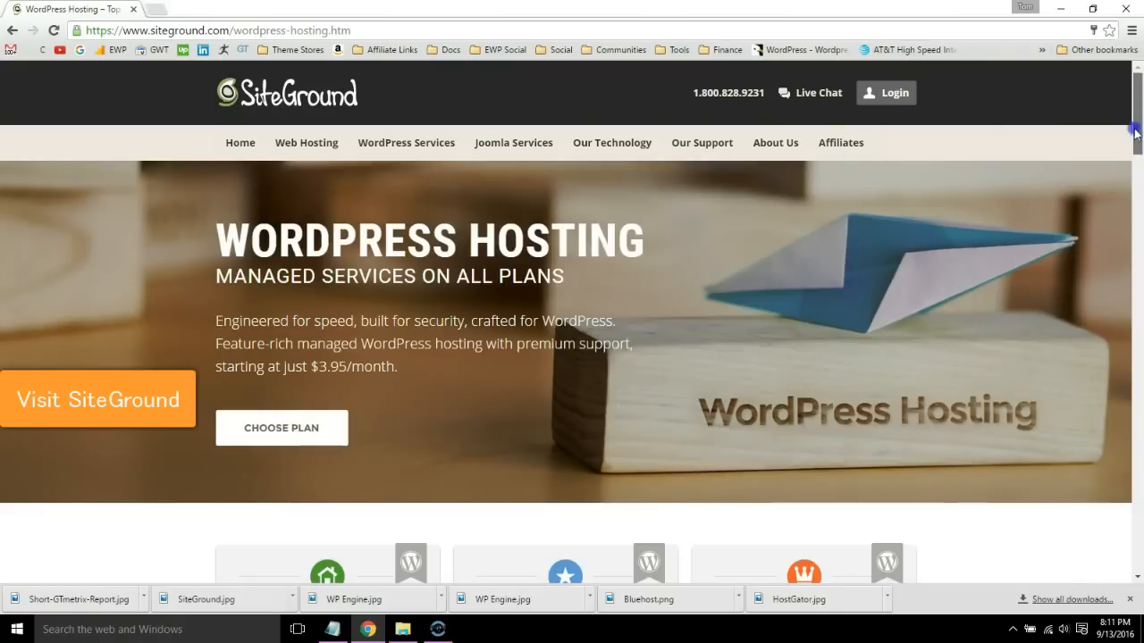
Scroll to the StartUp ($3.95/mo), GrowBig ($7.95/mo) and GoGeek ($14.95/mo) plan cards
{"action": "scroll", "scroll_direction": "down", "scroll_amount": 3}
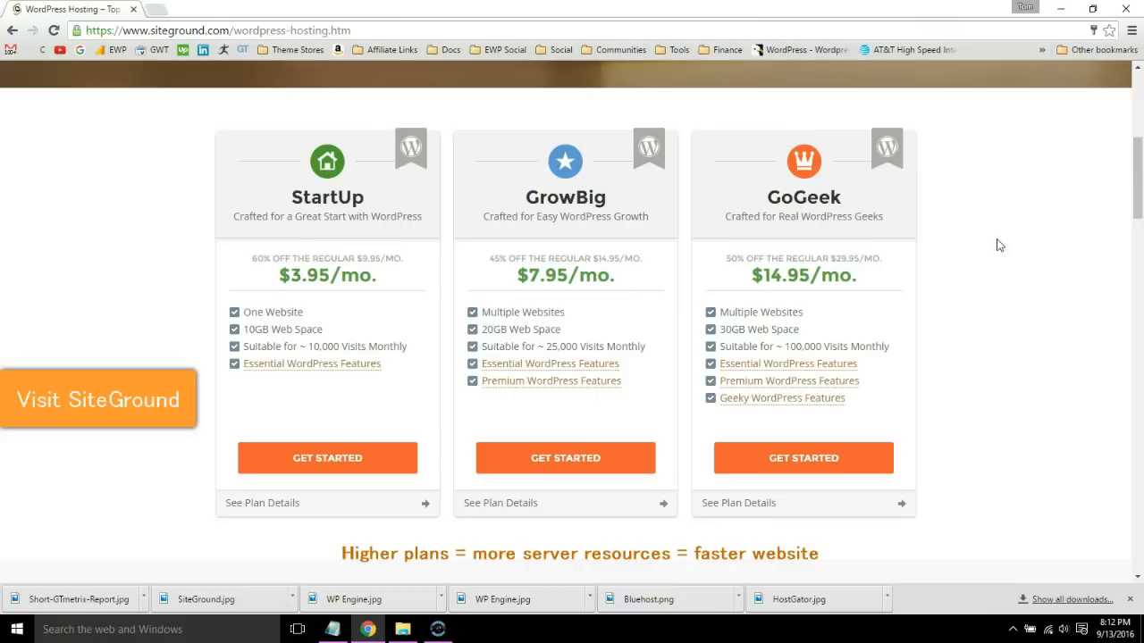
{"action": "mouse_move", "coordinate": [638, 319]}
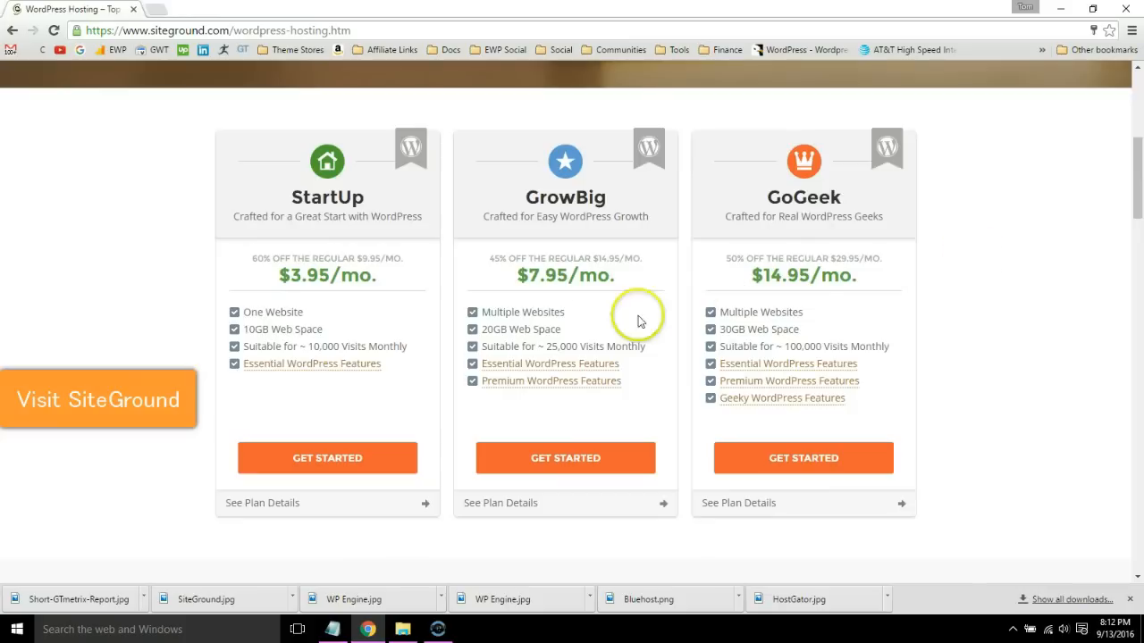
{"action": "mouse_move", "coordinate": [738, 318]}
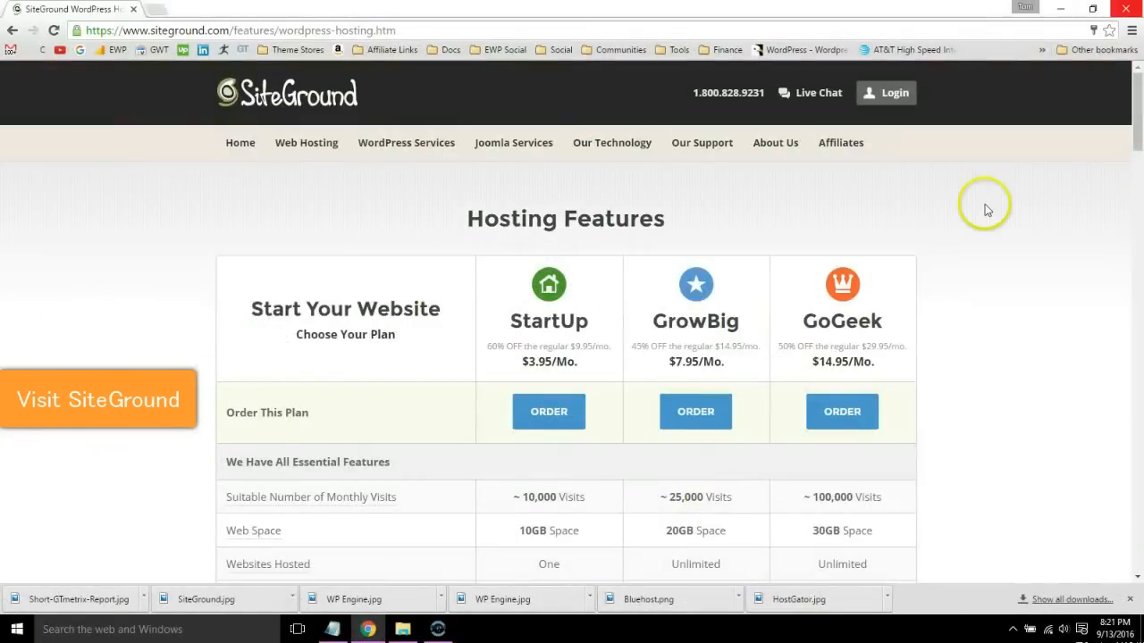
Scroll the Hosting Features table to the Essential, Premium and Geeky server, database and email rows
{"action": "scroll", "scroll_direction": "down", "scroll_amount": 3}
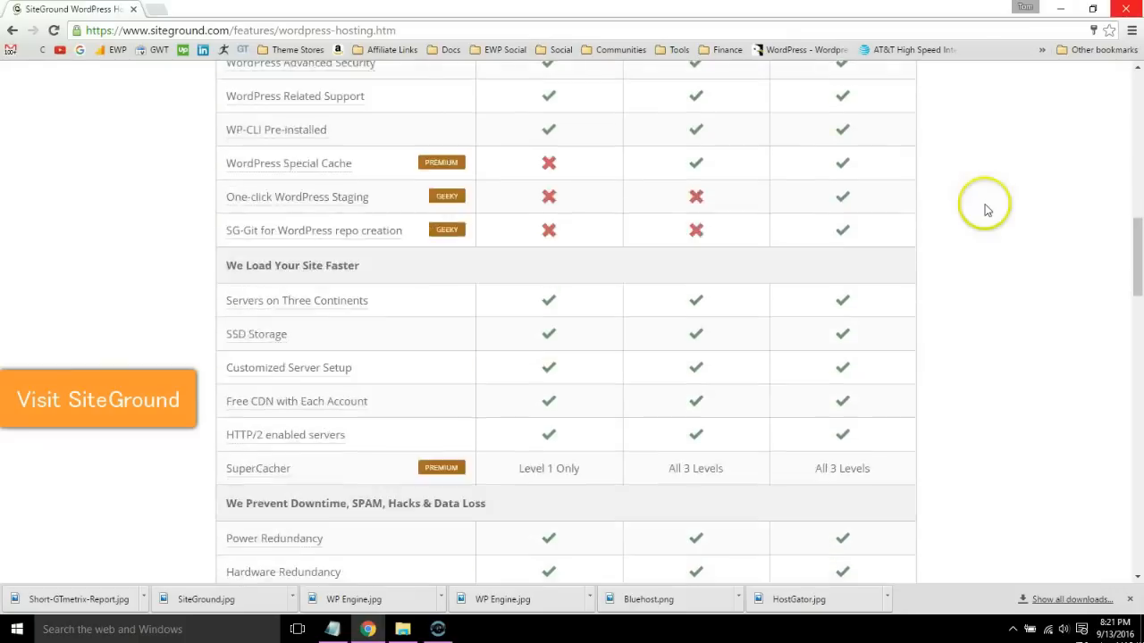
{"action": "scroll", "scroll_direction": "down", "scroll_amount": 3}
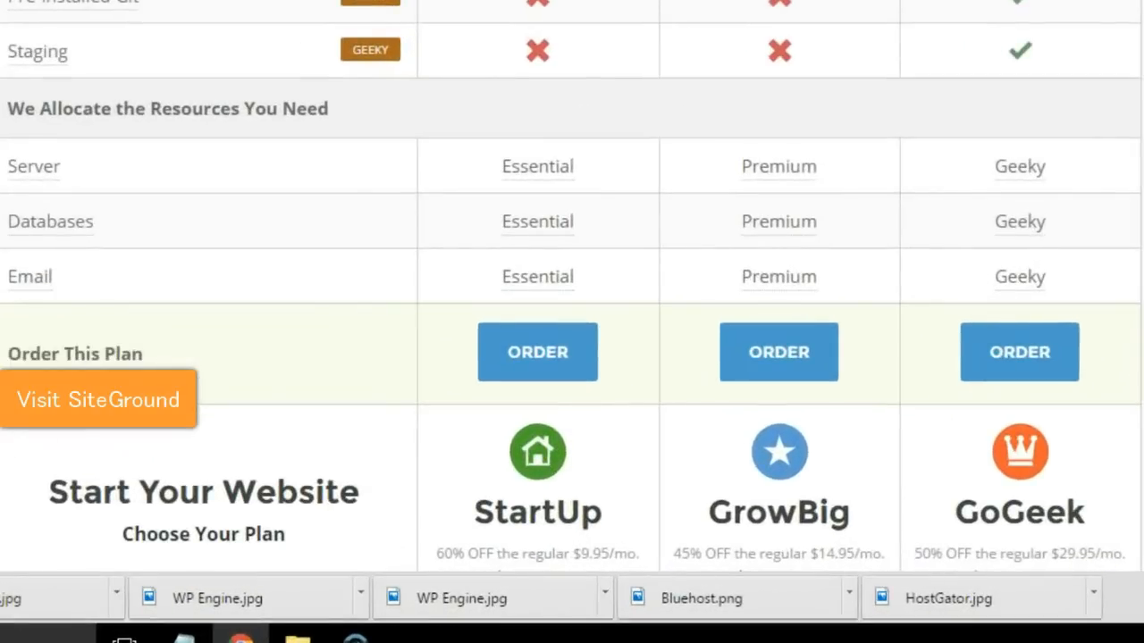
{"action": "mouse_move", "coordinate": [40, 166]}
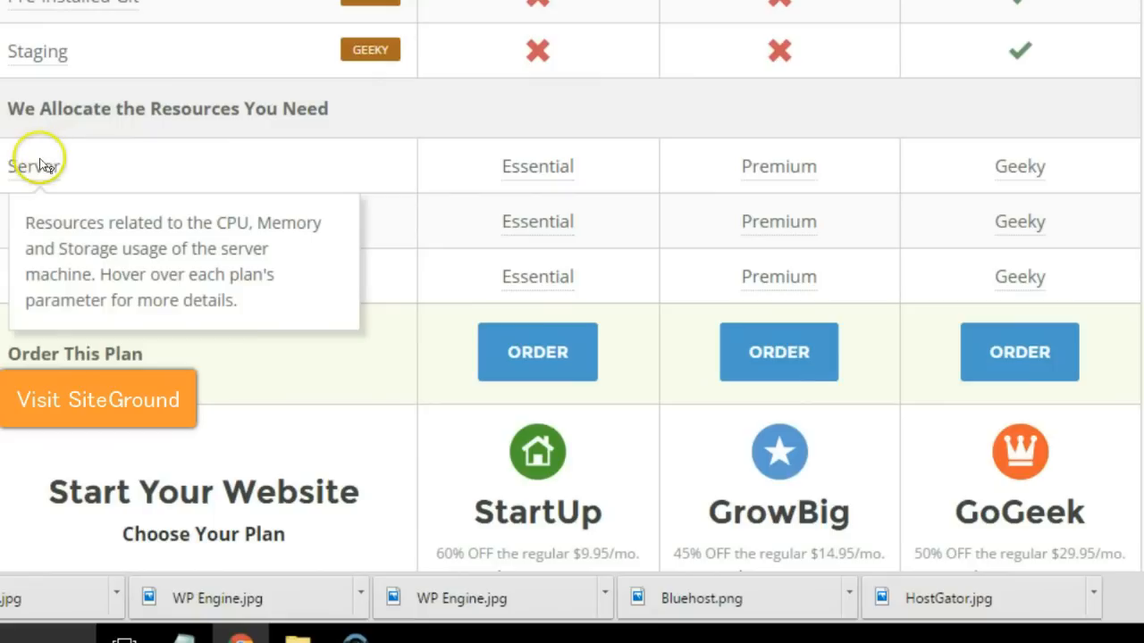
{"action": "mouse_move", "coordinate": [38, 166]}
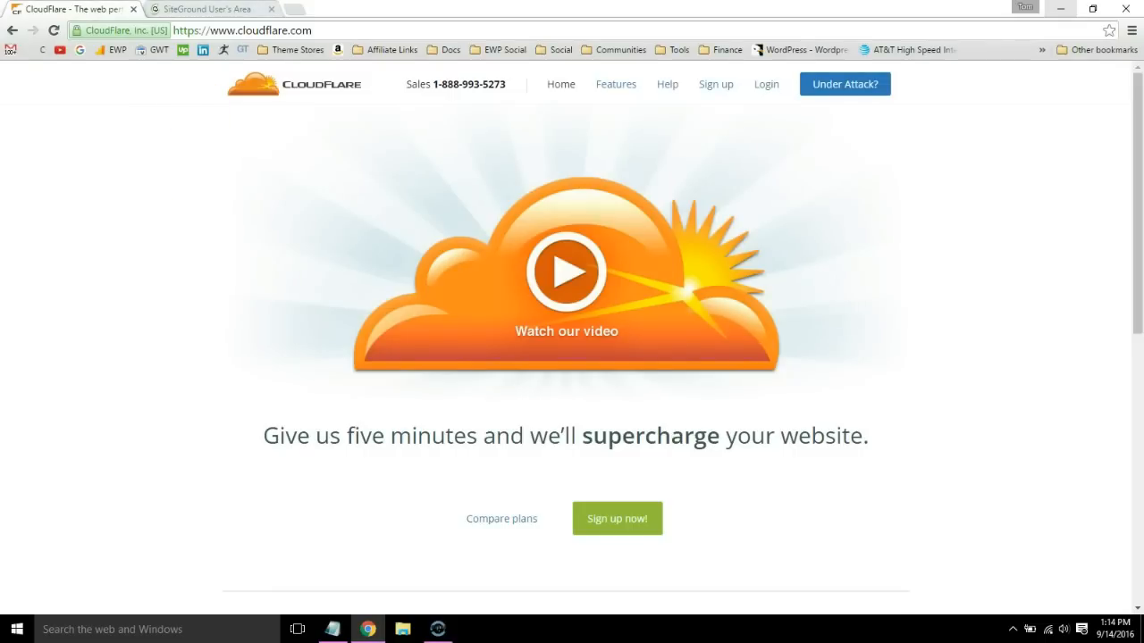
Open cPanel's CloudFlare page and view the domain list: five on the free plan, two inactive
{"action": "left_click", "coordinate": [205, 9]}
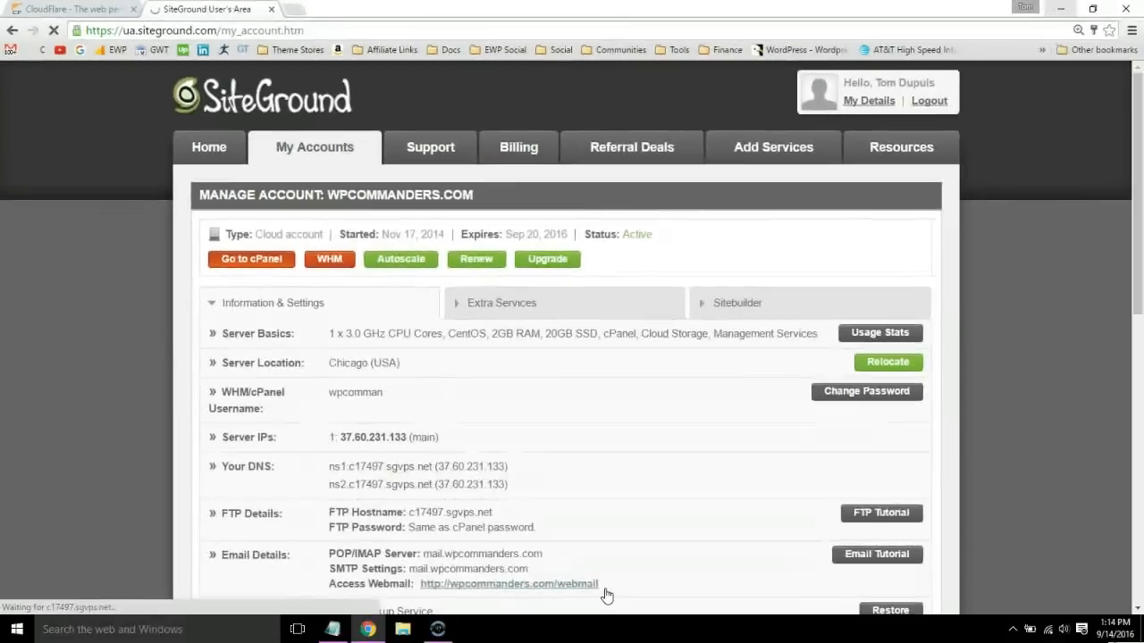
{"action": "left_click", "coordinate": [251, 258]}
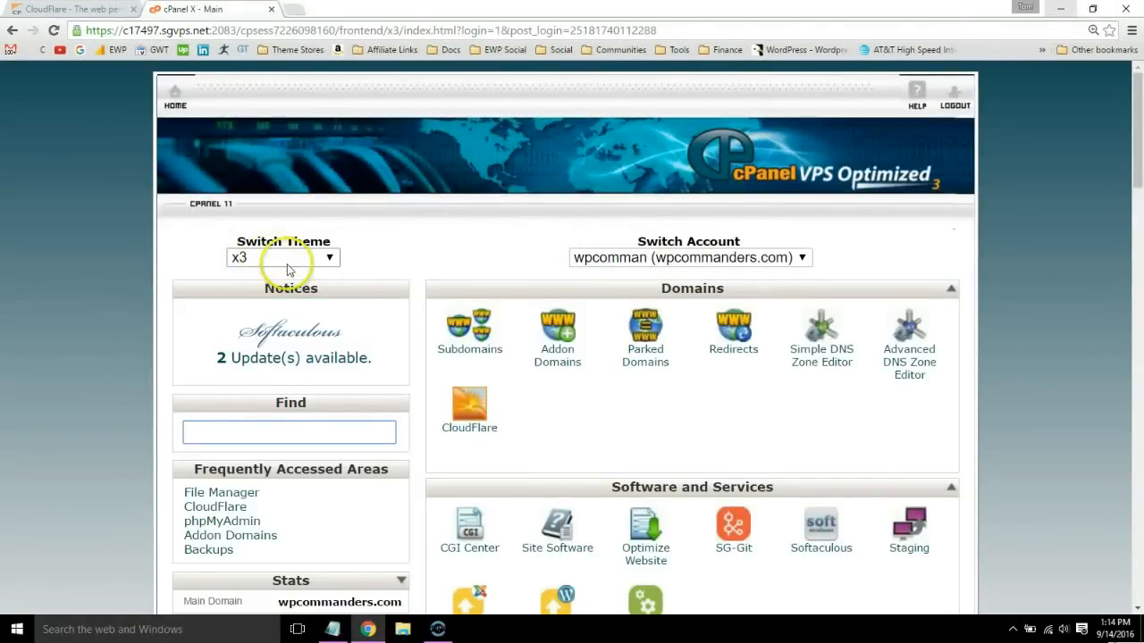
{"action": "left_click", "coordinate": [469, 402]}
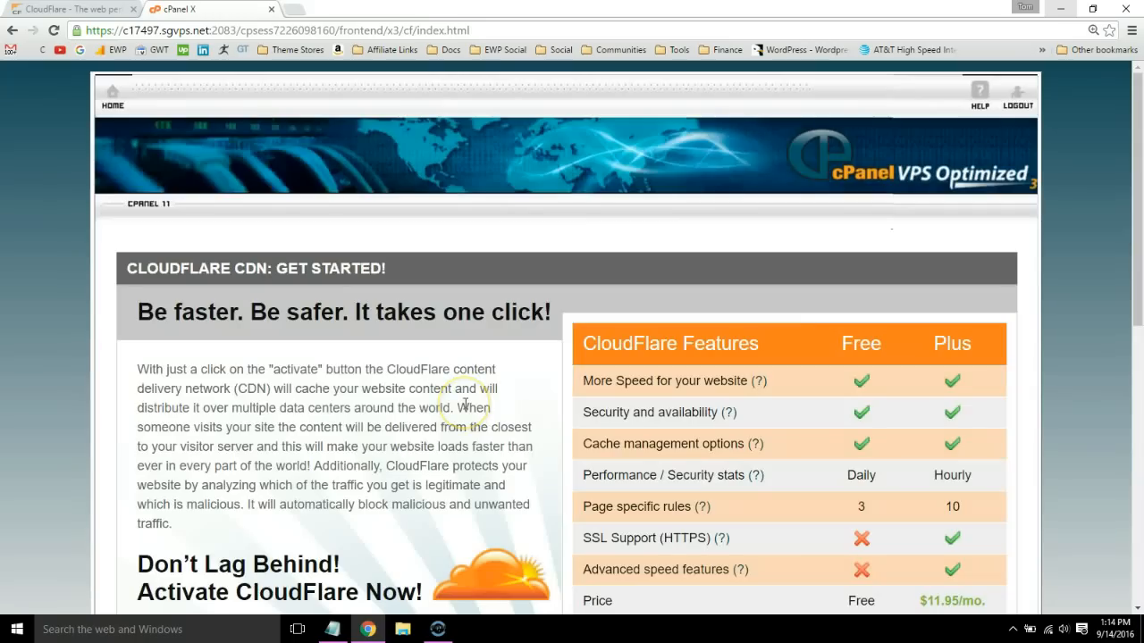
{"action": "scroll", "scroll_direction": "down", "scroll_amount": 3}
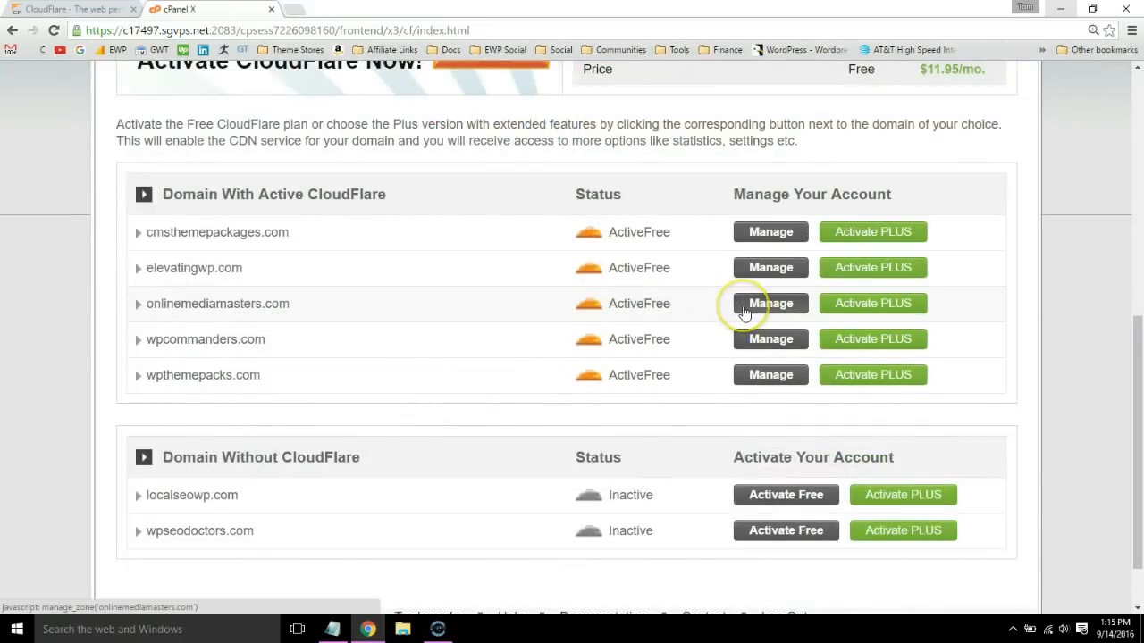
Review onlinemediamasters.com's CloudFlare speed settings: Auto Minify for JavaScript, CSS, HTML, and Railgun on
{"action": "left_click", "coordinate": [770, 303]}
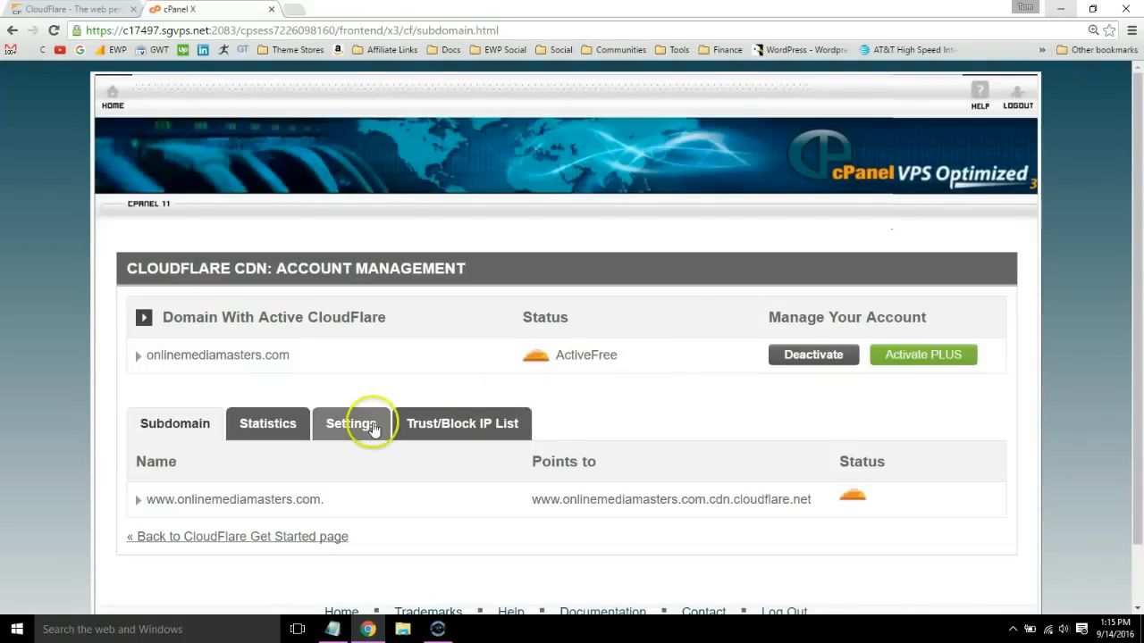
{"action": "left_click", "coordinate": [350, 423]}
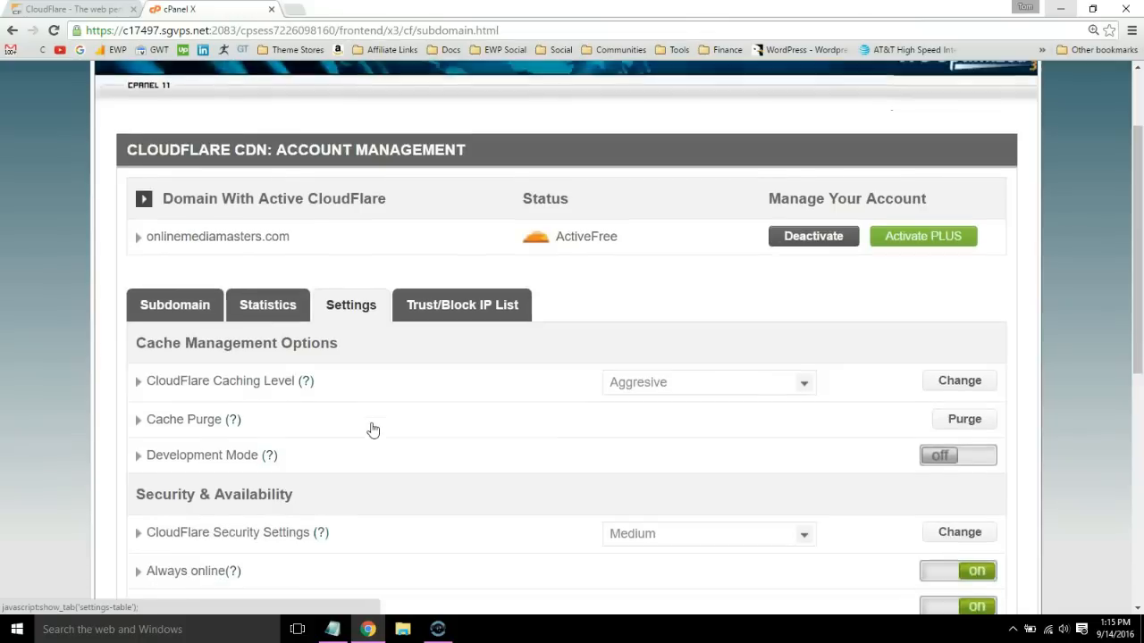
{"action": "scroll", "scroll_direction": "down", "scroll_amount": 3}
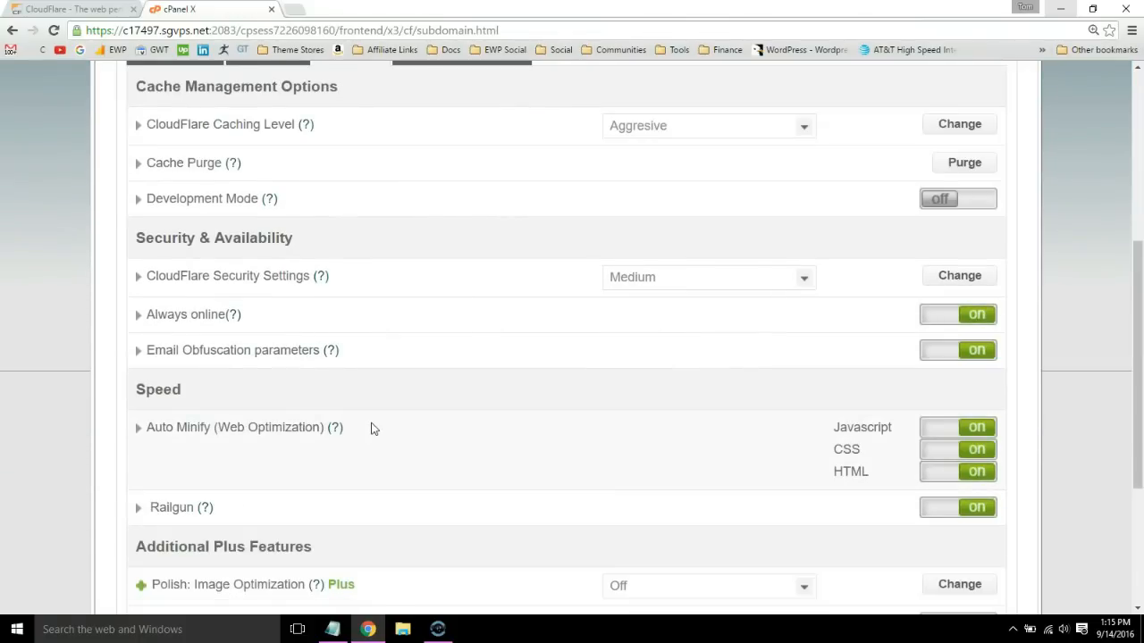
{"action": "scroll", "scroll_direction": "down", "scroll_amount": 3}
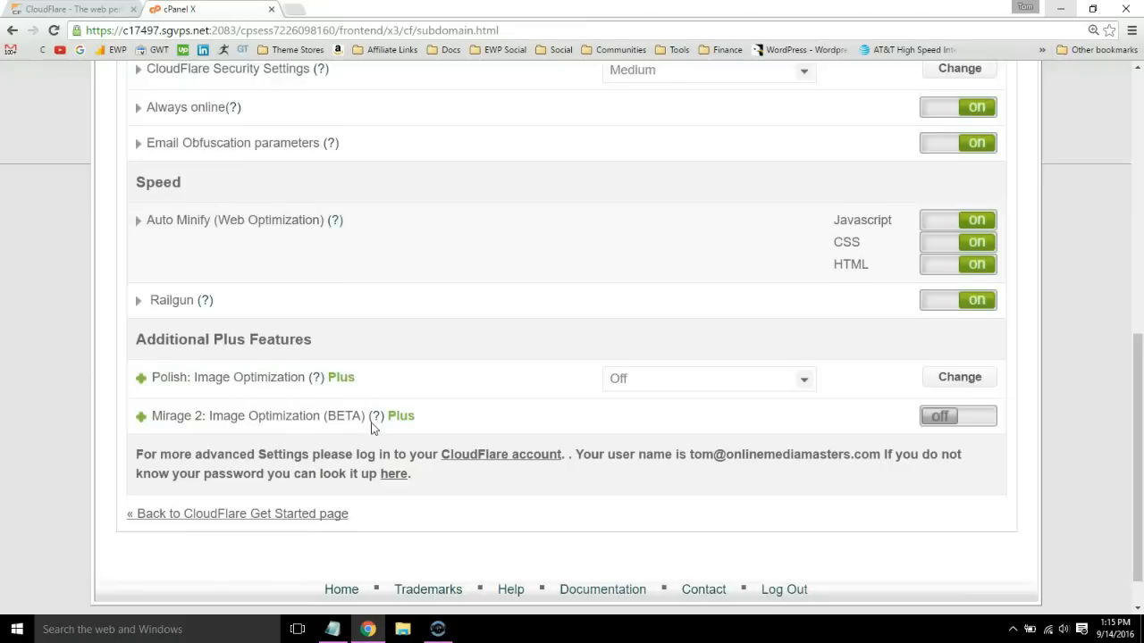
{"action": "scroll", "scroll_direction": "down", "scroll_amount": 3}
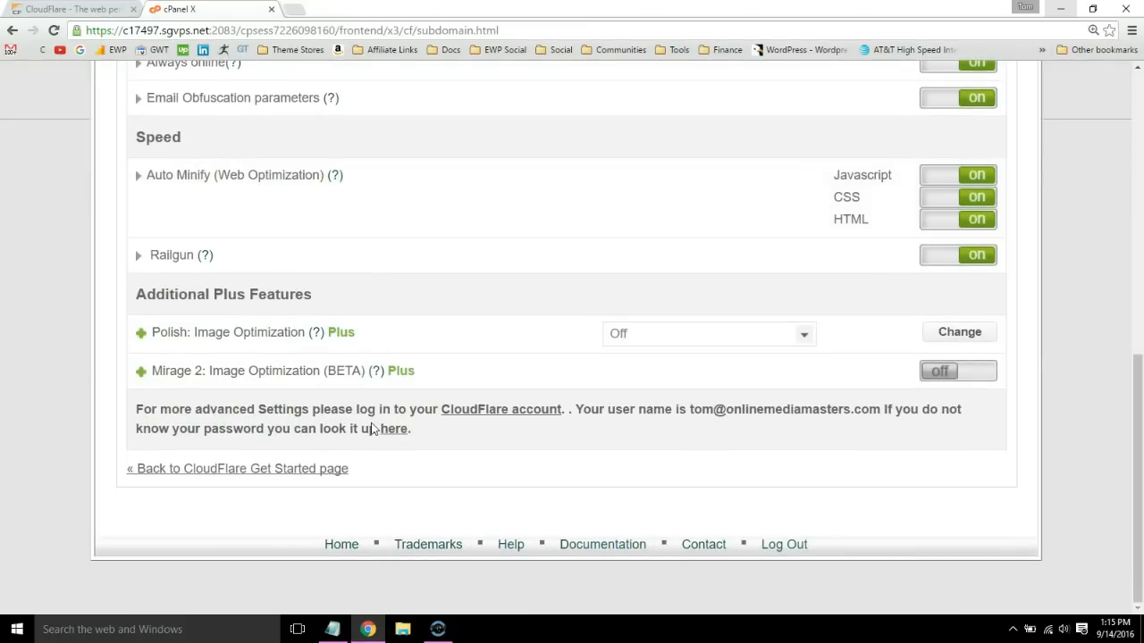
{"action": "left_click", "coordinate": [71, 8]}
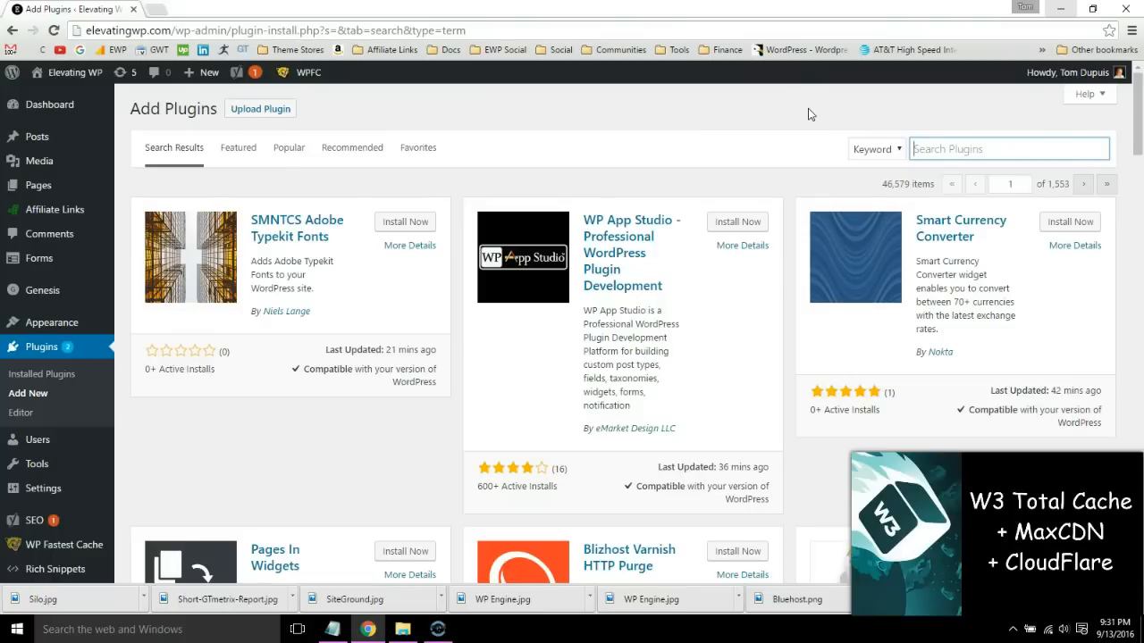
Search 'wp fastest cache' in Add Plugins and open the active WP Fastest Cache's options page
{"action": "type", "text": "wp fa"}
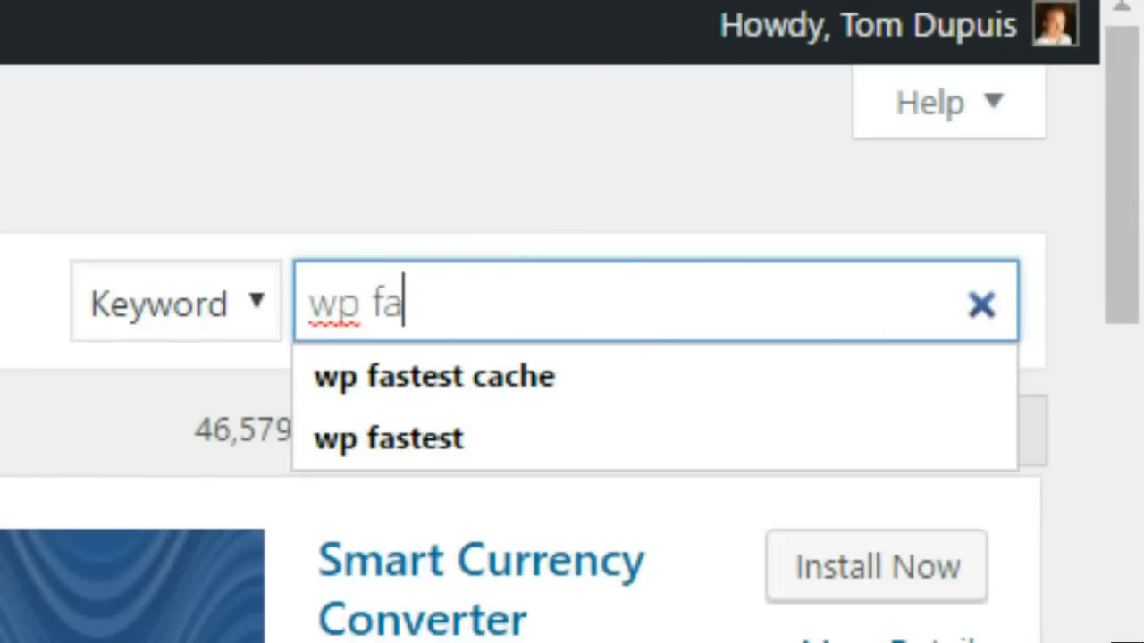
{"action": "left_click", "coordinate": [436, 376]}
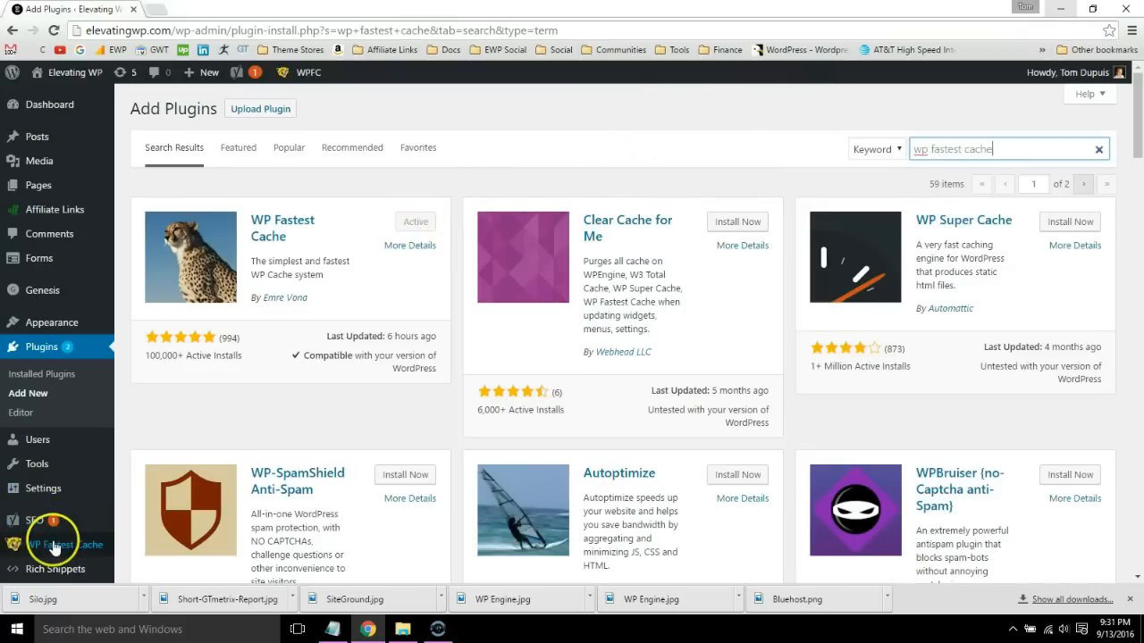
{"action": "left_click", "coordinate": [54, 544]}
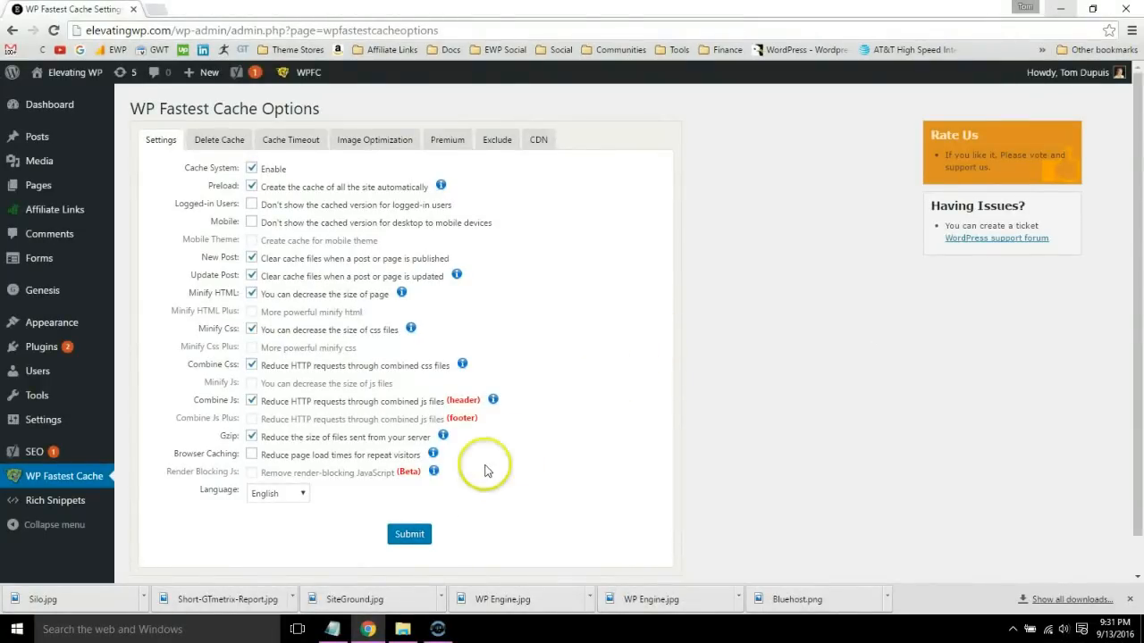
Submit WP Fastest Cache settings, view its CDN tab, then go to the MaxCDN coupon page
{"action": "left_click", "coordinate": [409, 535]}
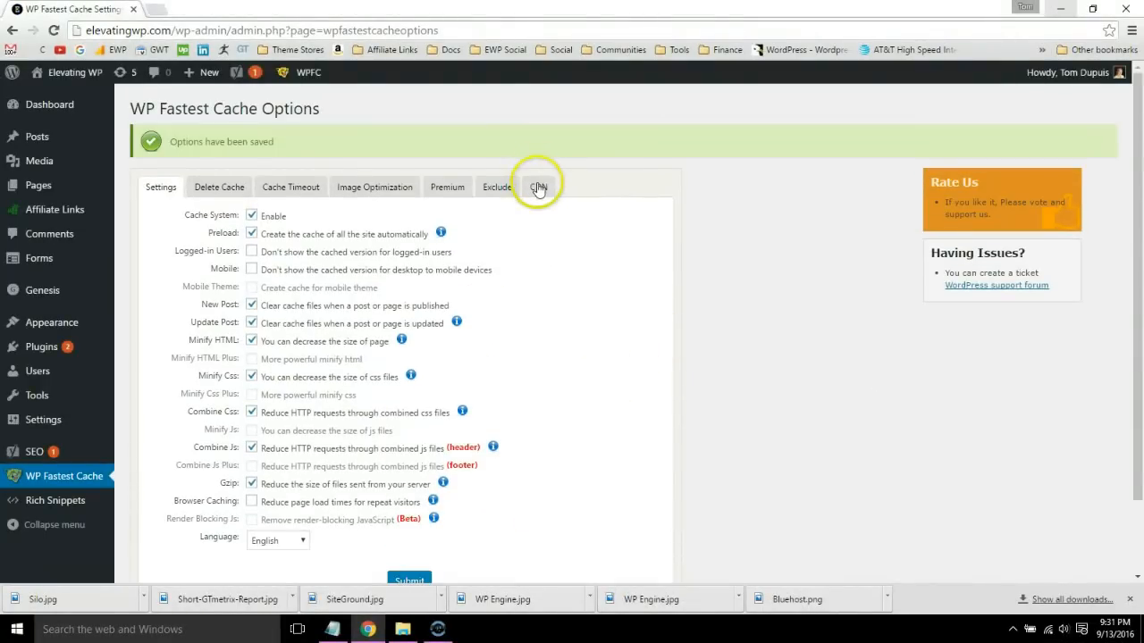
{"action": "left_click", "coordinate": [537, 187]}
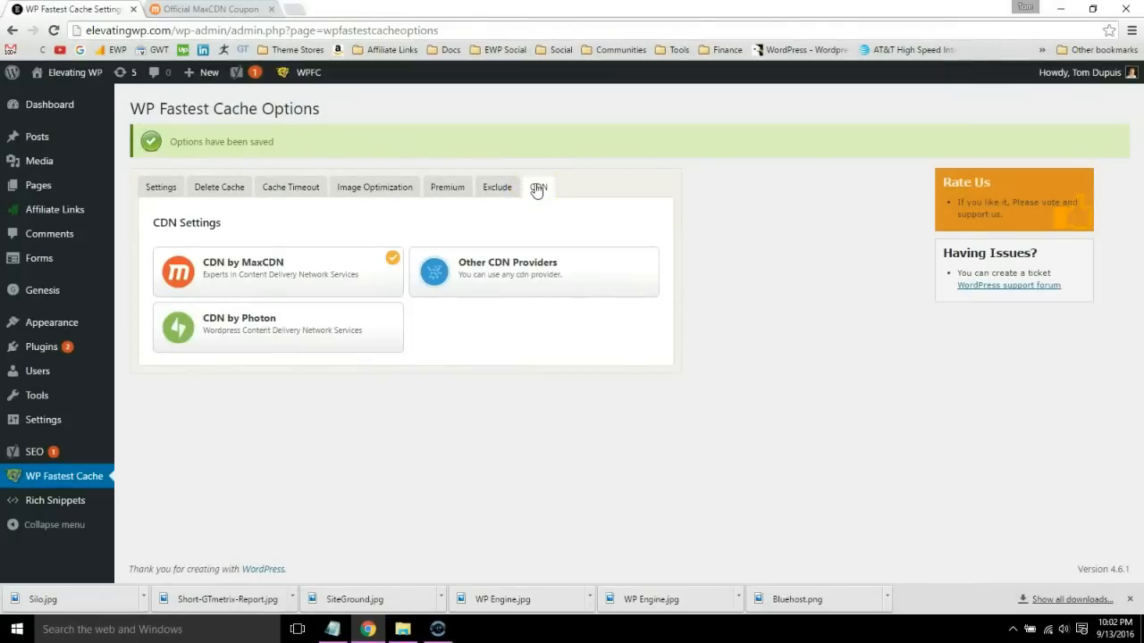
{"action": "left_click", "coordinate": [205, 9]}
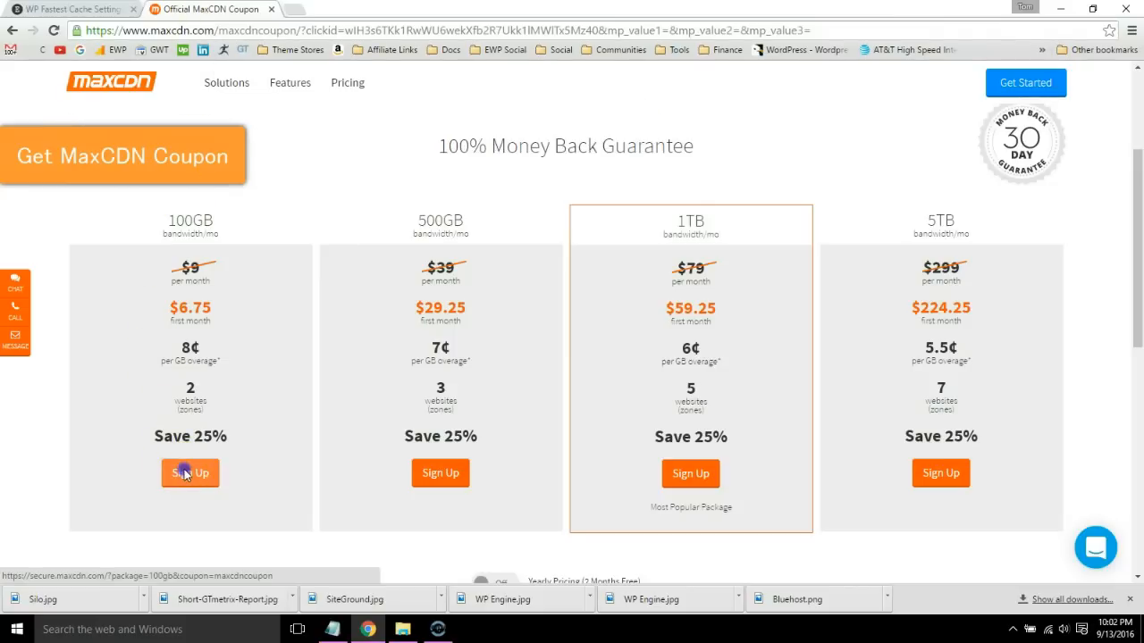
{"action": "left_click", "coordinate": [189, 473]}
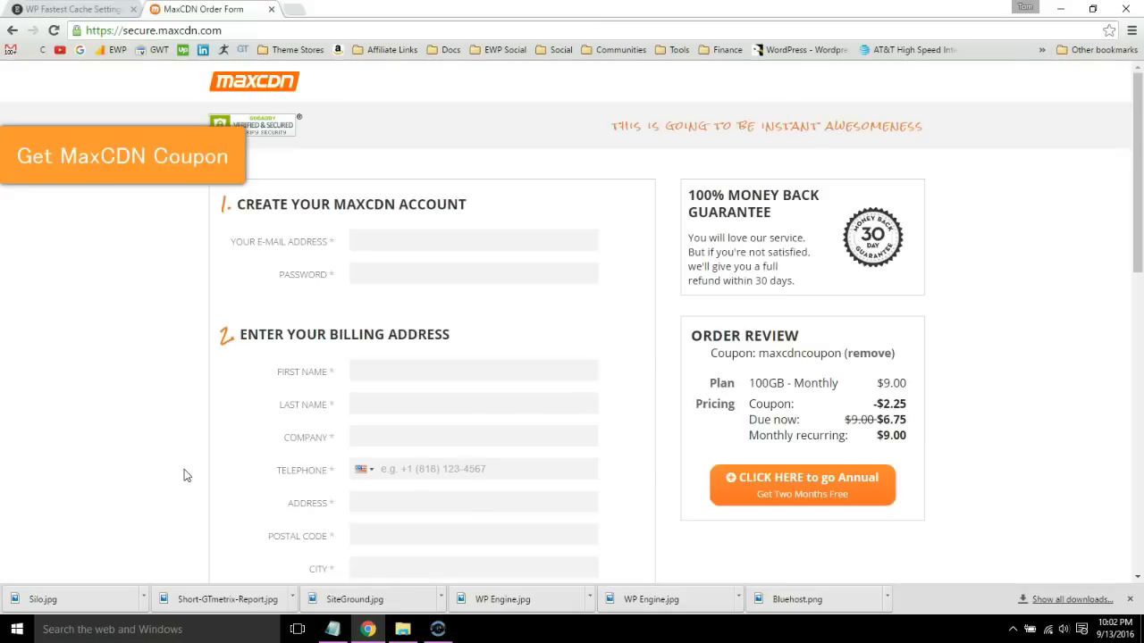
{"action": "left_click", "coordinate": [474, 241]}
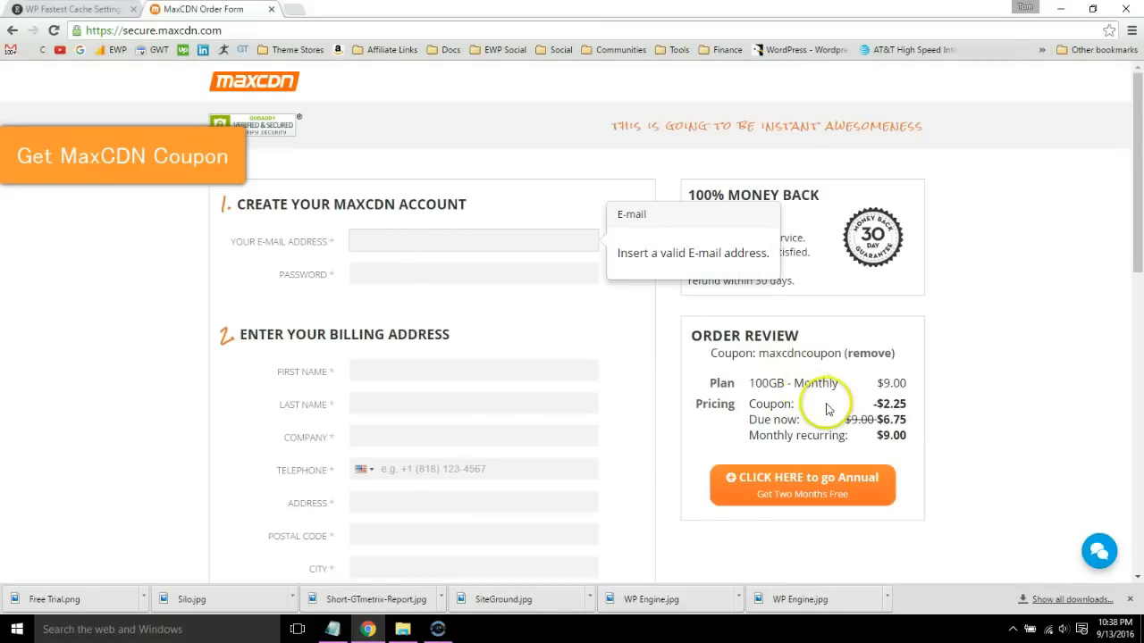
{"action": "mouse_move", "coordinate": [828, 449]}
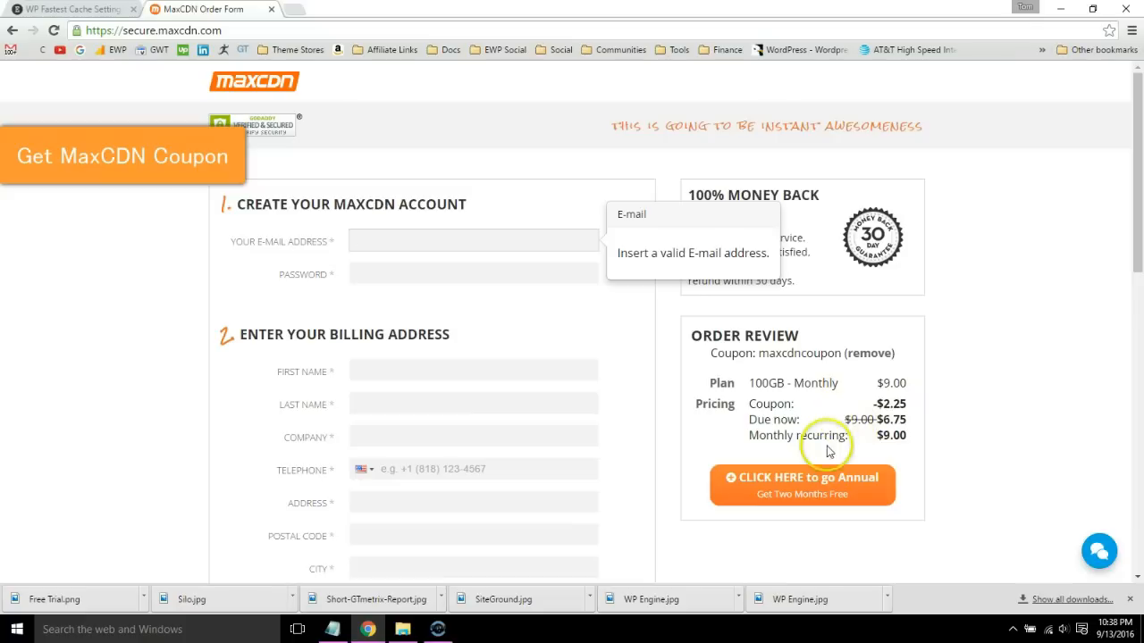
{"action": "left_click", "coordinate": [803, 484]}
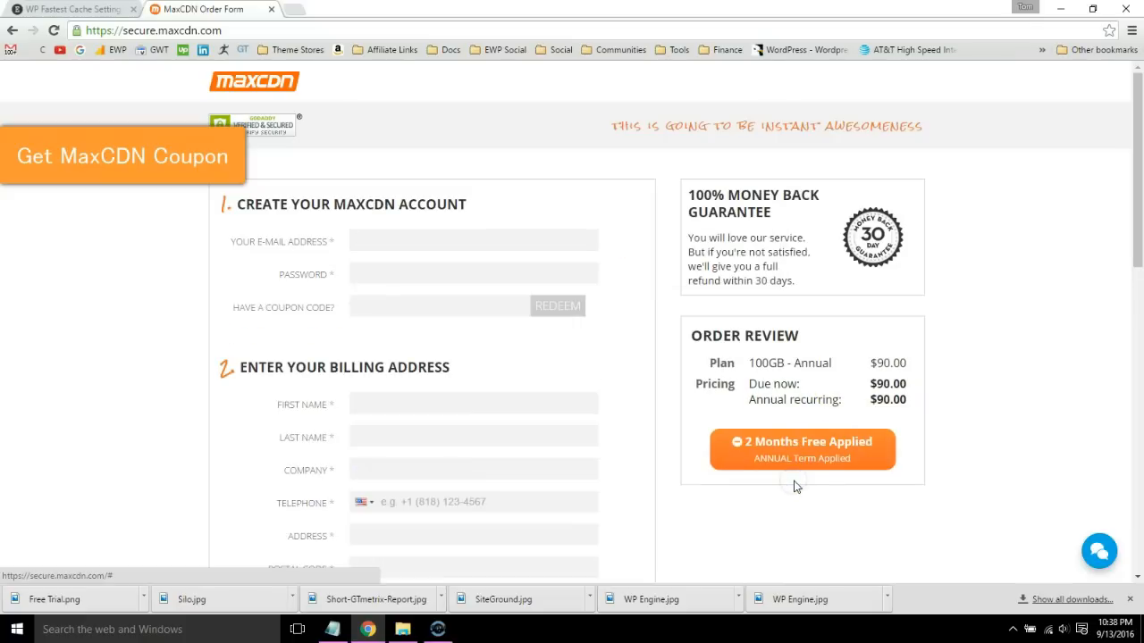
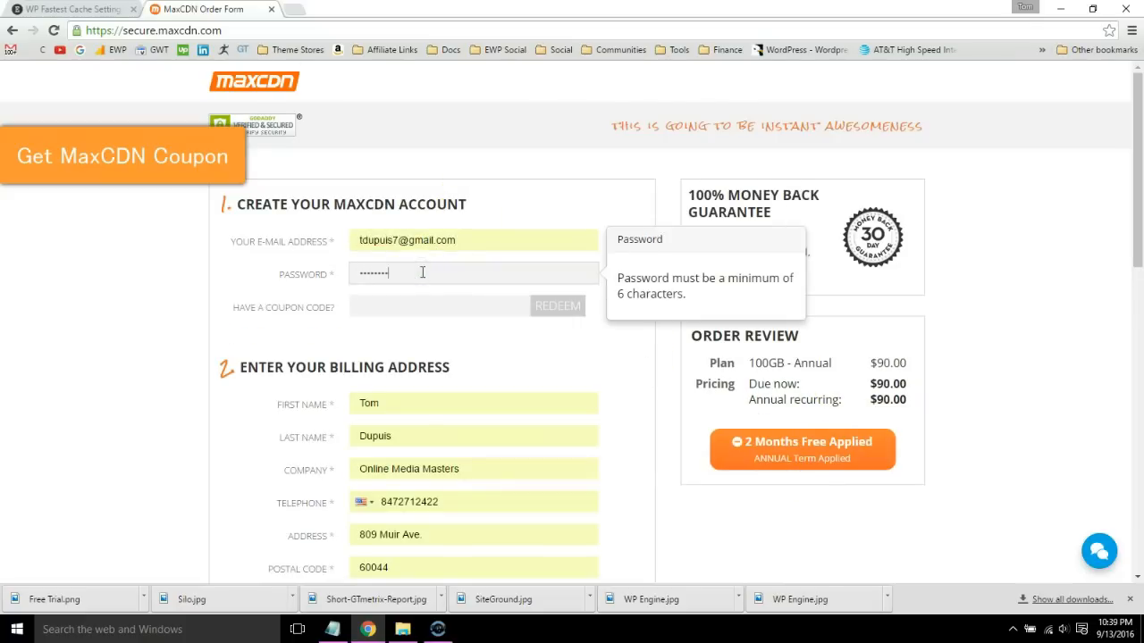
{"action": "scroll", "scroll_direction": "down", "scroll_amount": 3}
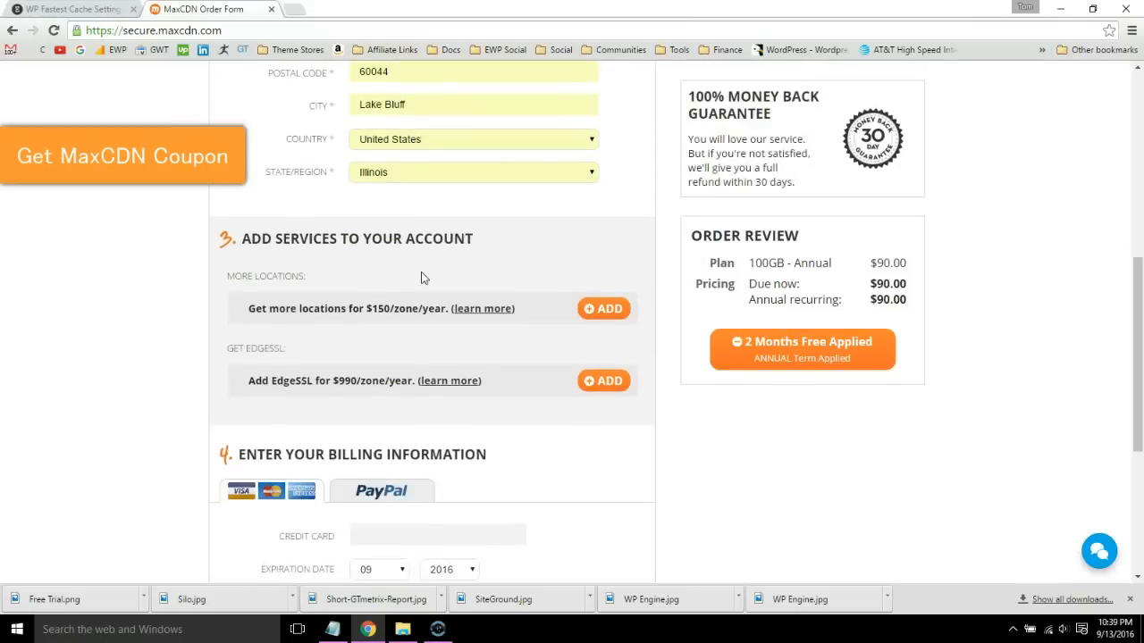
{"action": "scroll", "scroll_direction": "down", "scroll_amount": 3}
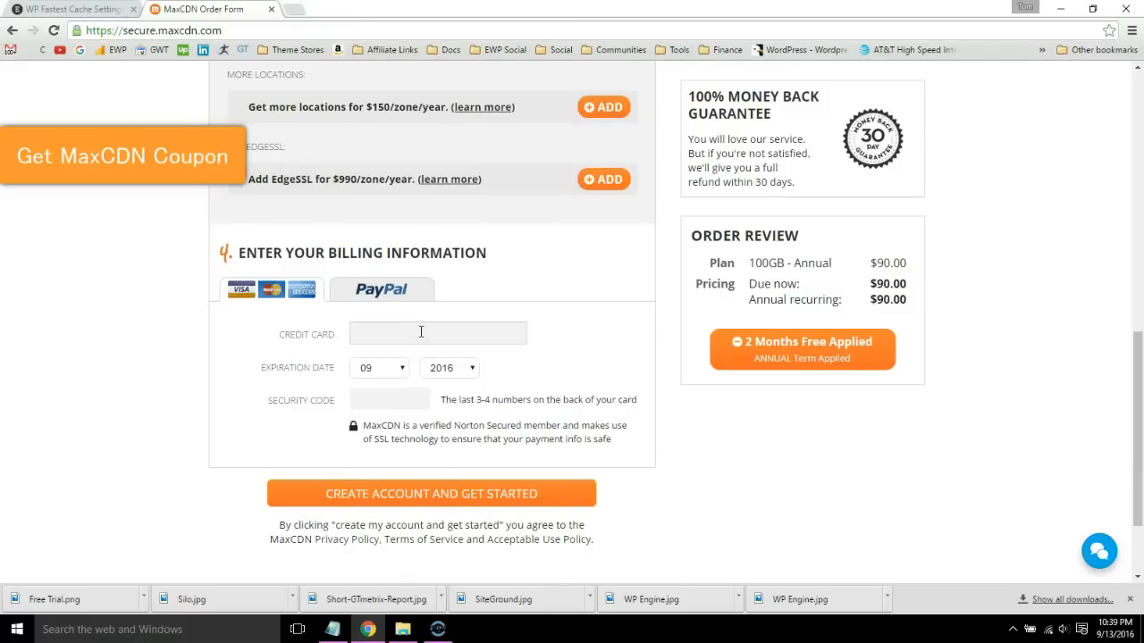
{"action": "left_click", "coordinate": [402, 396]}
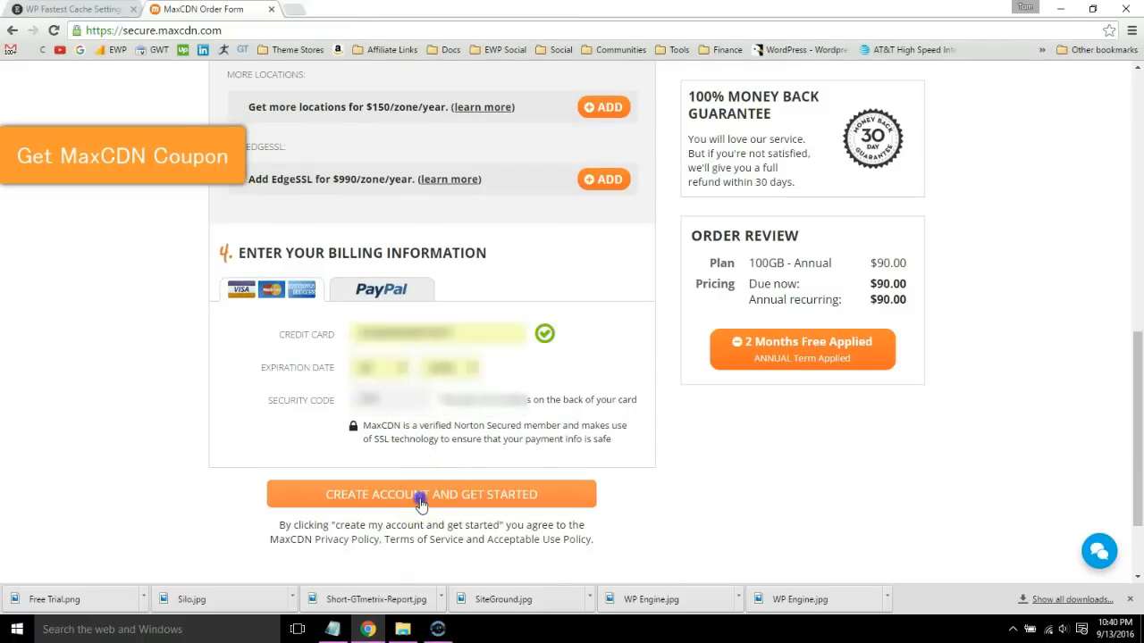
{"action": "left_click", "coordinate": [425, 495]}
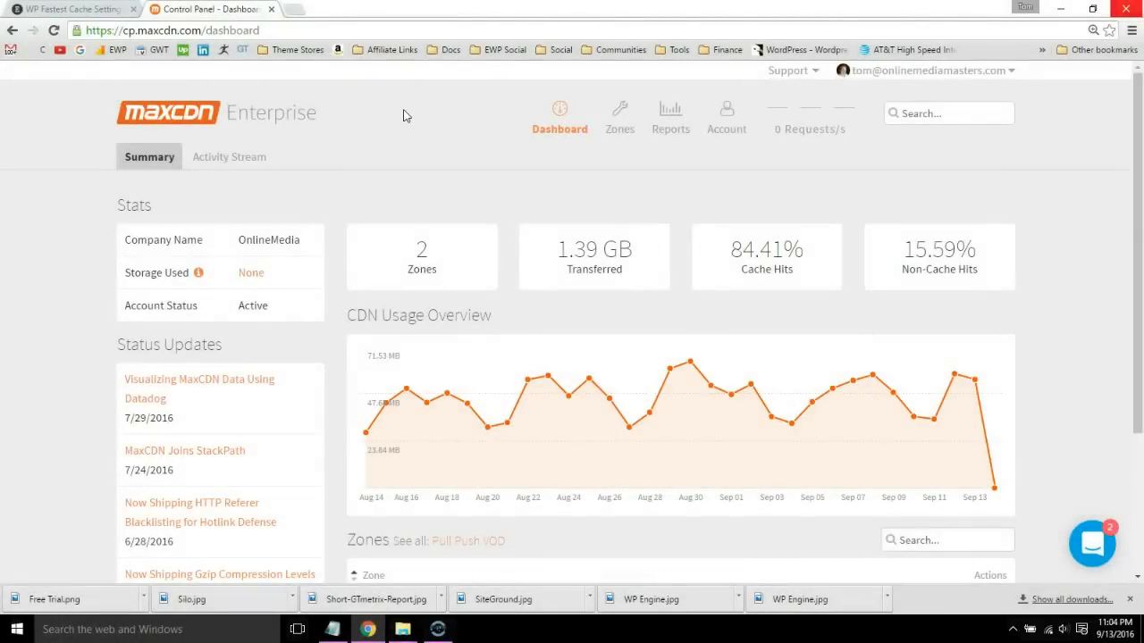
{"action": "mouse_move", "coordinate": [619, 112]}
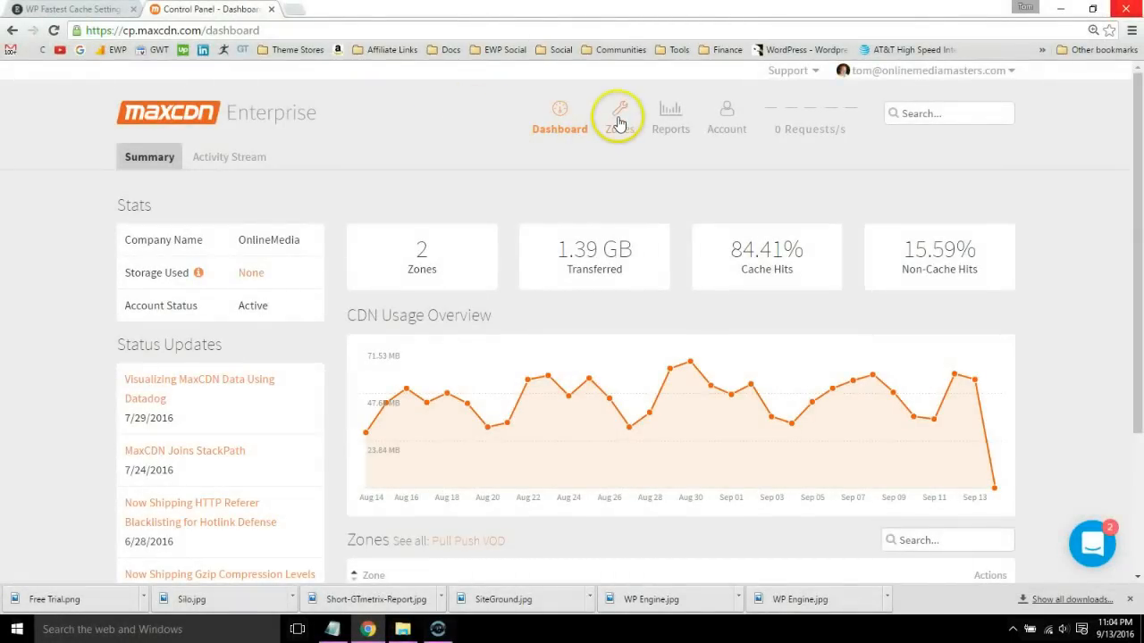
{"action": "left_click", "coordinate": [619, 111]}
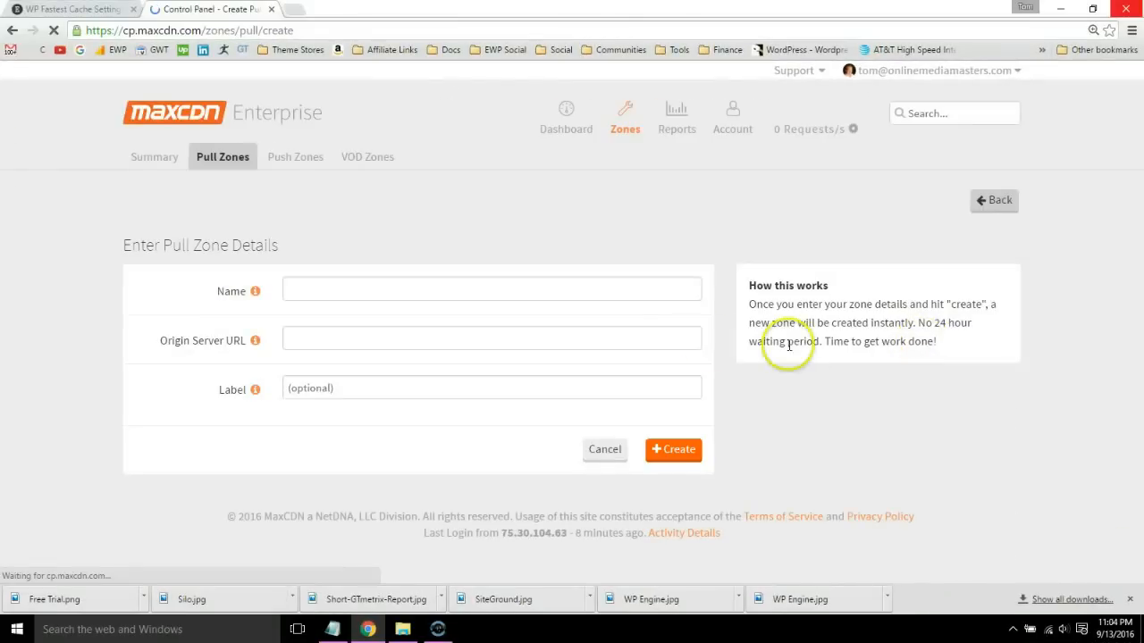
{"action": "type", "text": "Ele"}
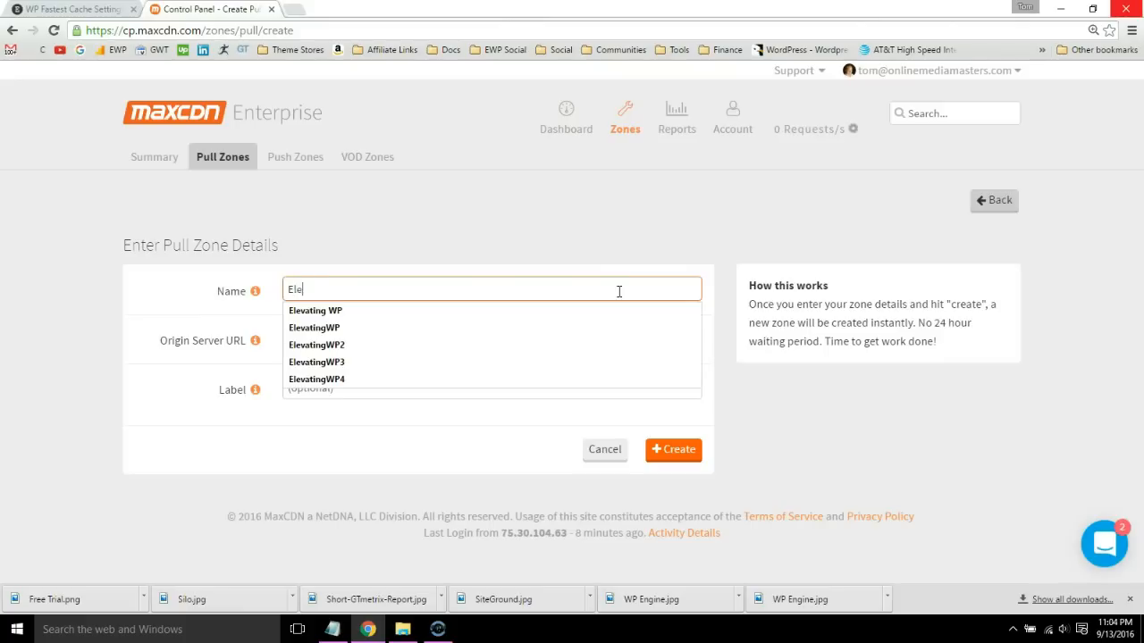
{"action": "type", "text": "ElevatingWPTest"}
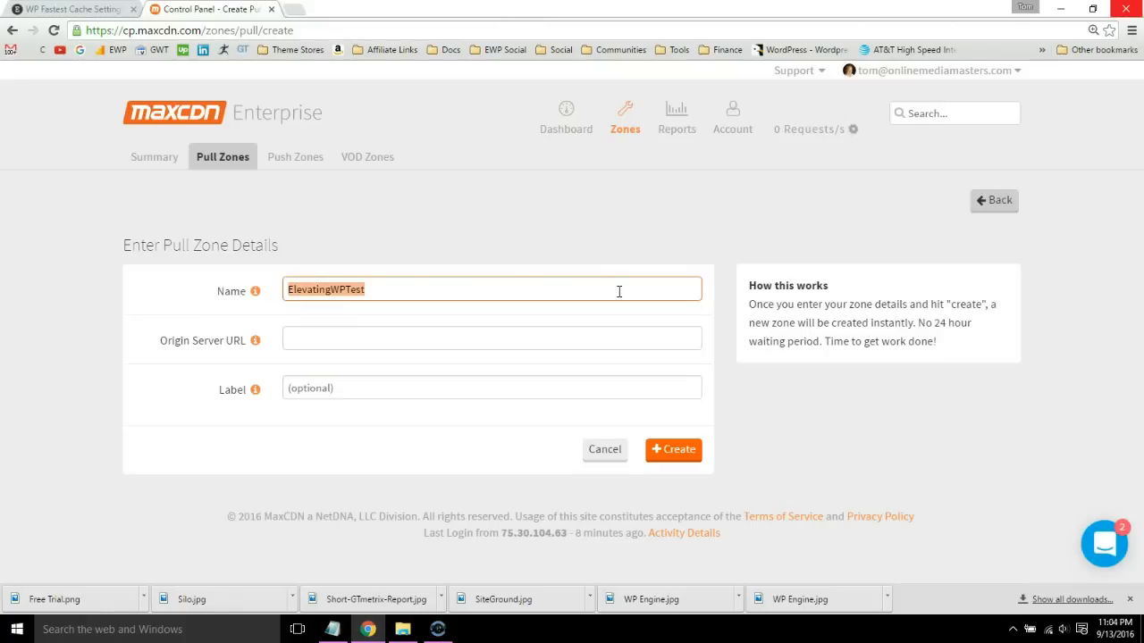
{"action": "left_click", "coordinate": [427, 388]}
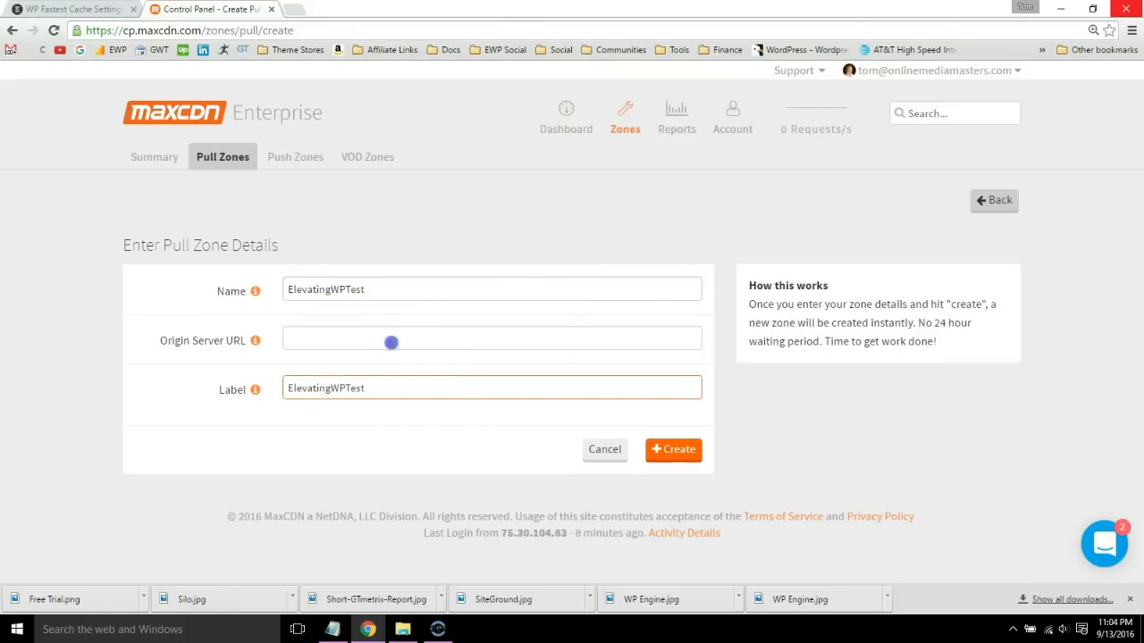
{"action": "left_click", "coordinate": [391, 338]}
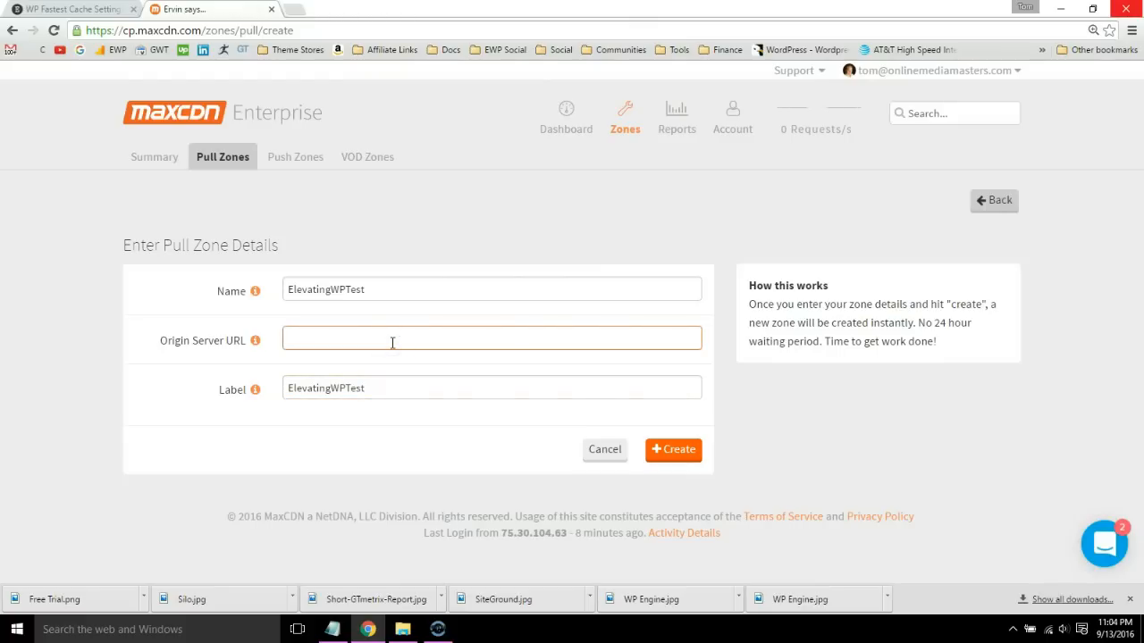
{"action": "type", "text": "http://elevatingwp.com/"}
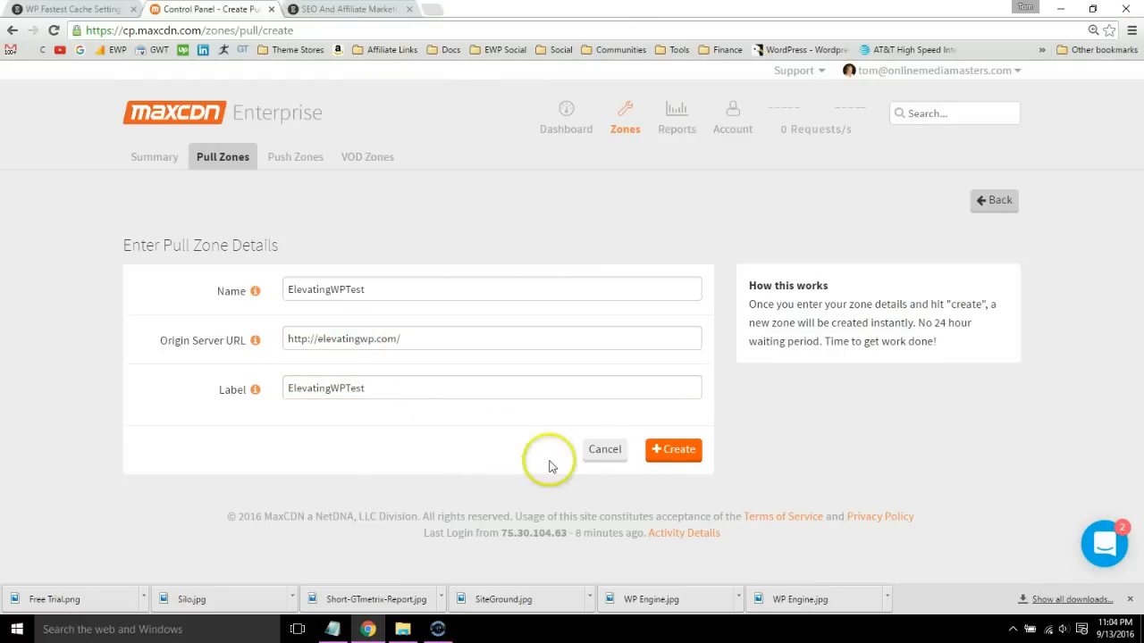
{"action": "left_click", "coordinate": [674, 450]}
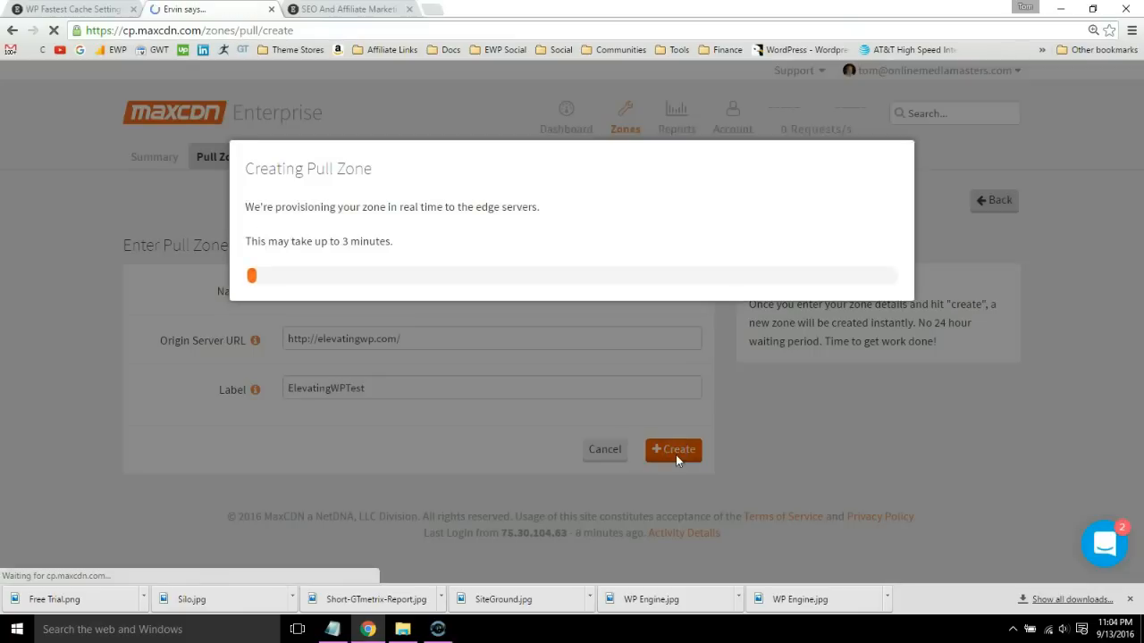
{"action": "left_click", "coordinate": [673, 449]}
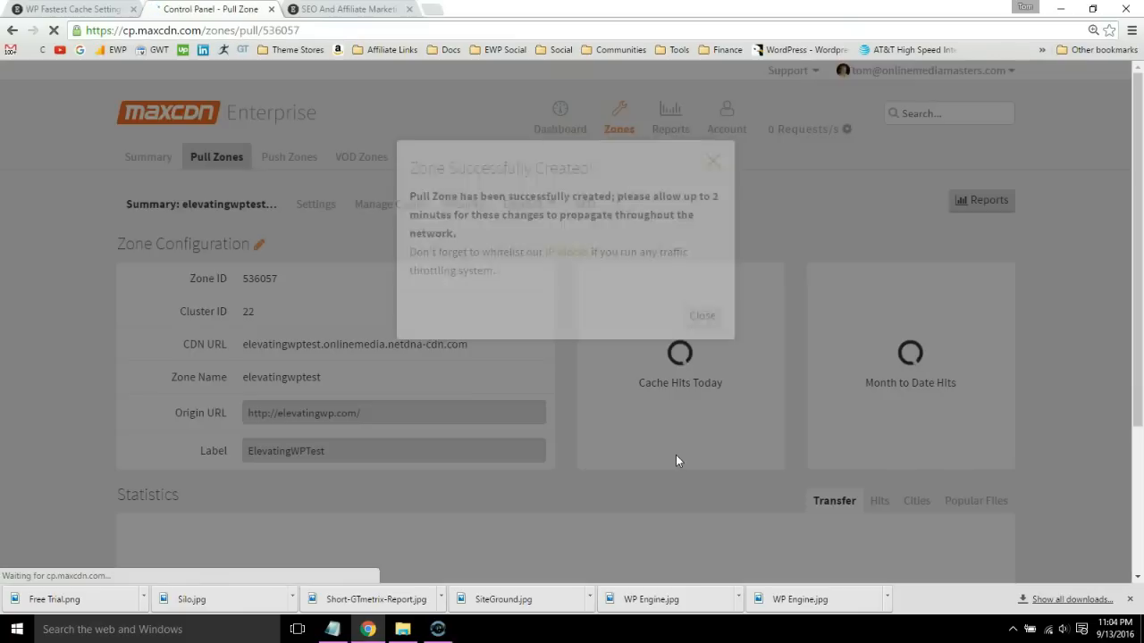
Enable Strip All Cookies and the SEO Canonical Header on the ElevatingWPTest zone
{"action": "left_click", "coordinate": [701, 315]}
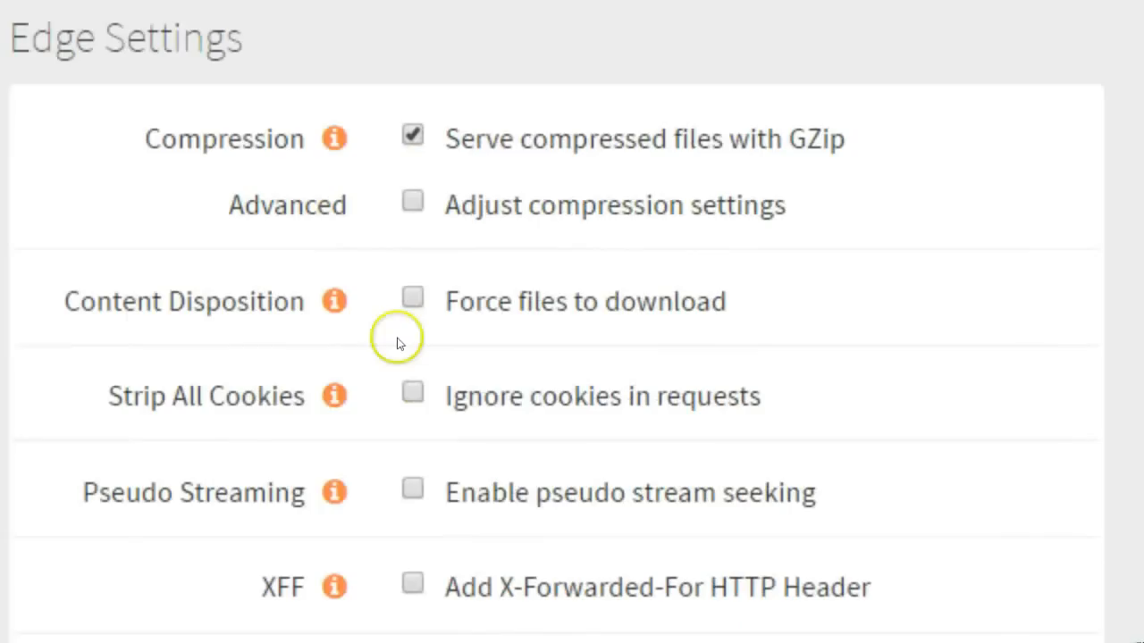
{"action": "left_click", "coordinate": [412, 396]}
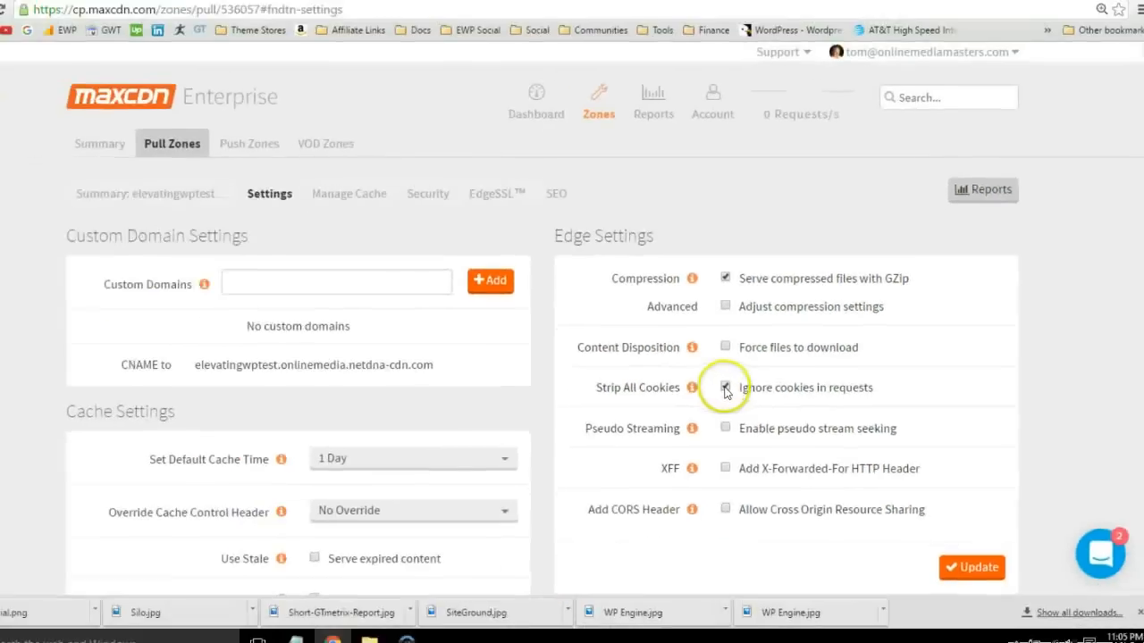
{"action": "left_click", "coordinate": [581, 204]}
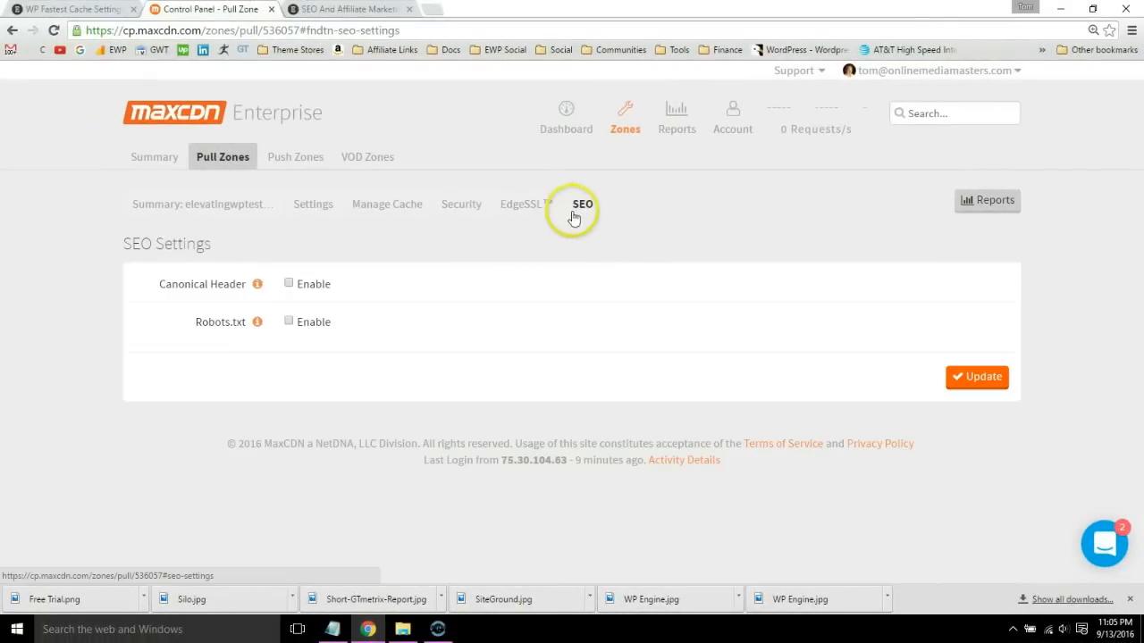
{"action": "left_click", "coordinate": [289, 284]}
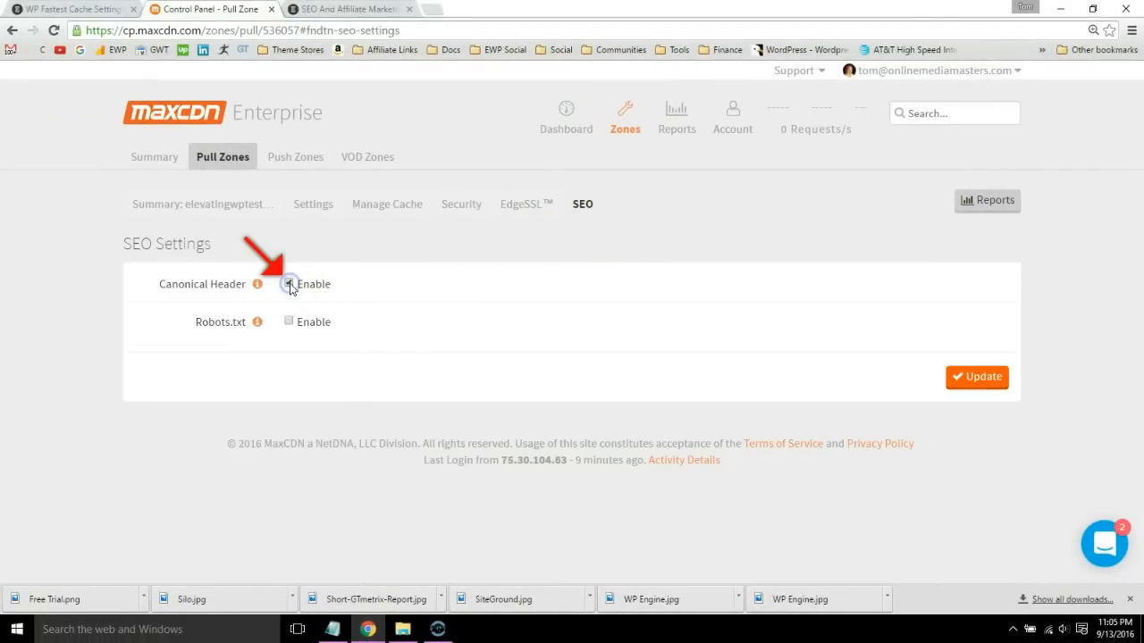
{"action": "left_click", "coordinate": [289, 283]}
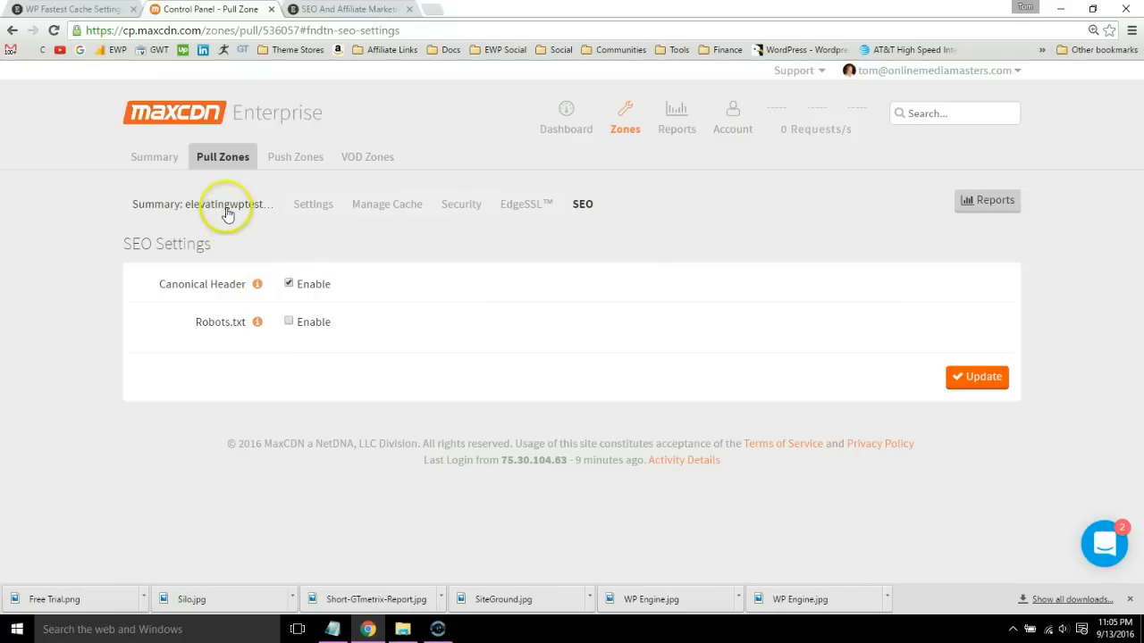
{"action": "left_click", "coordinate": [228, 204]}
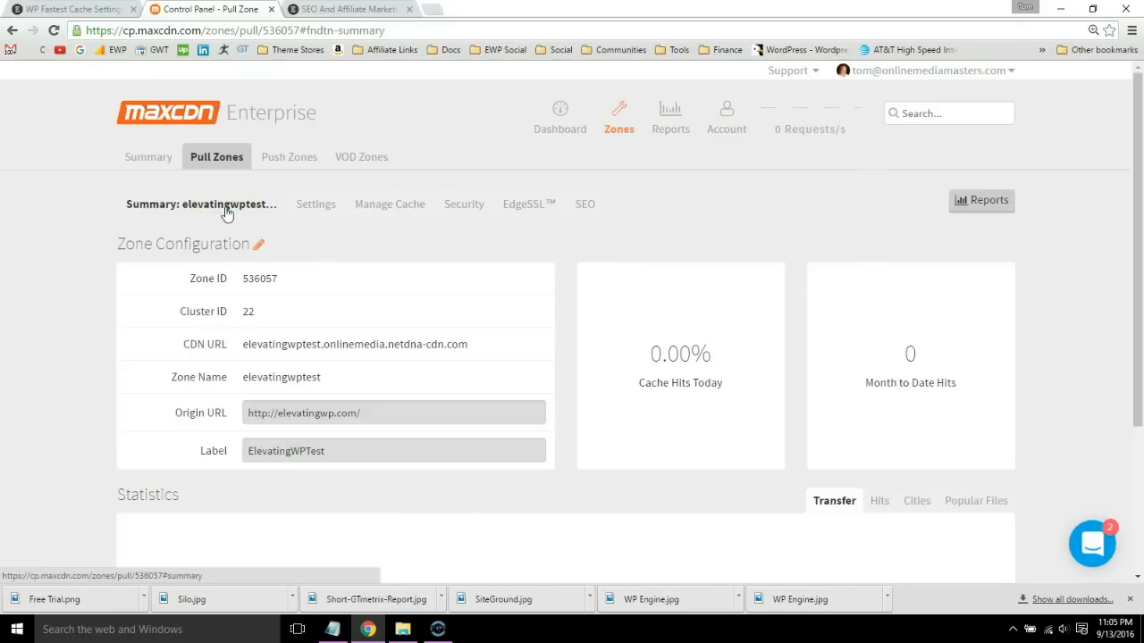
{"action": "left_click", "coordinate": [67, 12]}
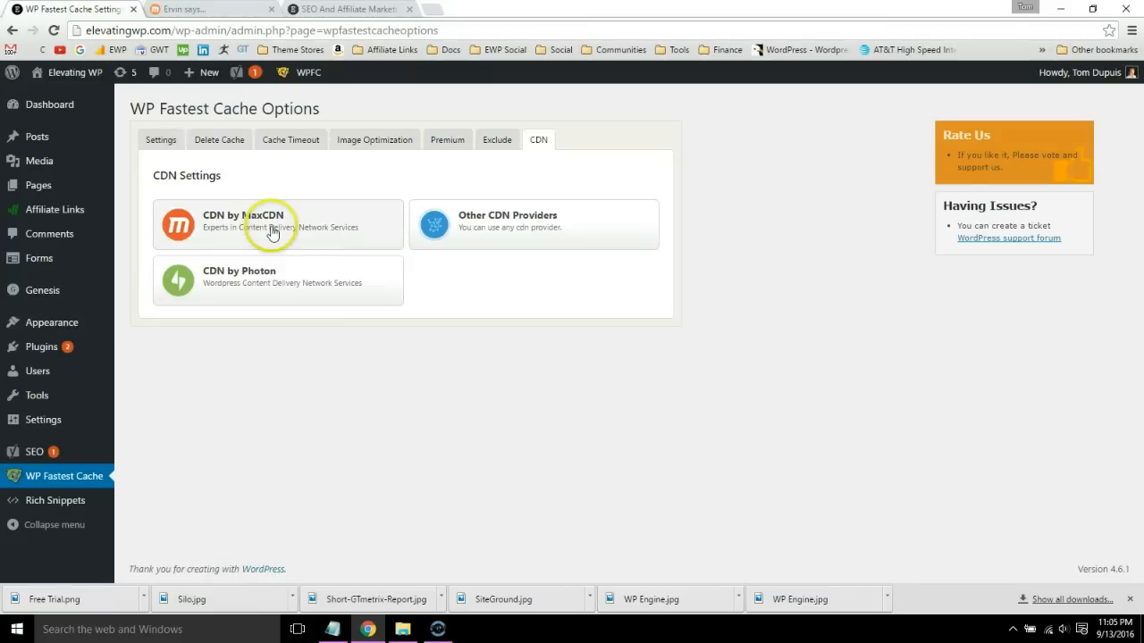
Set up CDN by MaxCDN with the netdna-cdn URL, elevatingwp.com origin and default file types
{"action": "left_click", "coordinate": [268, 224]}
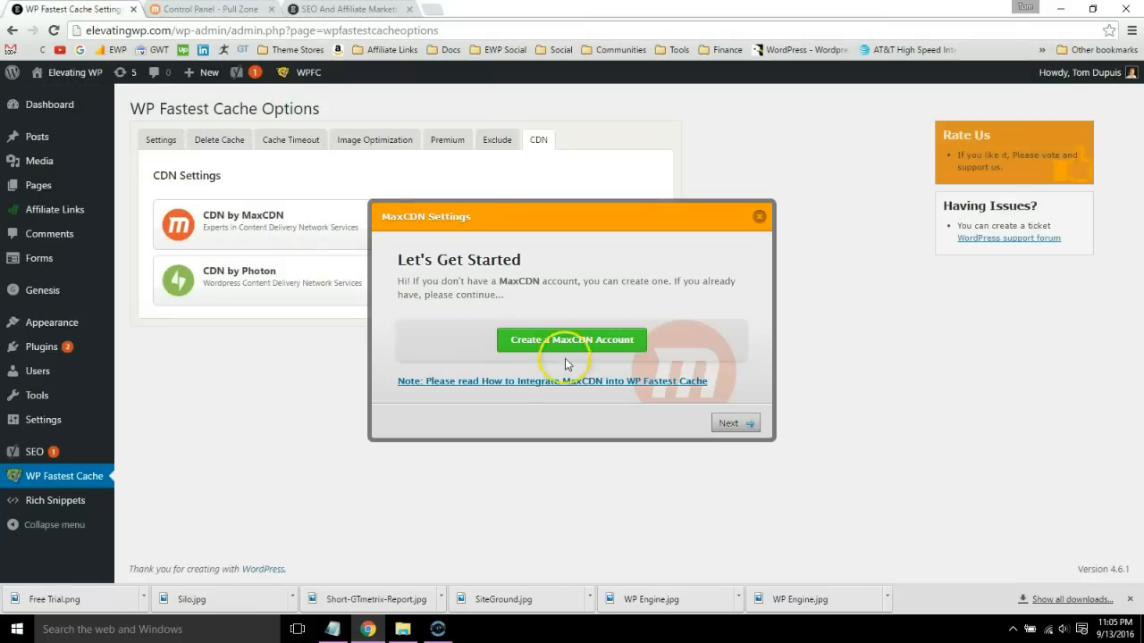
{"action": "left_click", "coordinate": [735, 423]}
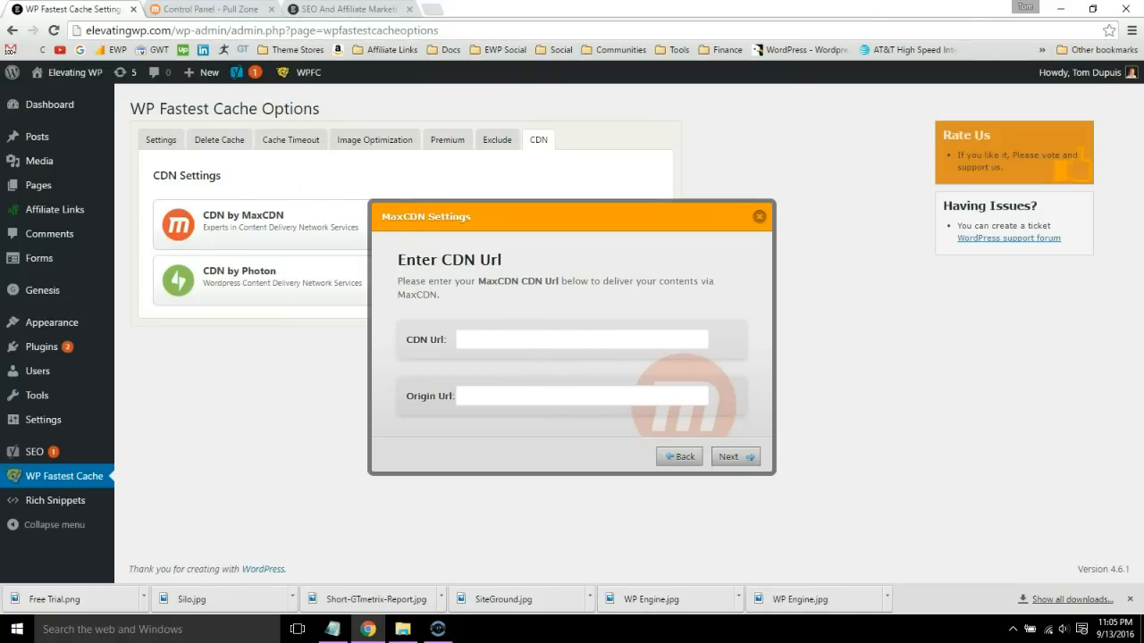
{"action": "left_click", "coordinate": [204, 10]}
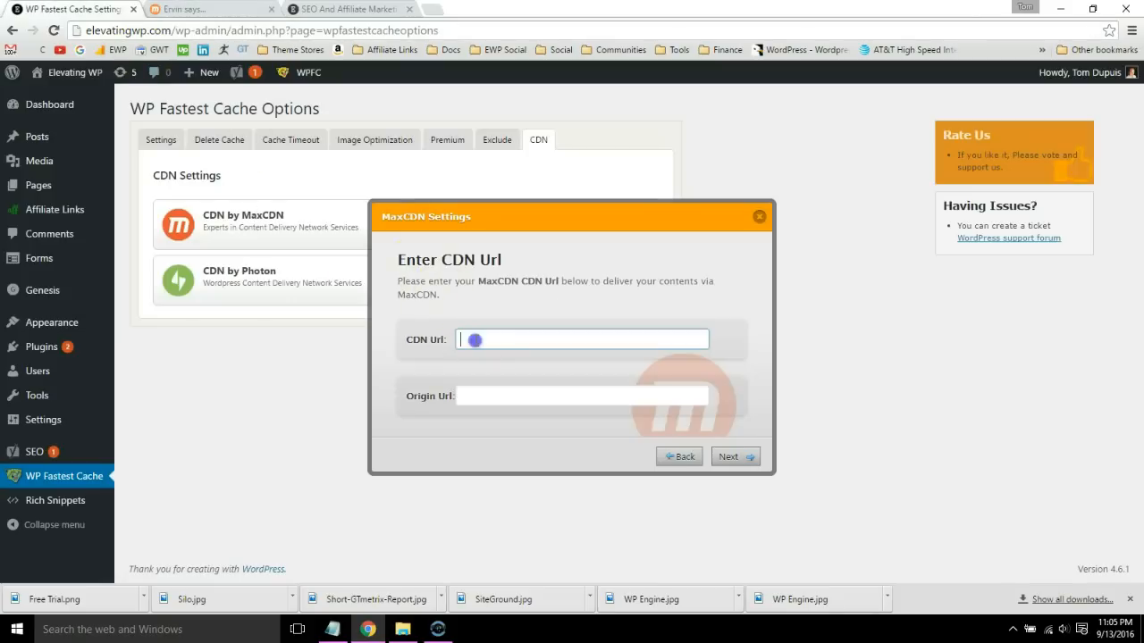
{"action": "left_click", "coordinate": [210, 9]}
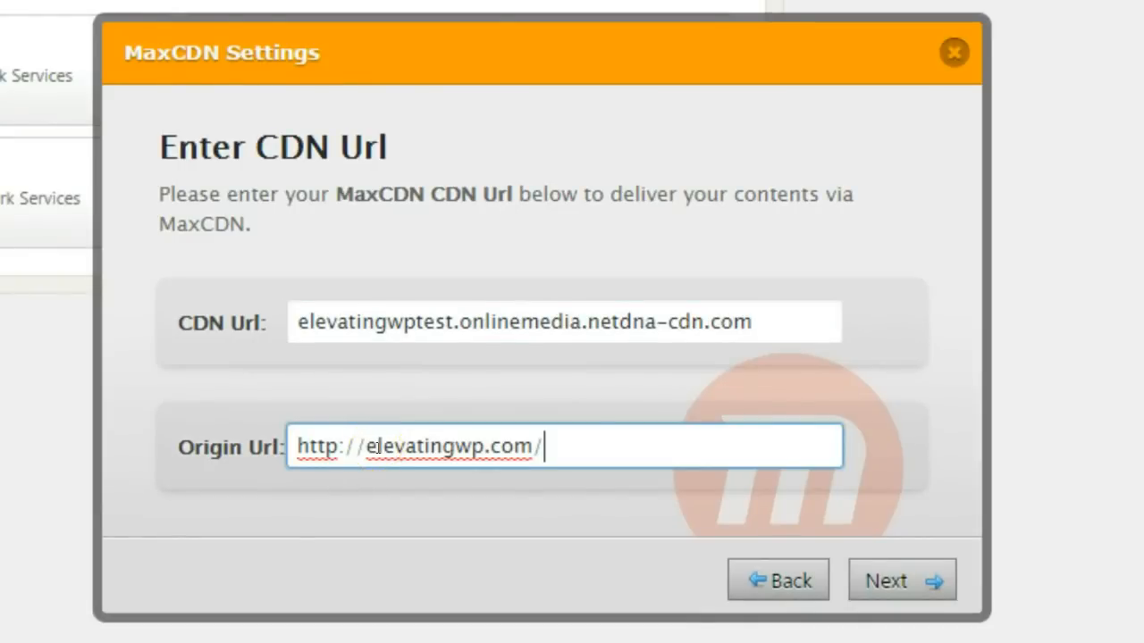
{"action": "left_click", "coordinate": [902, 581]}
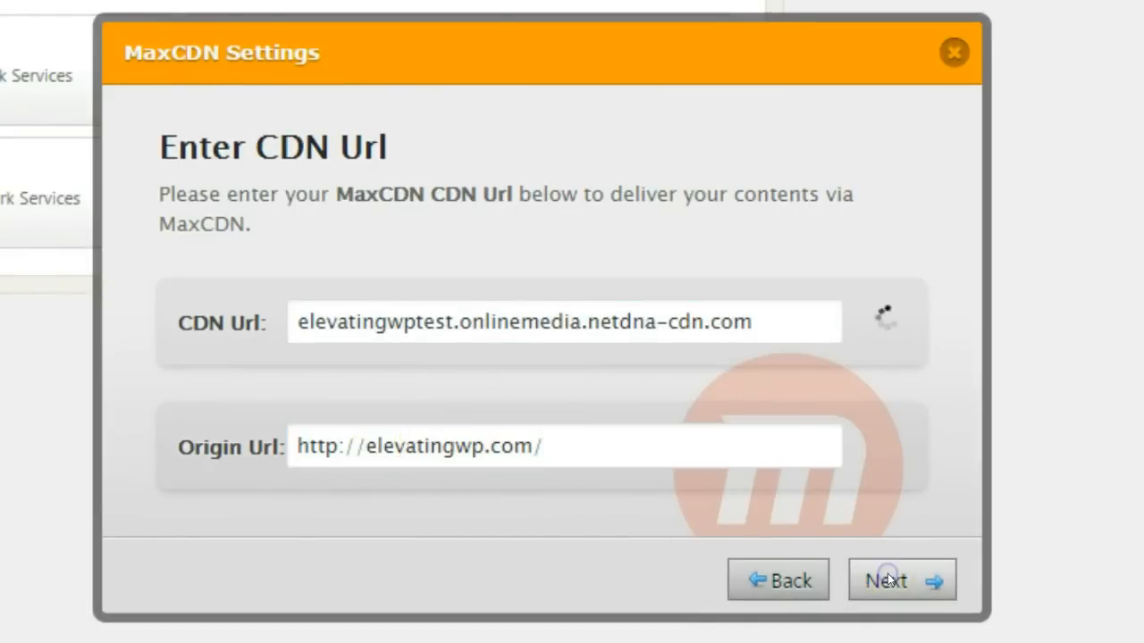
{"action": "left_click", "coordinate": [890, 581]}
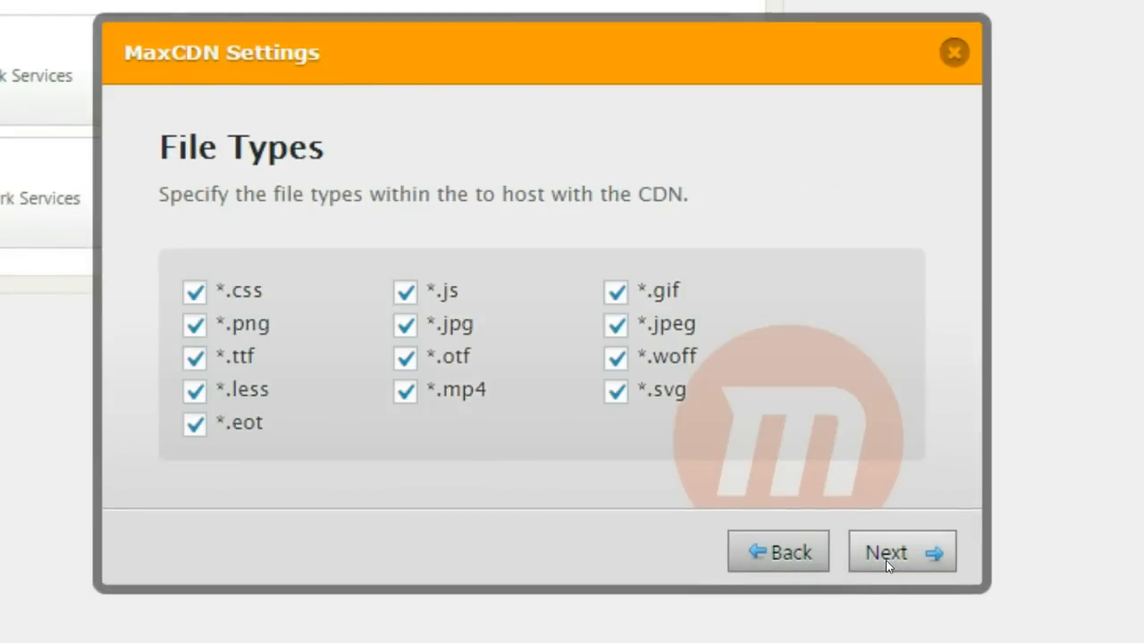
{"action": "left_click", "coordinate": [901, 552]}
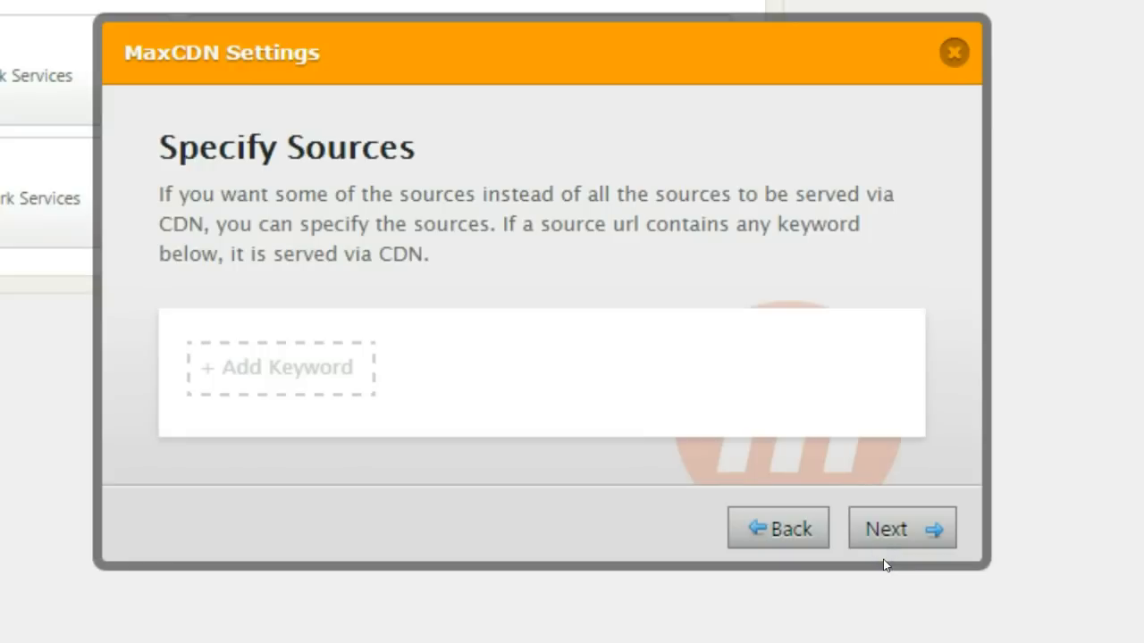
{"action": "left_click", "coordinate": [900, 527]}
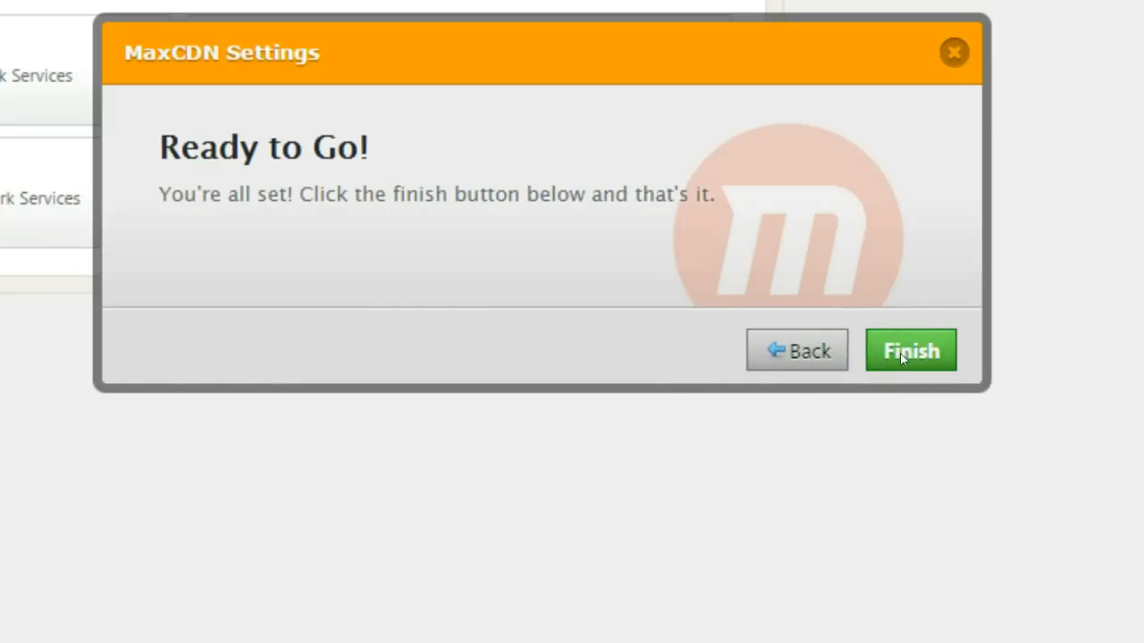
{"action": "left_click", "coordinate": [911, 349]}
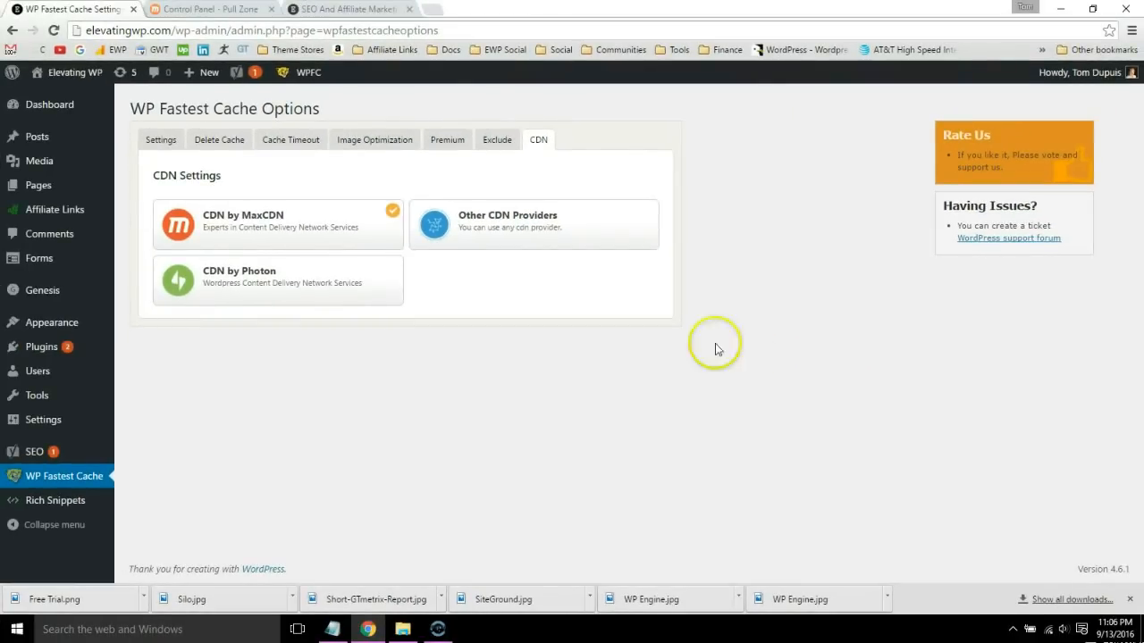
{"action": "left_click", "coordinate": [217, 9]}
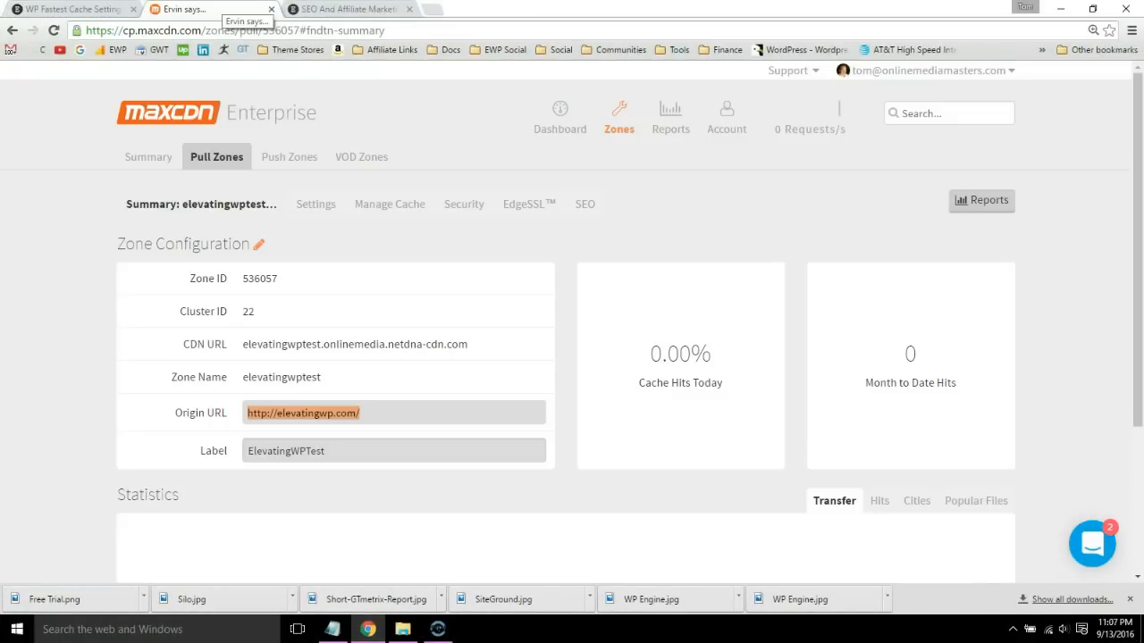
Open GTmetrix's Serve scaled images recommendation for the headshot served from netdna-cdn
{"action": "left_click", "coordinate": [389, 204]}
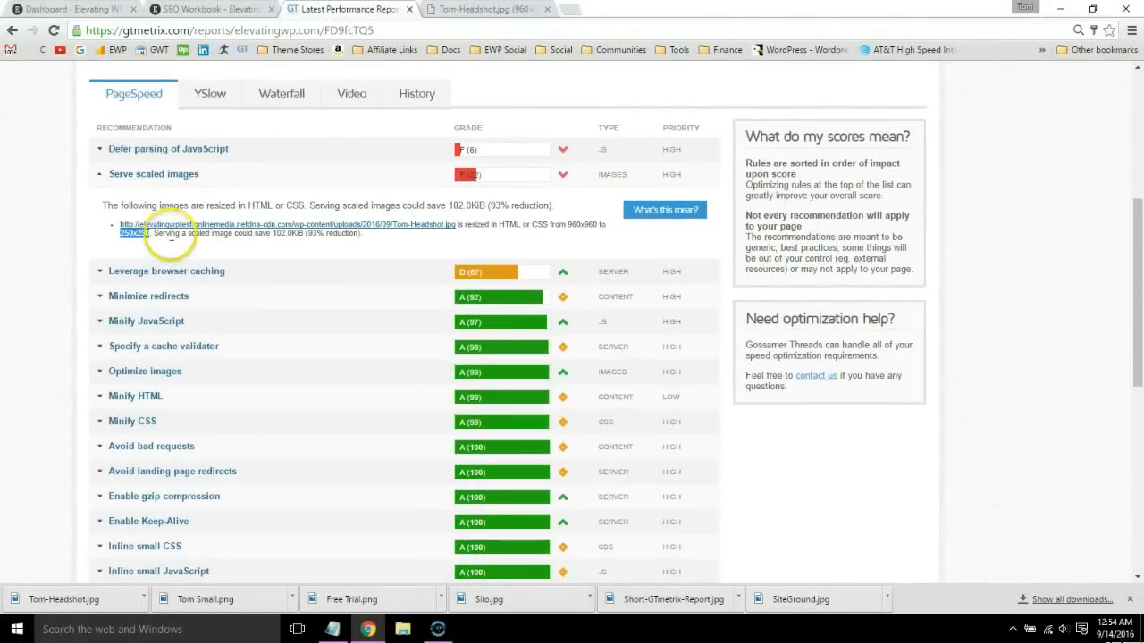
View the full-size headshot, compare it on the SEO Workbook page, then open the dashboard
{"action": "left_click", "coordinate": [169, 236]}
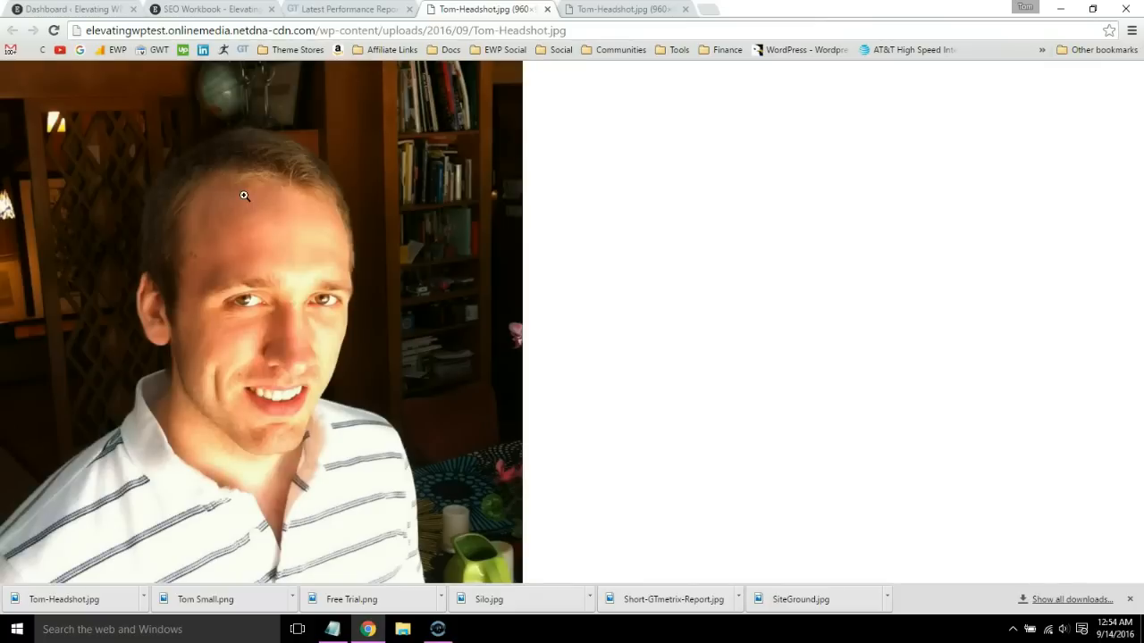
{"action": "left_click", "coordinate": [210, 9]}
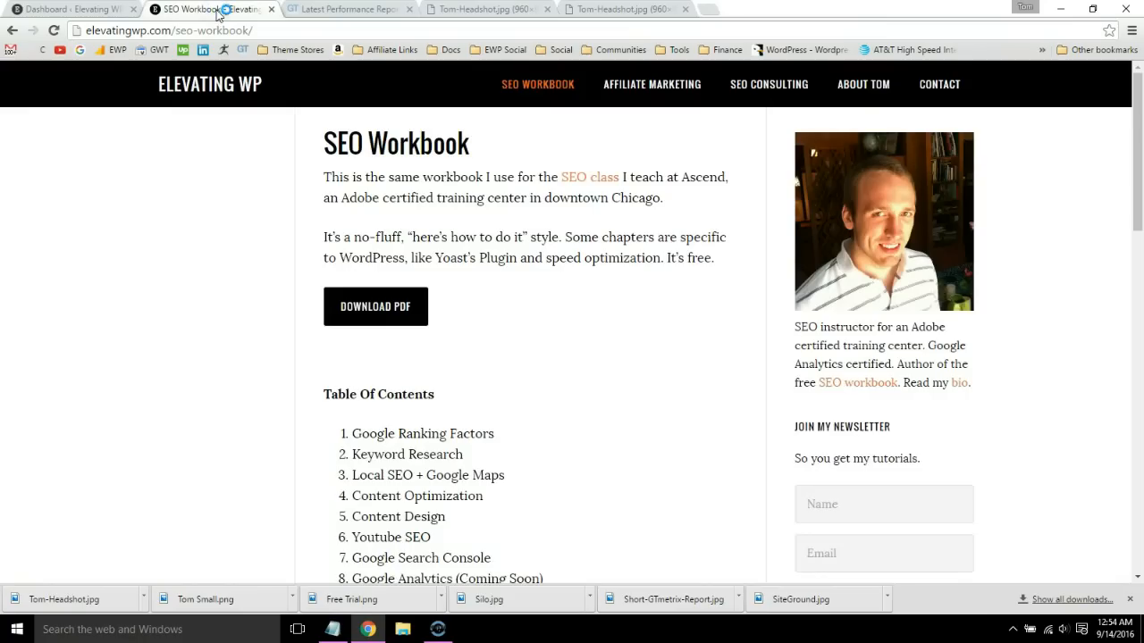
{"action": "mouse_move", "coordinate": [840, 206]}
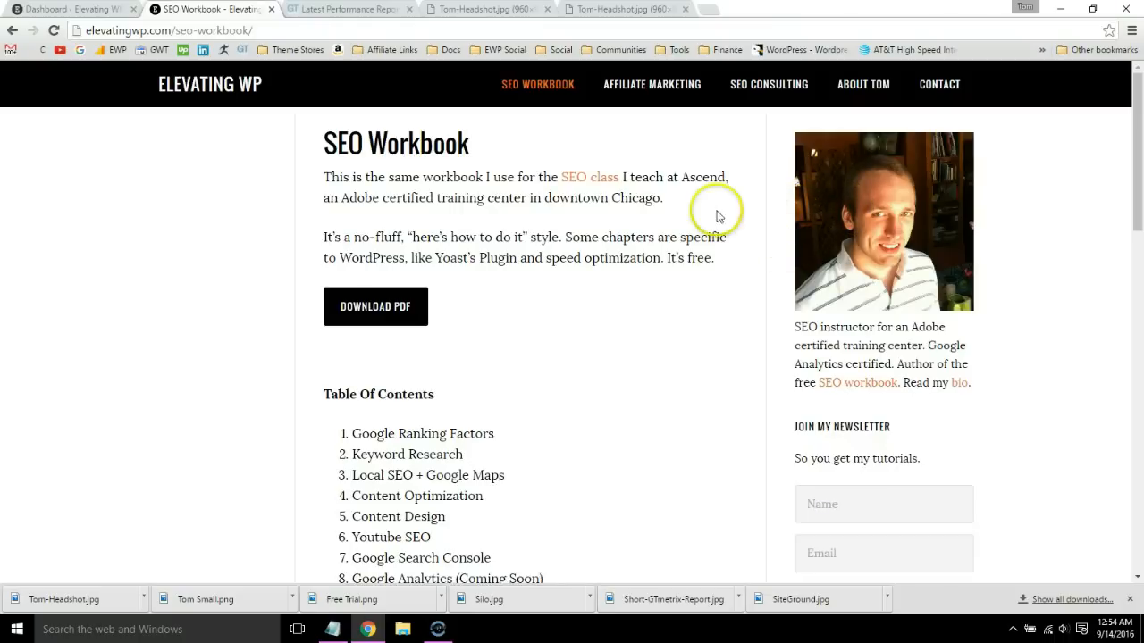
{"action": "left_click", "coordinate": [72, 9]}
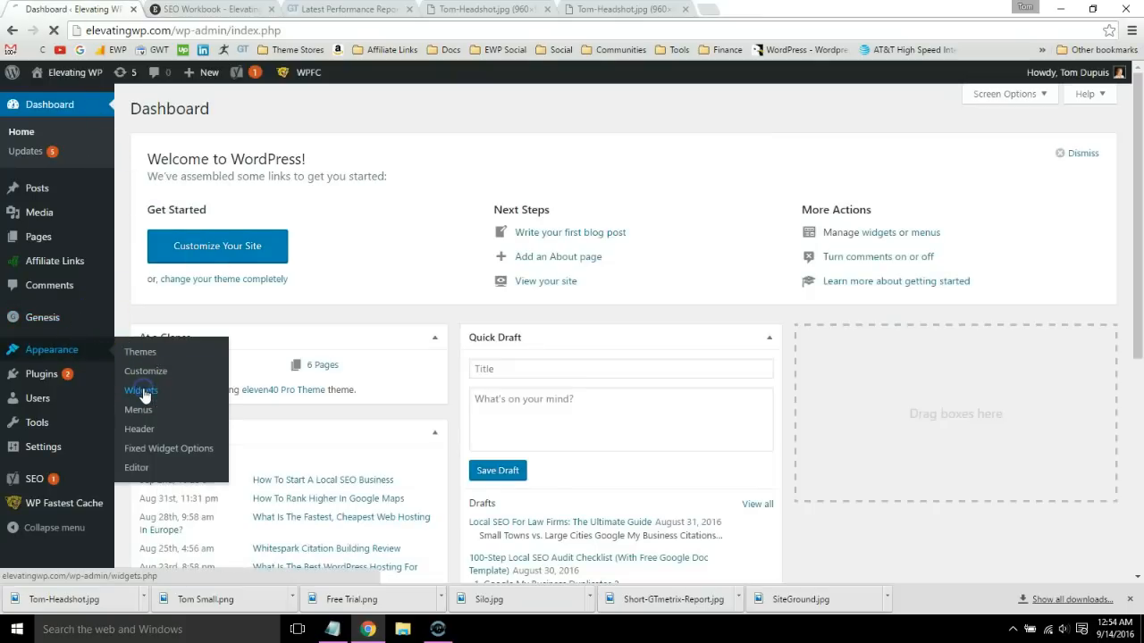
Inspect the sidebar Text widget and upload the resized headshot through Media > Add New
{"action": "left_click", "coordinate": [140, 391]}
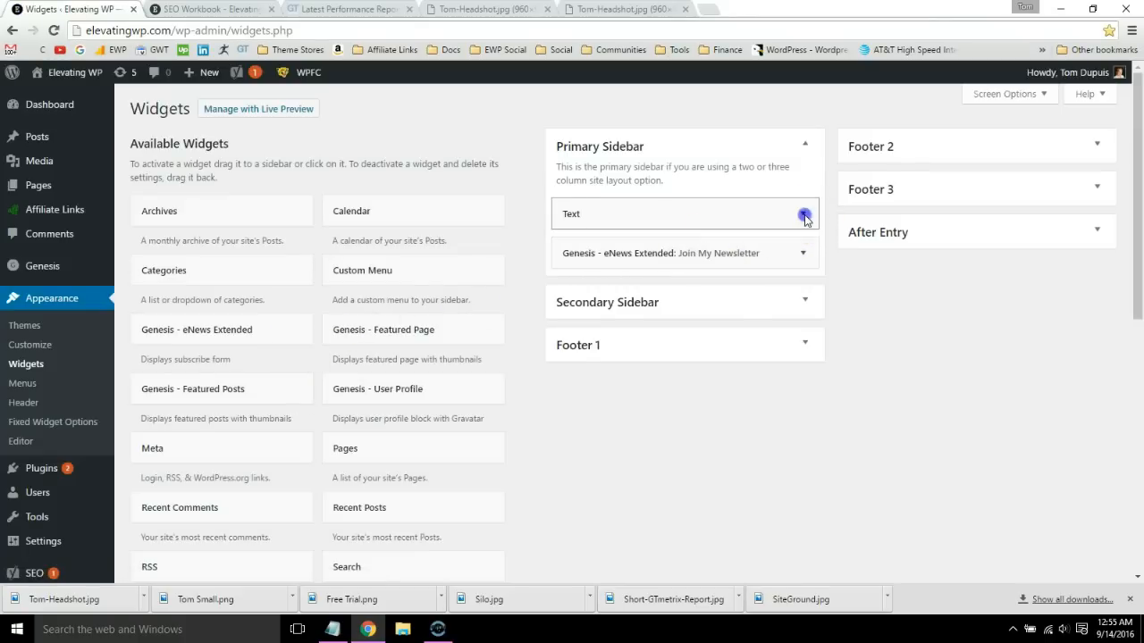
{"action": "left_click", "coordinate": [805, 215]}
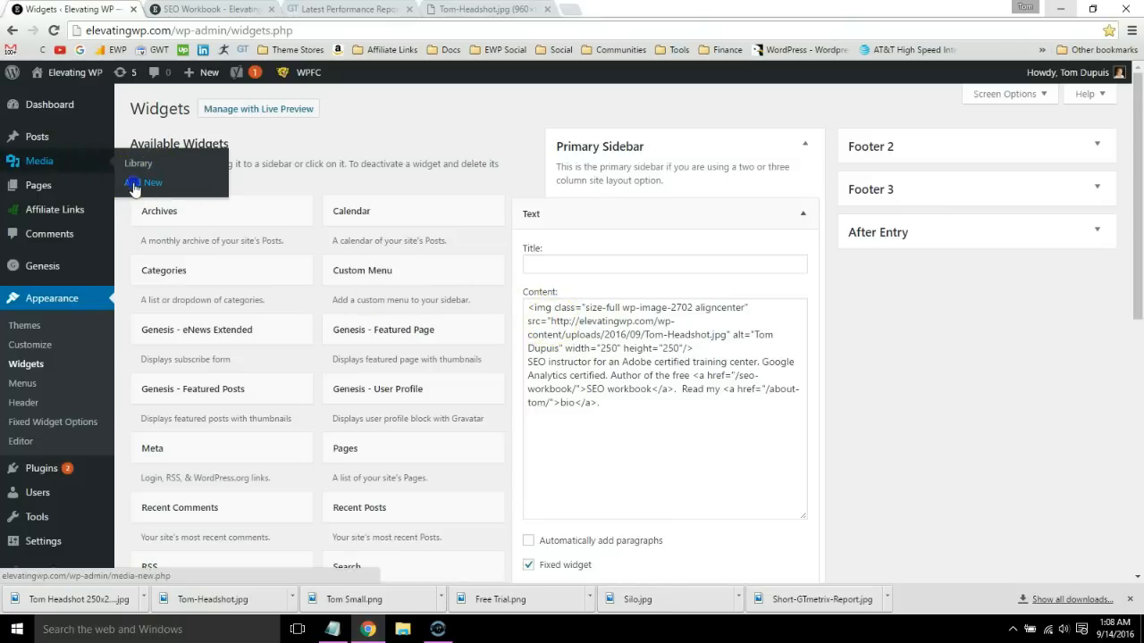
{"action": "left_click", "coordinate": [139, 183]}
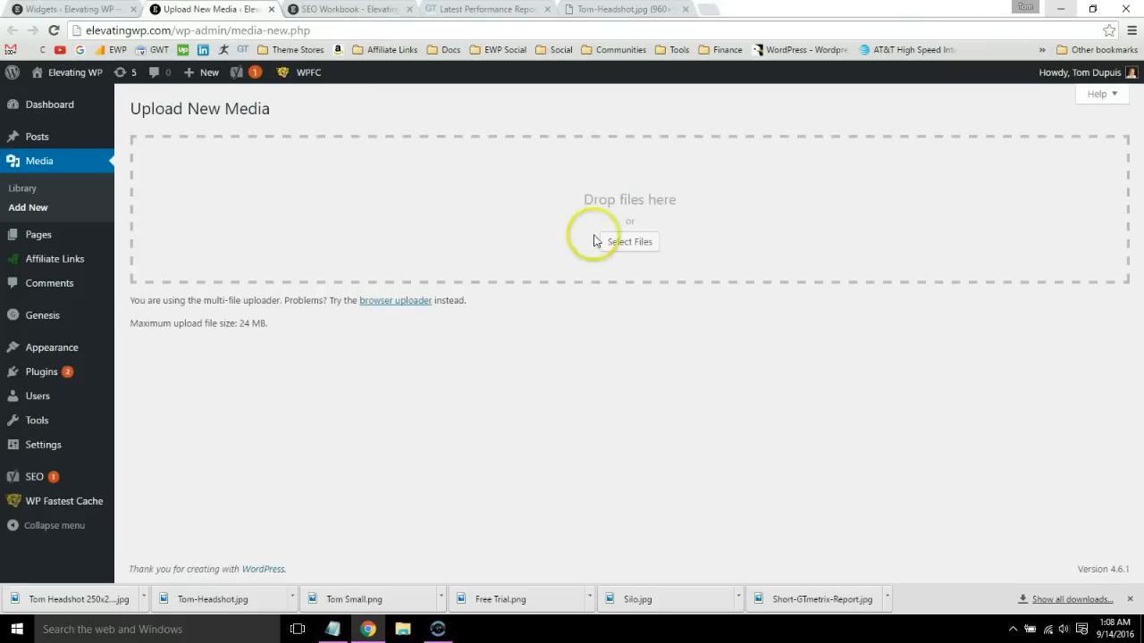
{"action": "left_click", "coordinate": [629, 242]}
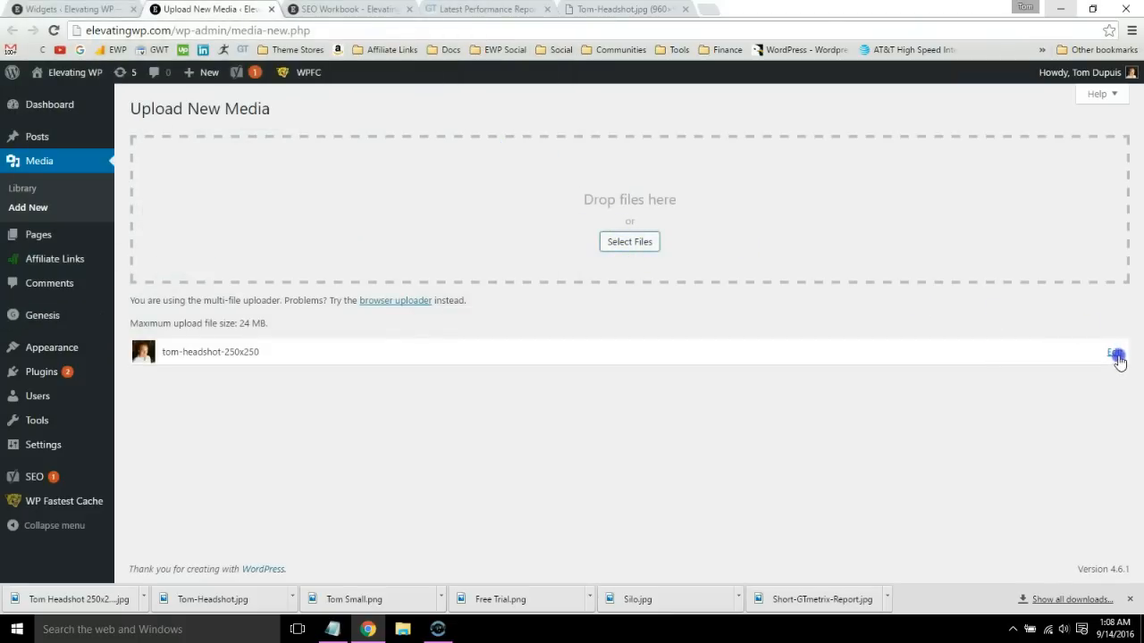
{"action": "left_click", "coordinate": [1116, 350]}
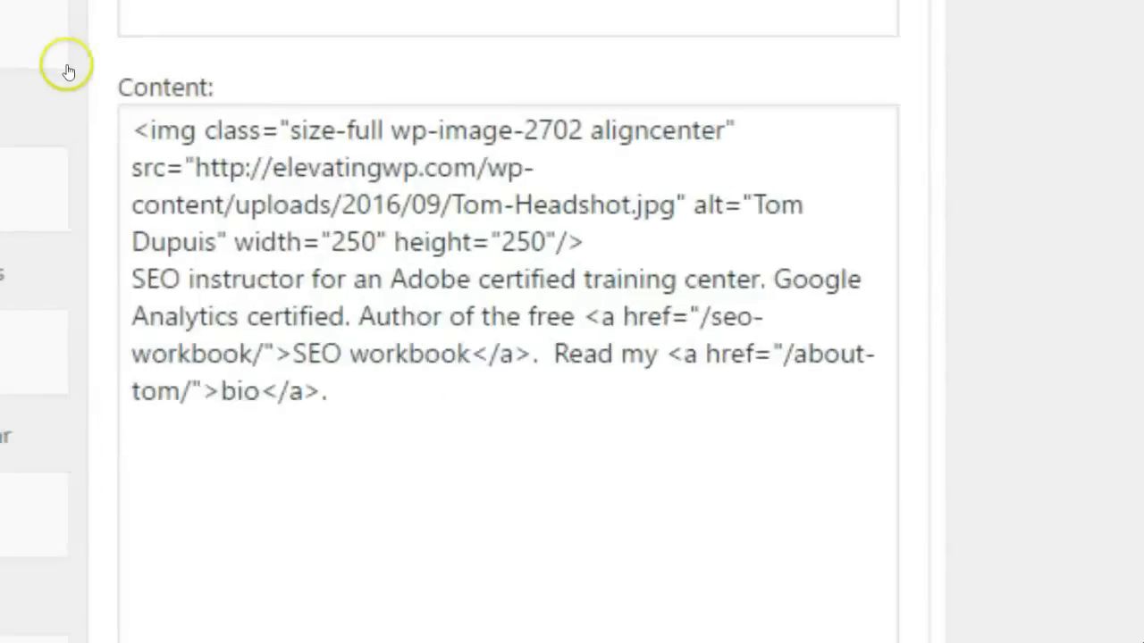
Point the widget's img src to the -250x250 headshot file and save the widget
{"action": "left_click_drag", "start_coordinate": [116, 135], "coordinate": [652, 177]}
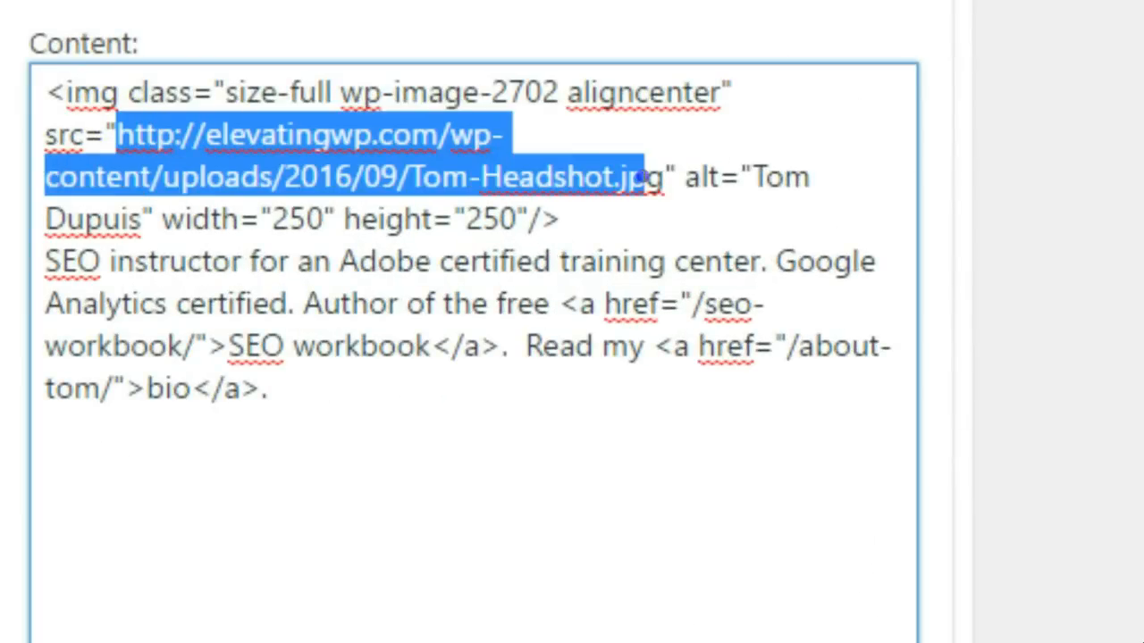
{"action": "type", "text": "-250x250"}
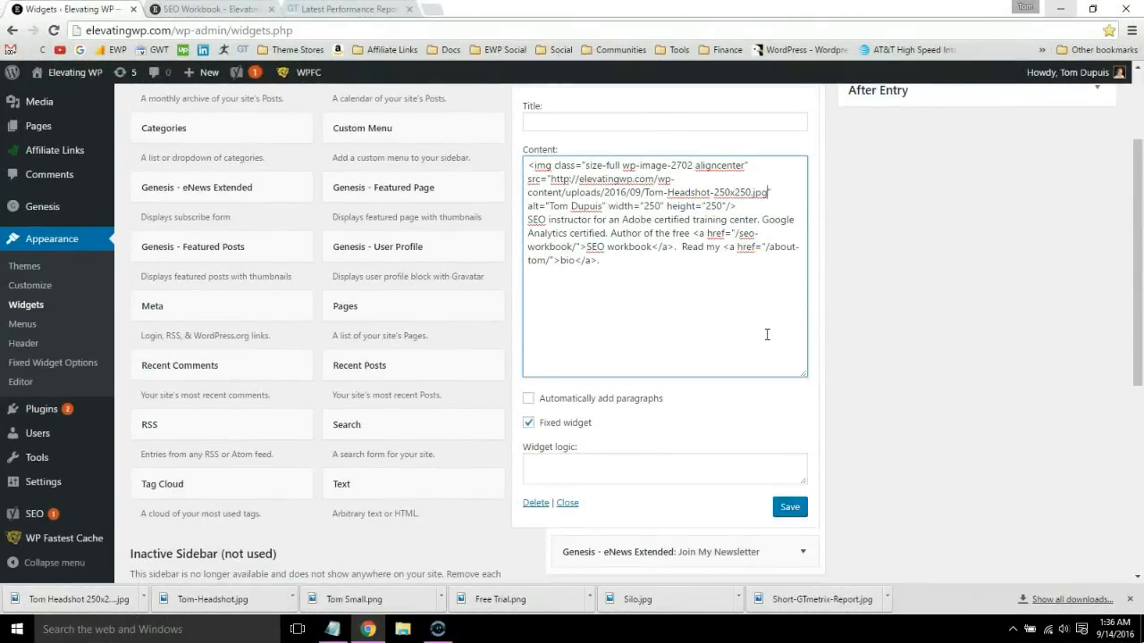
{"action": "left_click", "coordinate": [789, 507]}
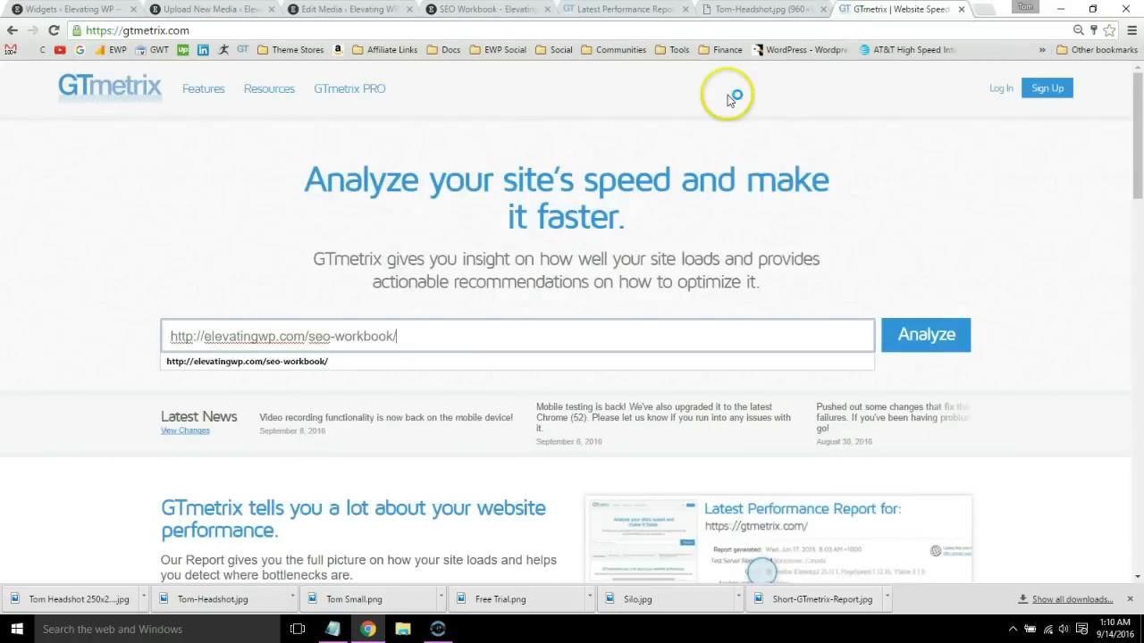
Re-analyze the SEO Workbook page and expand Serve scaled images and Specify image dimensions
{"action": "left_click", "coordinate": [925, 336]}
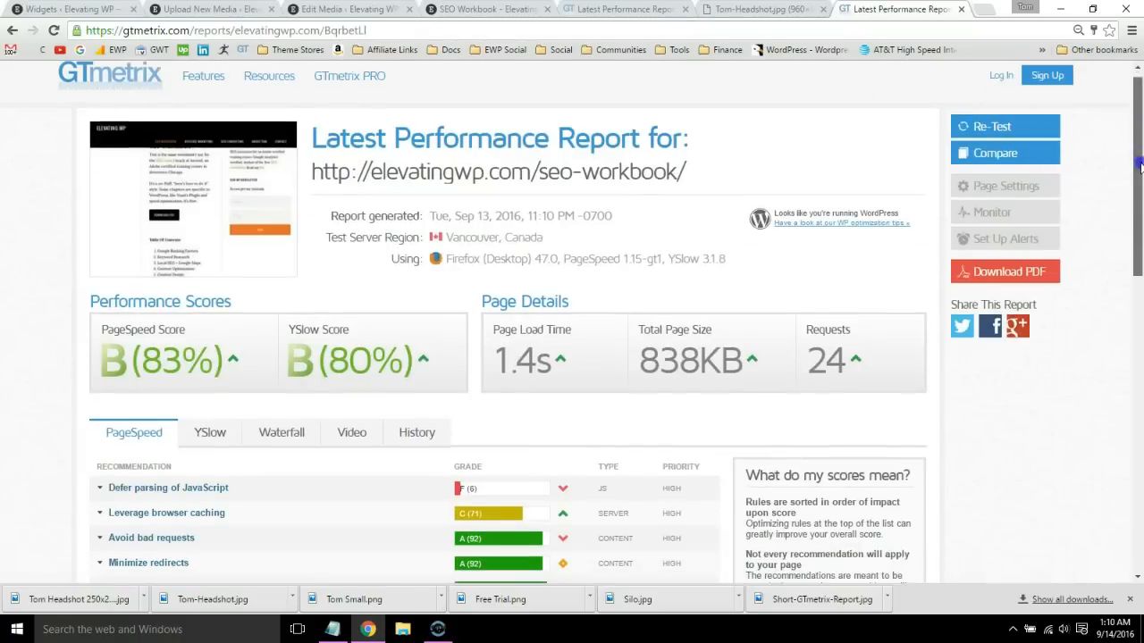
{"action": "scroll", "scroll_direction": "down", "scroll_amount": 3}
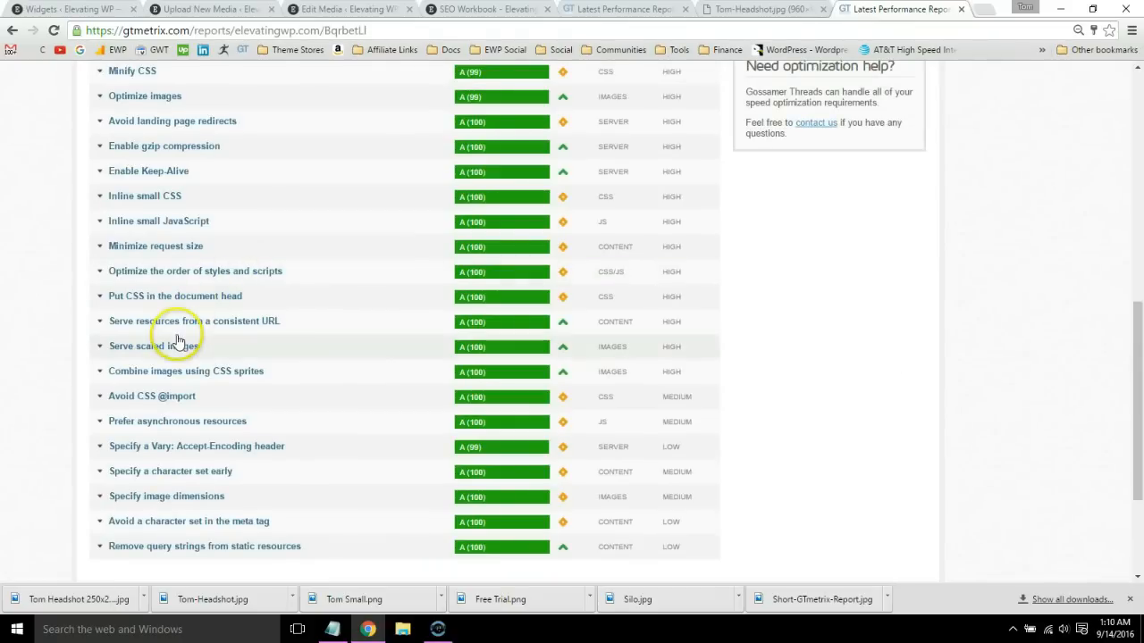
{"action": "left_click", "coordinate": [153, 346]}
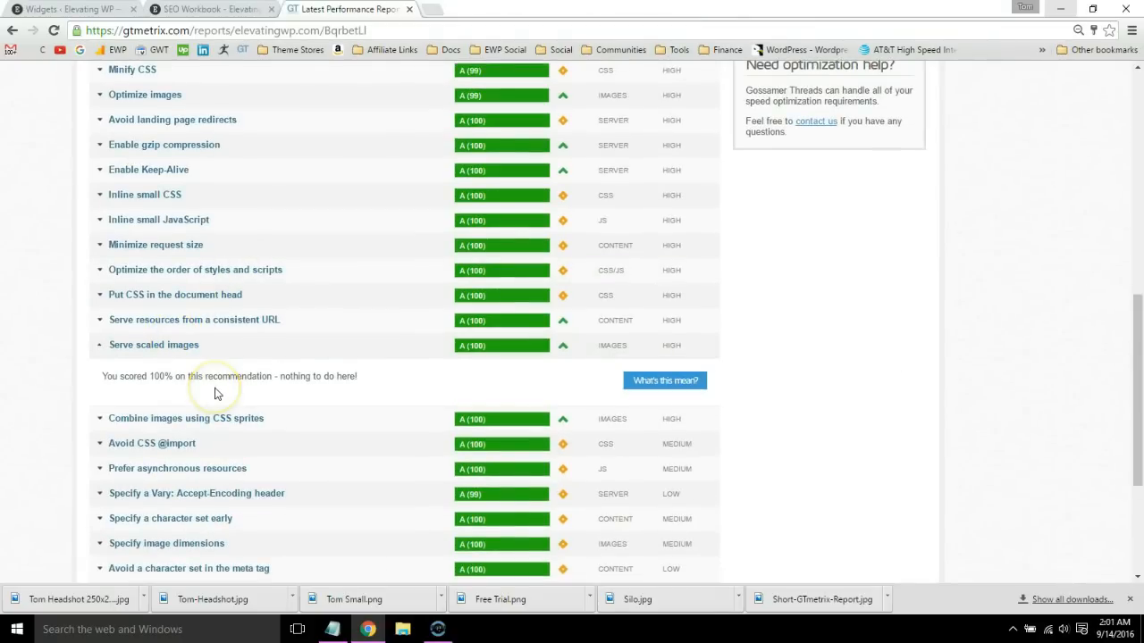
{"action": "scroll", "scroll_direction": "down", "scroll_amount": 3}
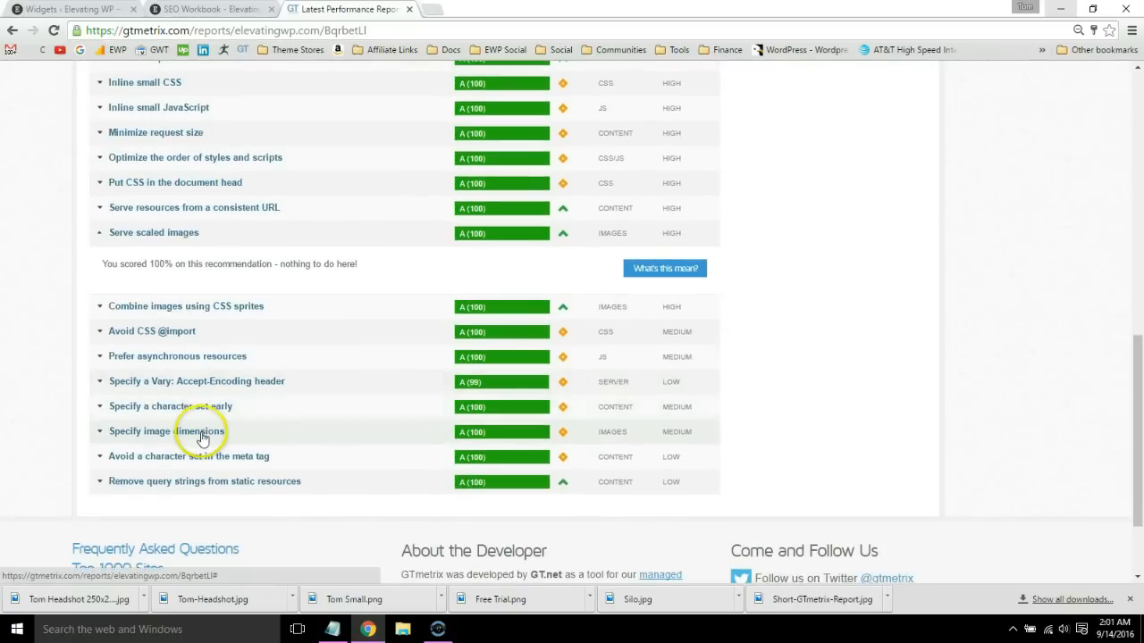
{"action": "left_click", "coordinate": [166, 432]}
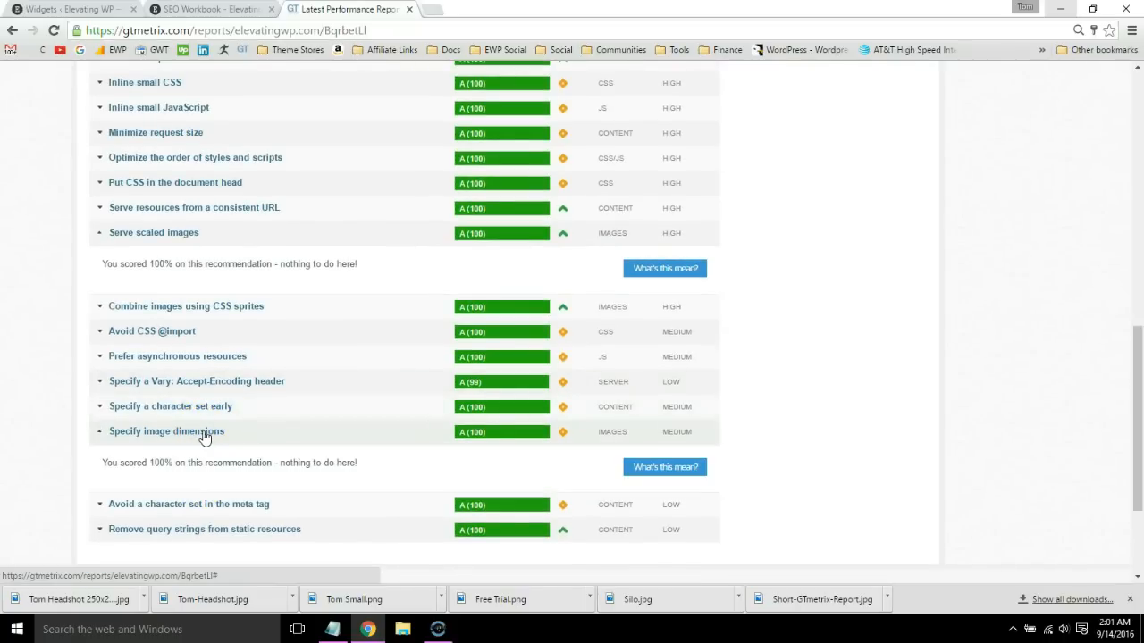
{"action": "left_click", "coordinate": [67, 11]}
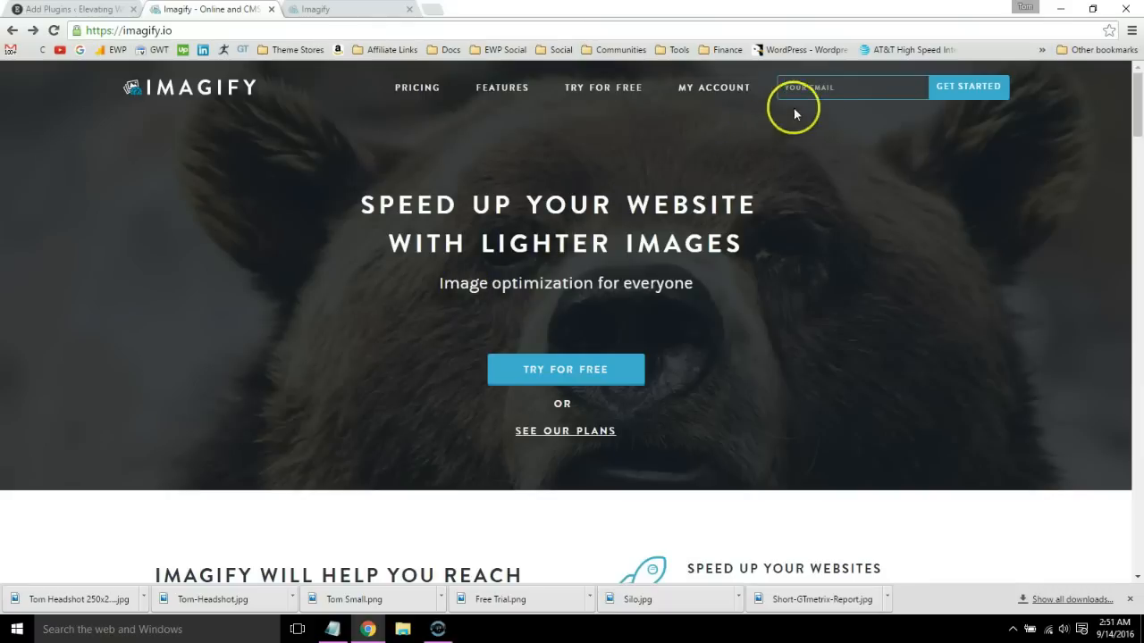
Open the Imagify account dashboard and its API - Integration tab with the access token
{"action": "left_click", "coordinate": [815, 87]}
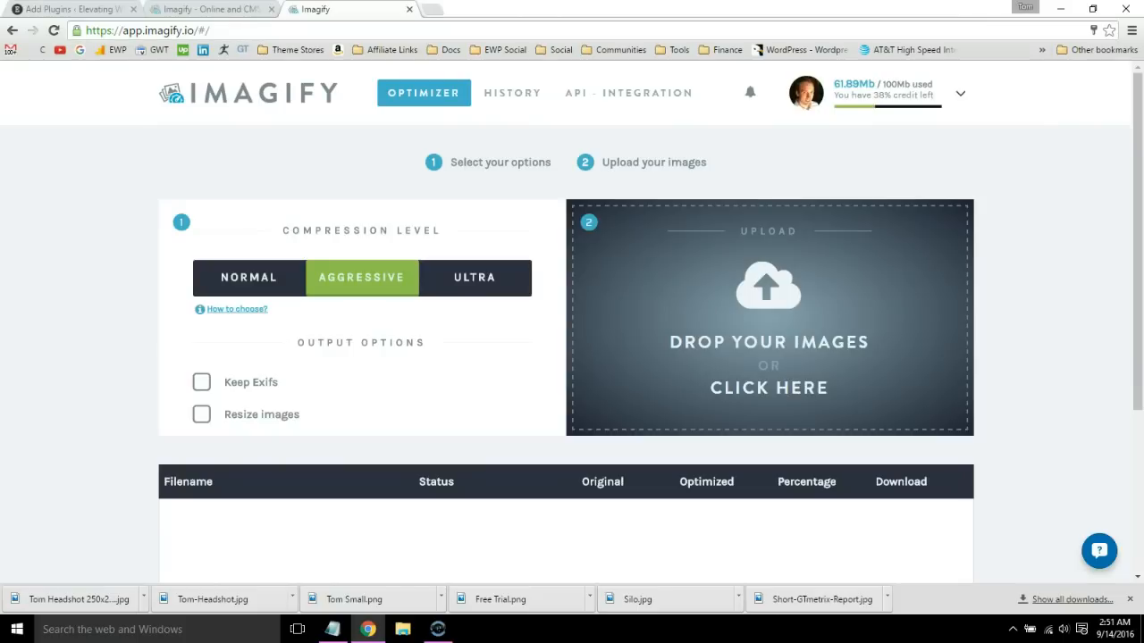
{"action": "left_click", "coordinate": [631, 93]}
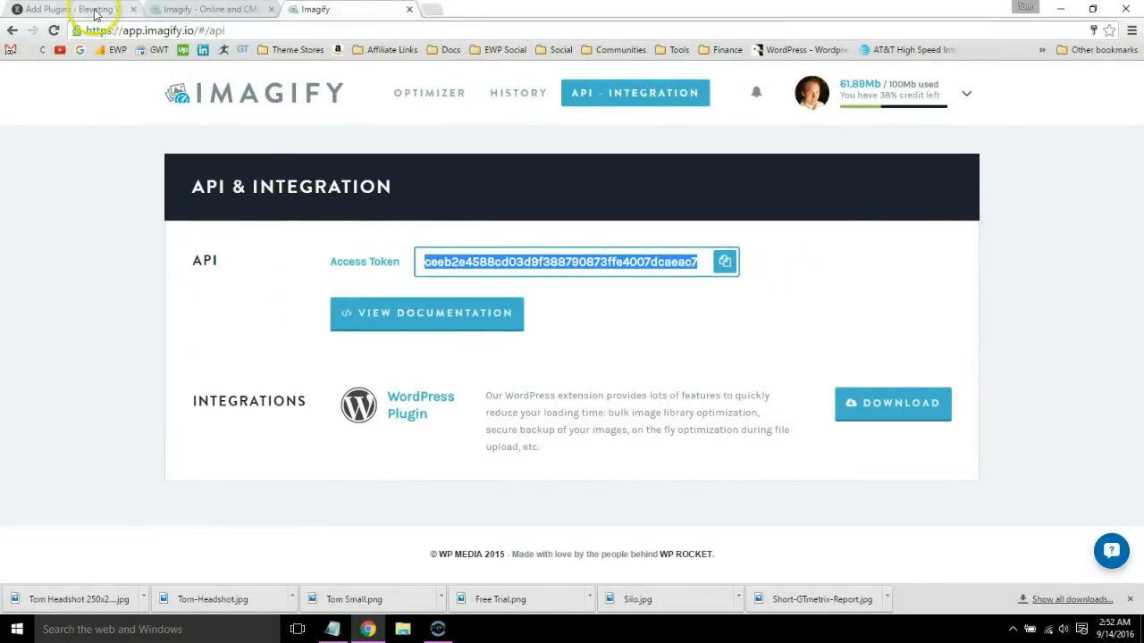
Search for 'imagify', then install and activate the Imagify Image Optimizer plugin
{"action": "left_click", "coordinate": [71, 10]}
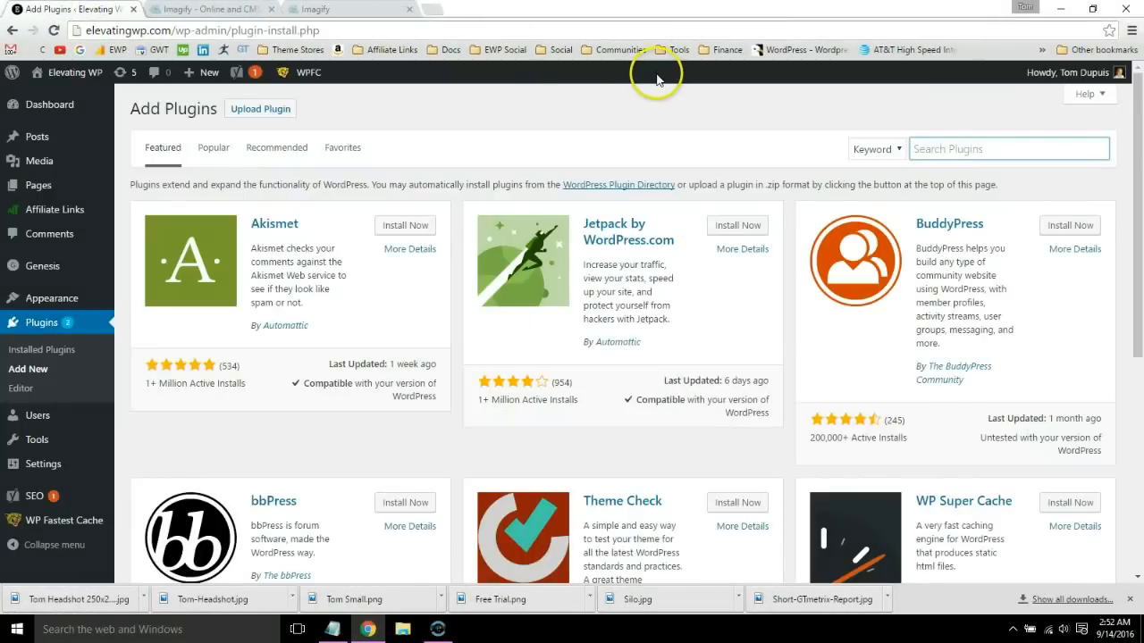
{"action": "type", "text": "ima"}
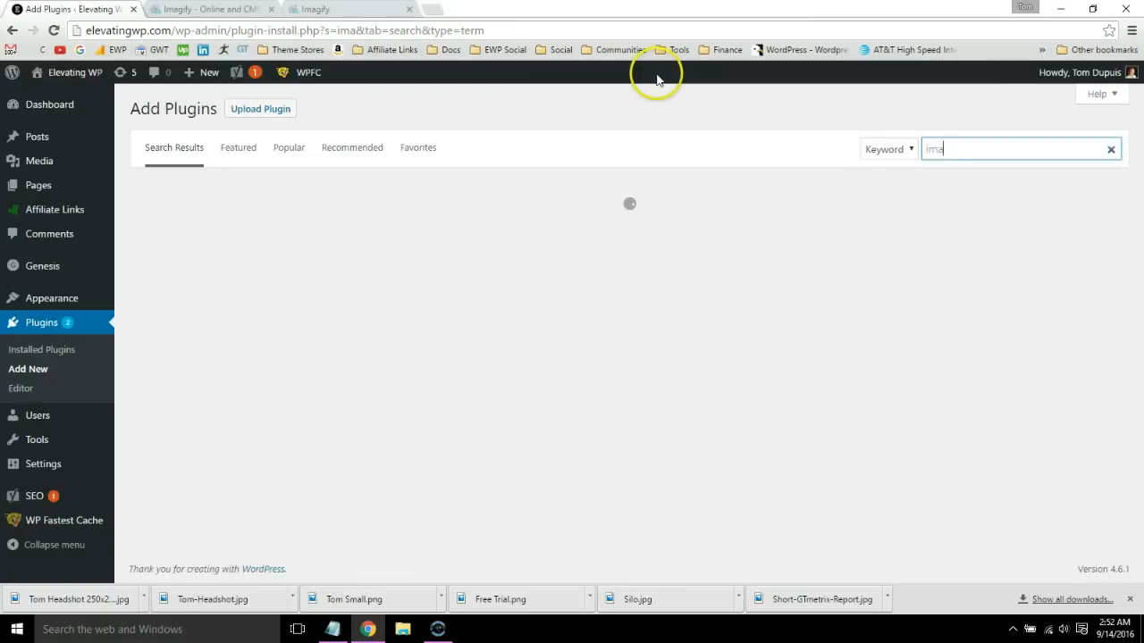
{"action": "left_click", "coordinate": [402, 222]}
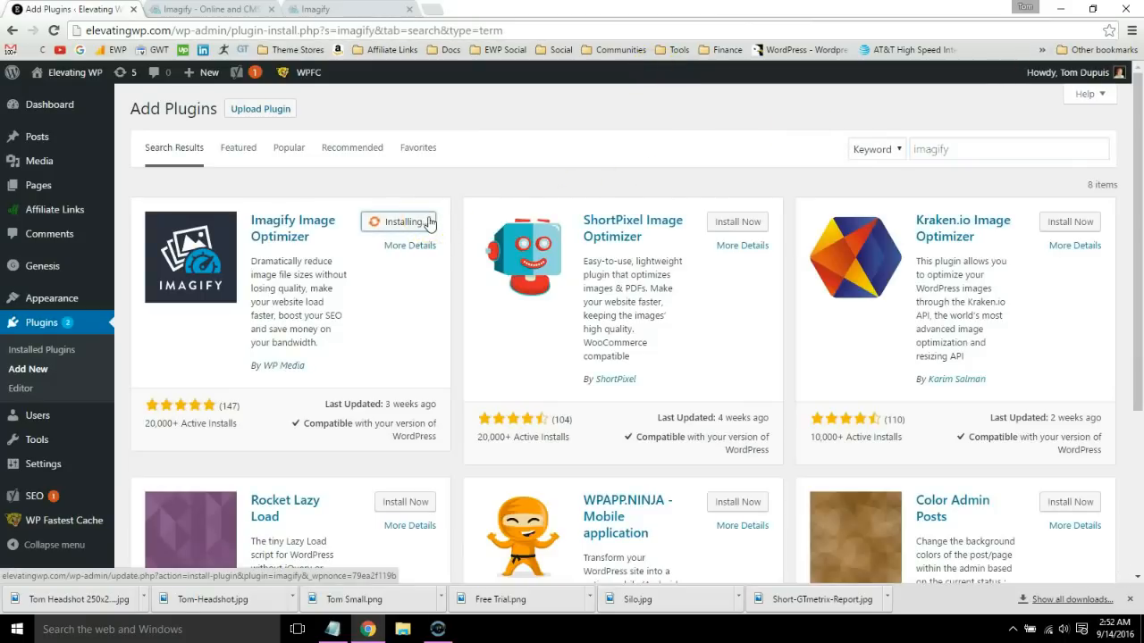
{"action": "left_click", "coordinate": [400, 222]}
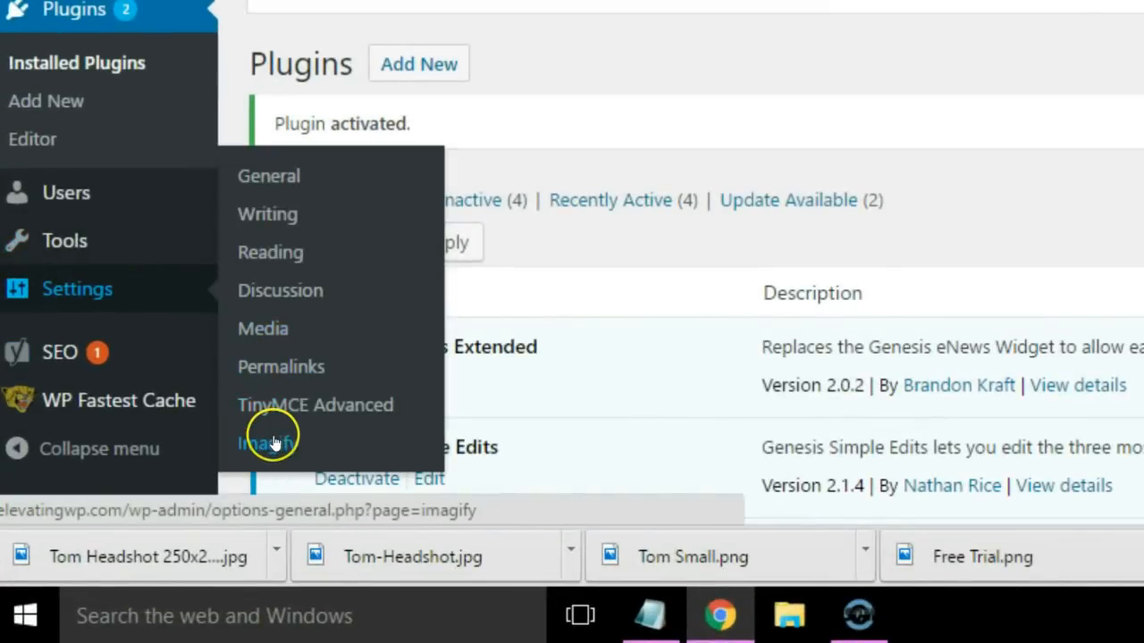
Enter the Imagify API key in Settings > Imagify and save it
{"action": "left_click", "coordinate": [268, 437]}
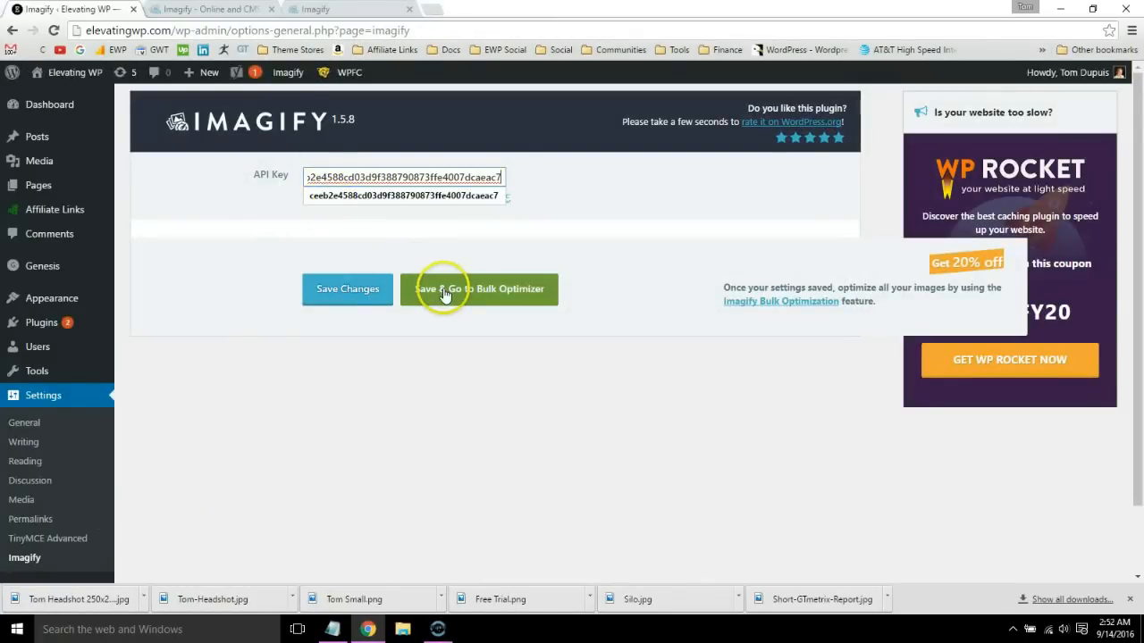
{"action": "left_click", "coordinate": [445, 289]}
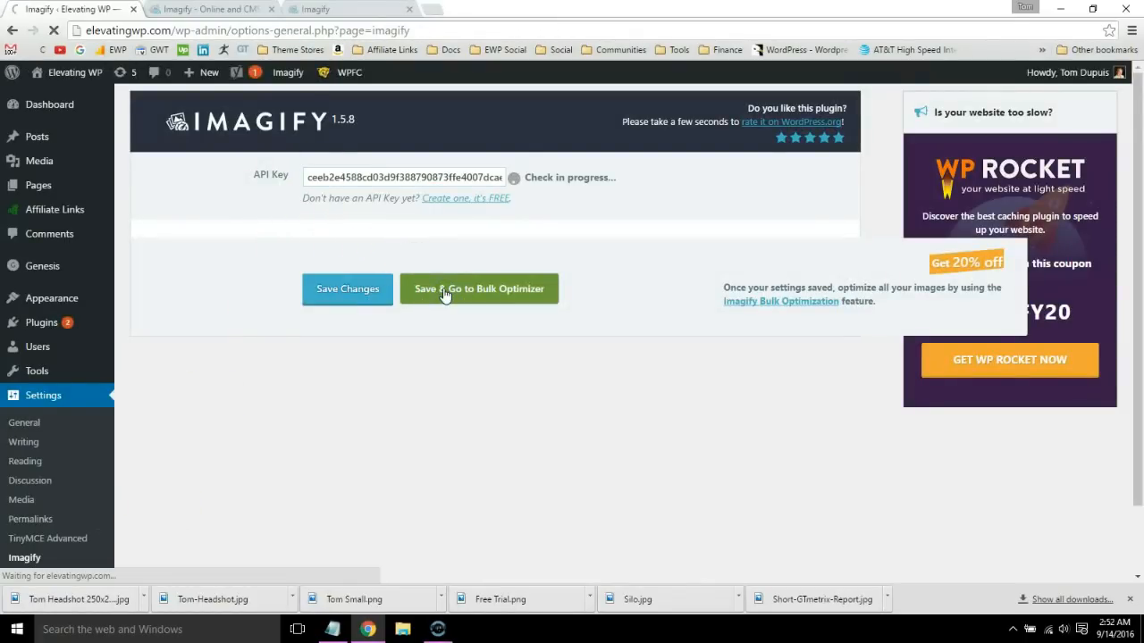
{"action": "left_click", "coordinate": [479, 289]}
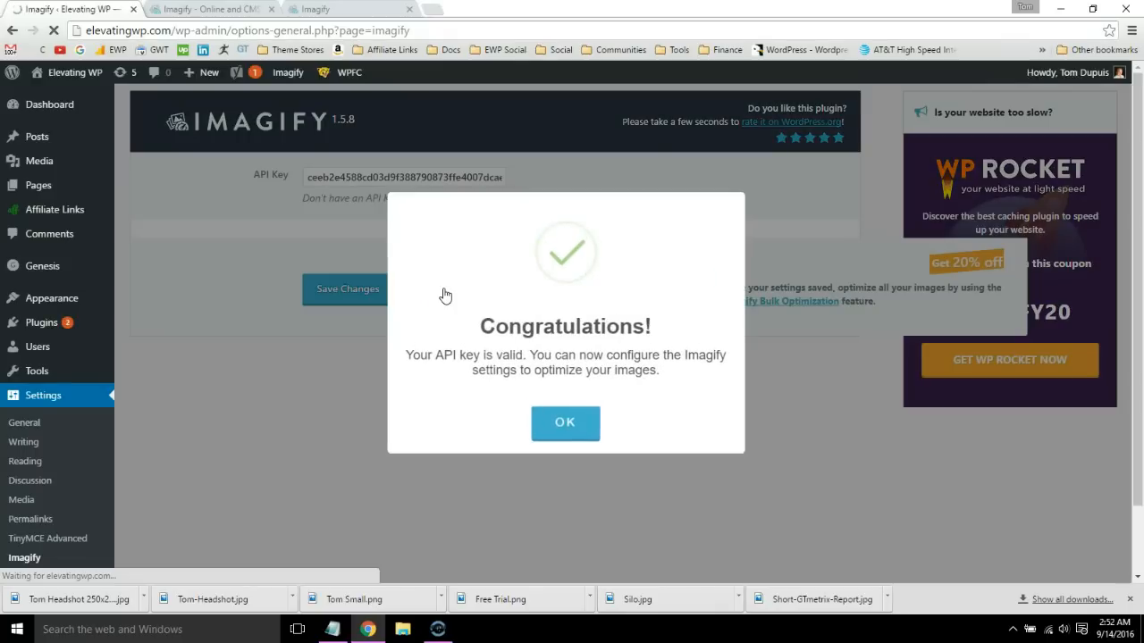
{"action": "left_click", "coordinate": [564, 424]}
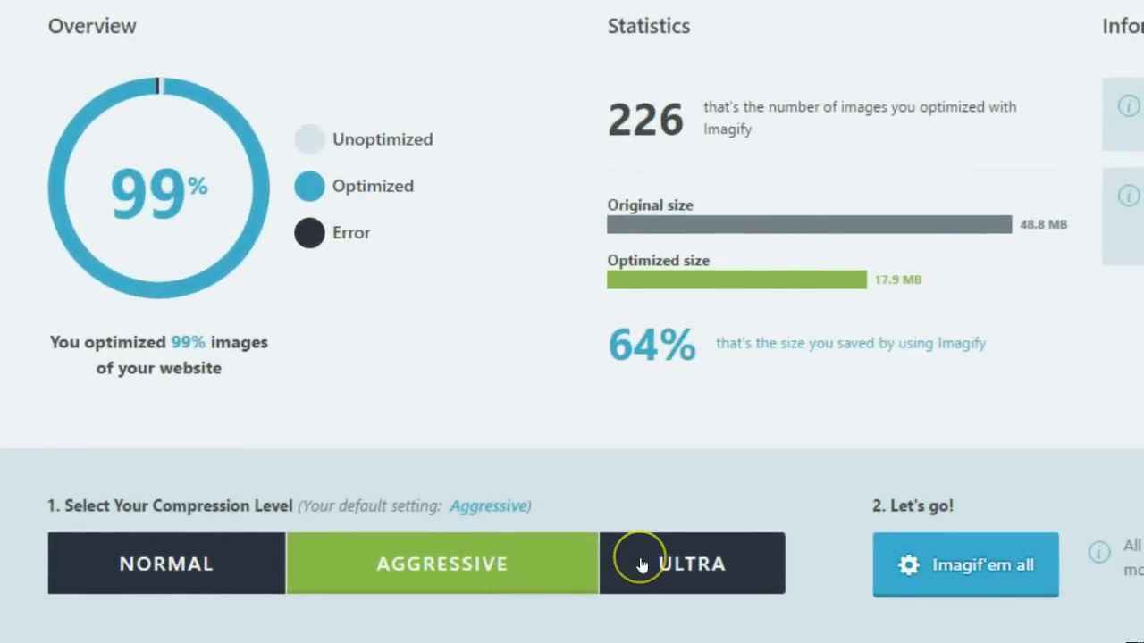
{"action": "mouse_move", "coordinate": [443, 567]}
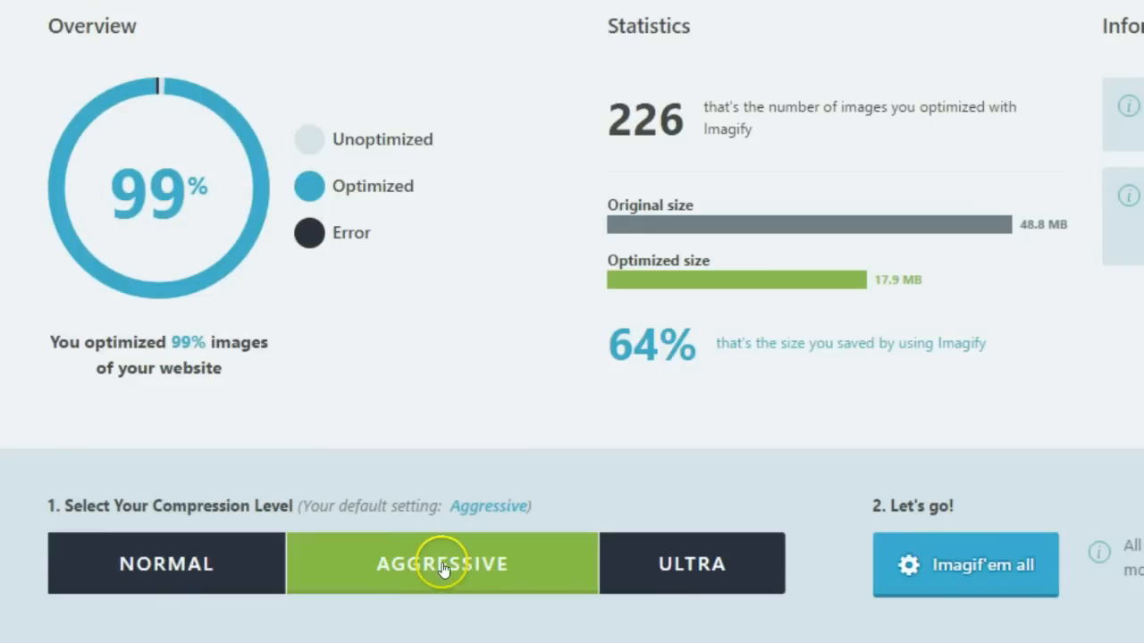
Bulk-optimize images at Aggressive level, saving 154.23 KB across 10 files
{"action": "left_click", "coordinate": [965, 563]}
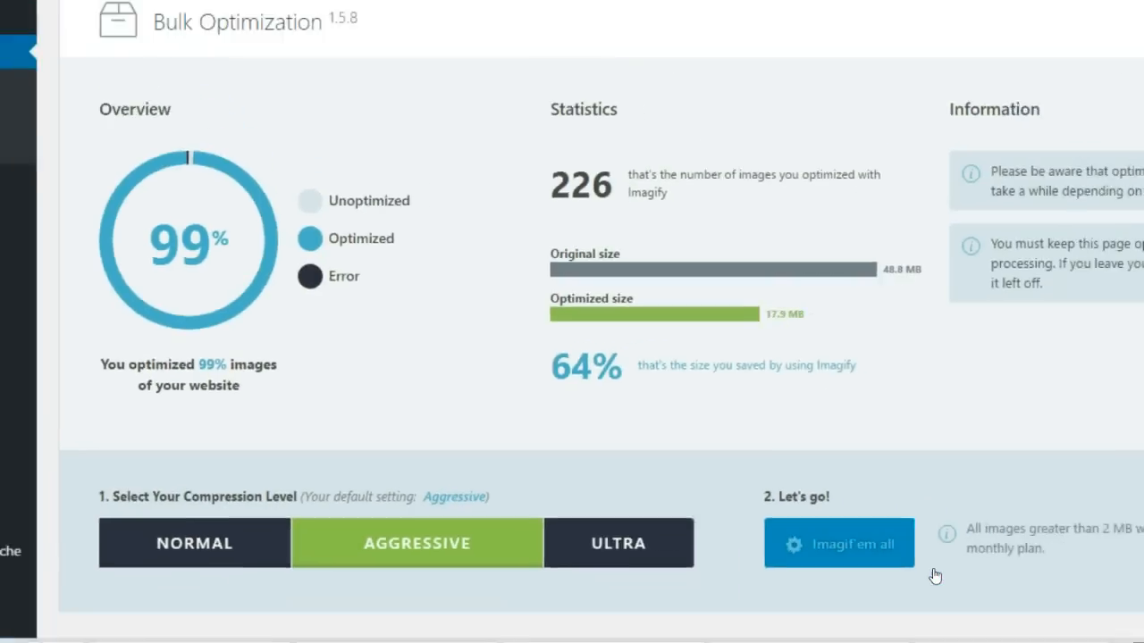
{"action": "left_click", "coordinate": [838, 542]}
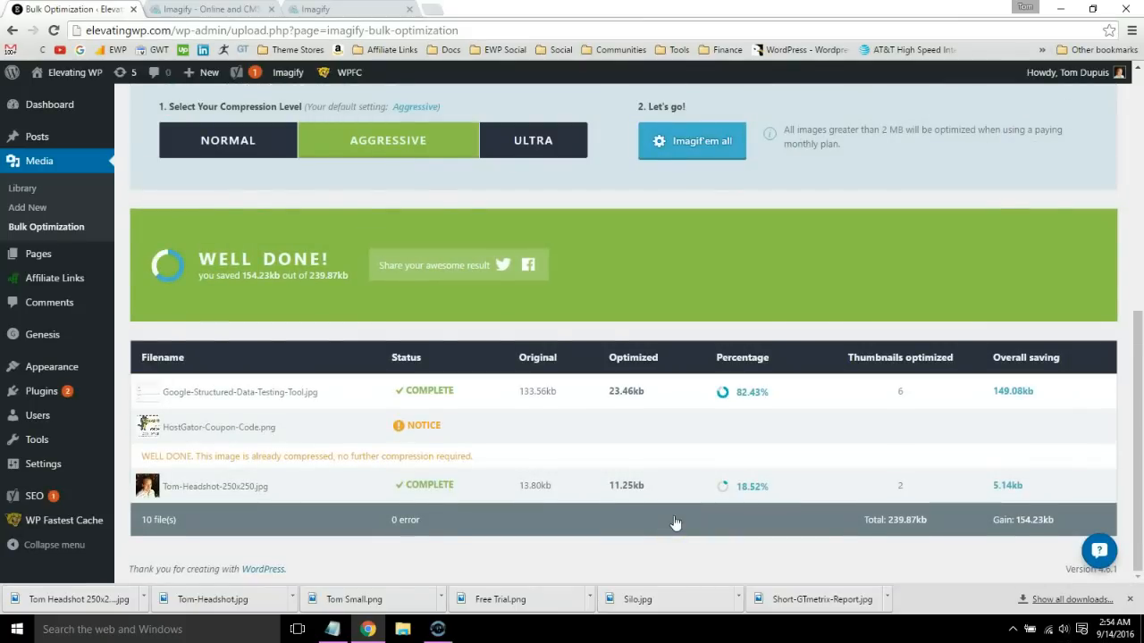
{"action": "scroll", "scroll_direction": "up", "scroll_amount": 3}
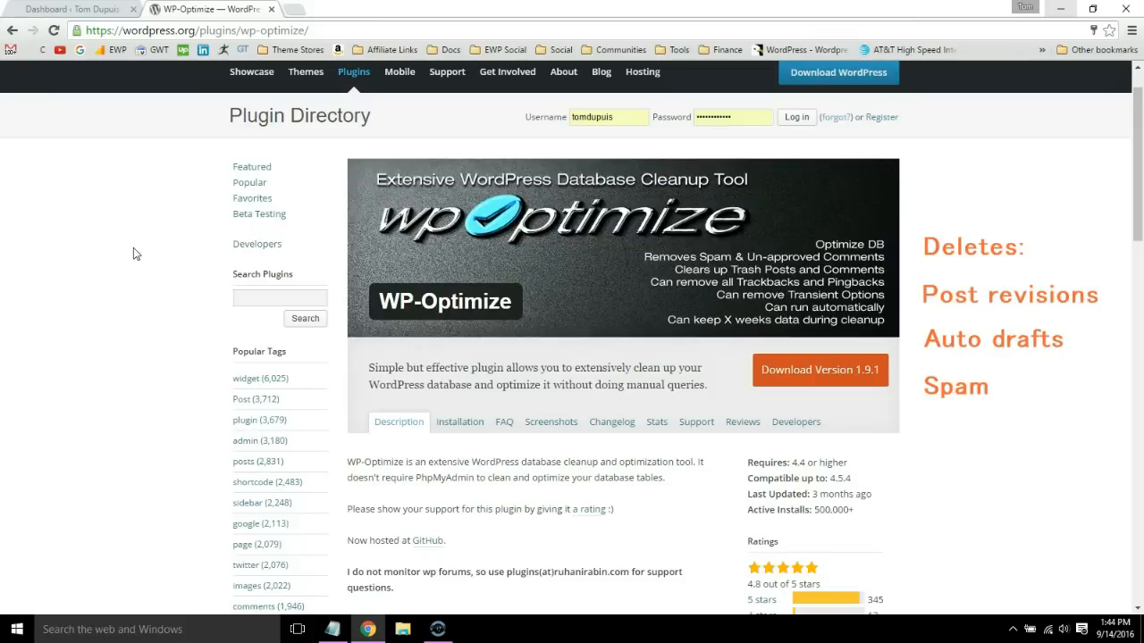
Run WP-Optimize cleanup on revisions, auto drafts and spam, keeping unapproved comments
{"action": "left_click", "coordinate": [67, 9]}
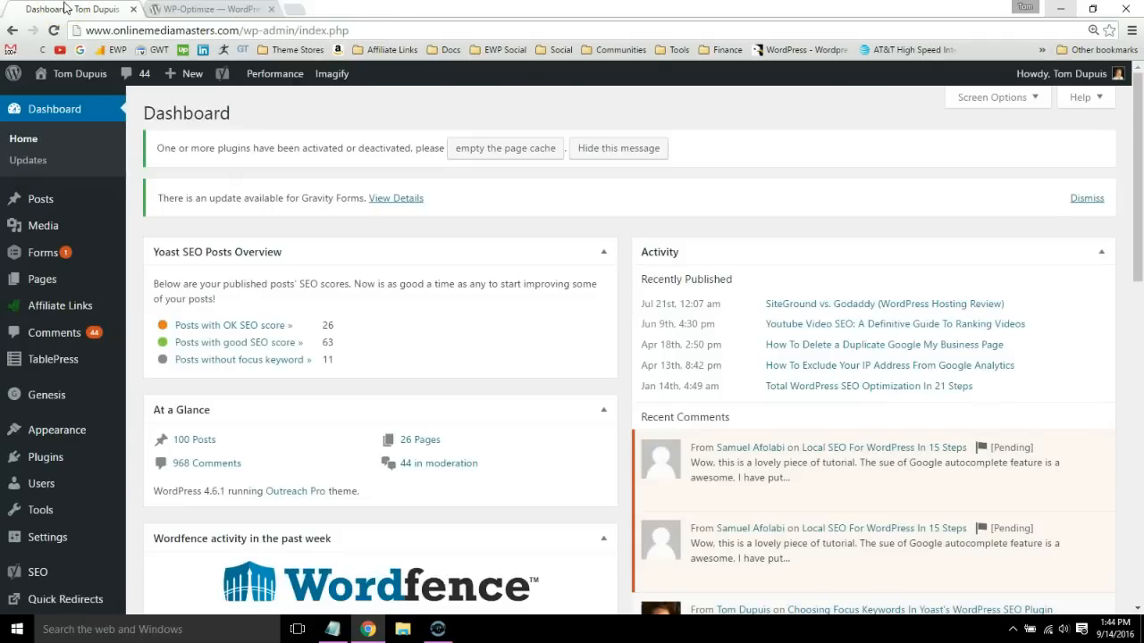
{"action": "scroll", "scroll_direction": "down", "scroll_amount": 3}
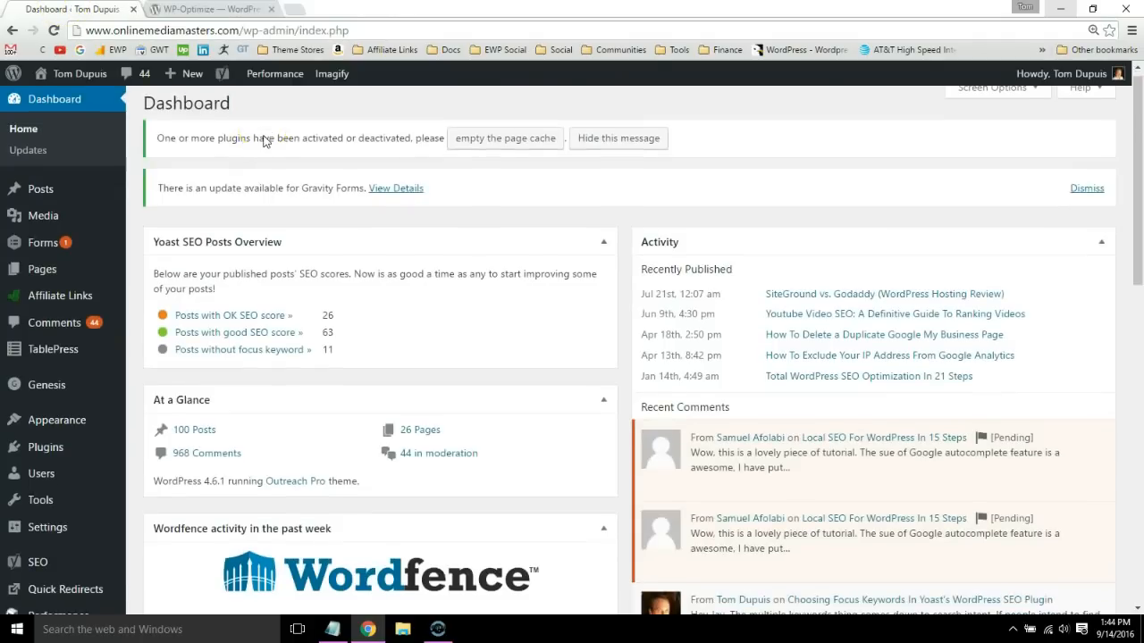
{"action": "scroll", "scroll_direction": "down", "scroll_amount": 3}
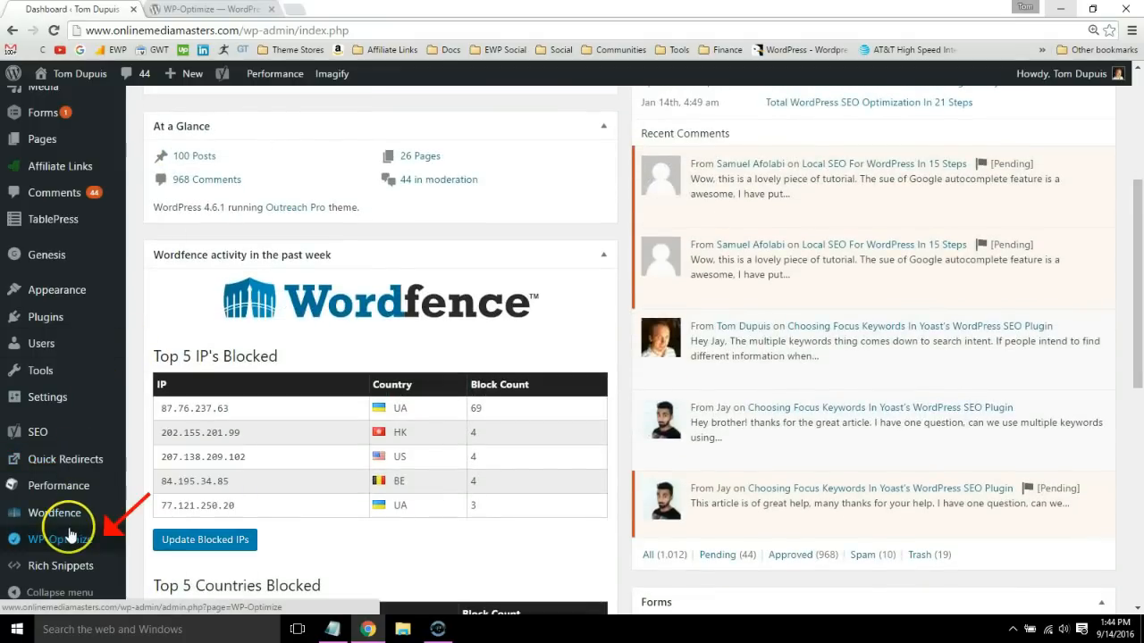
{"action": "left_click", "coordinate": [56, 539]}
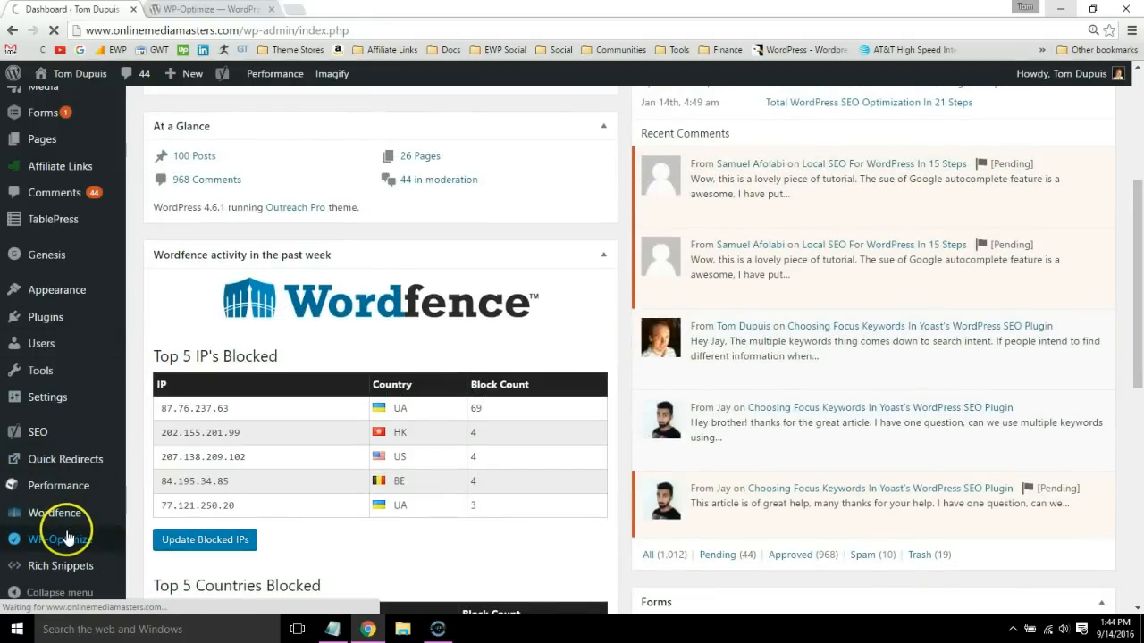
{"action": "left_click", "coordinate": [66, 538]}
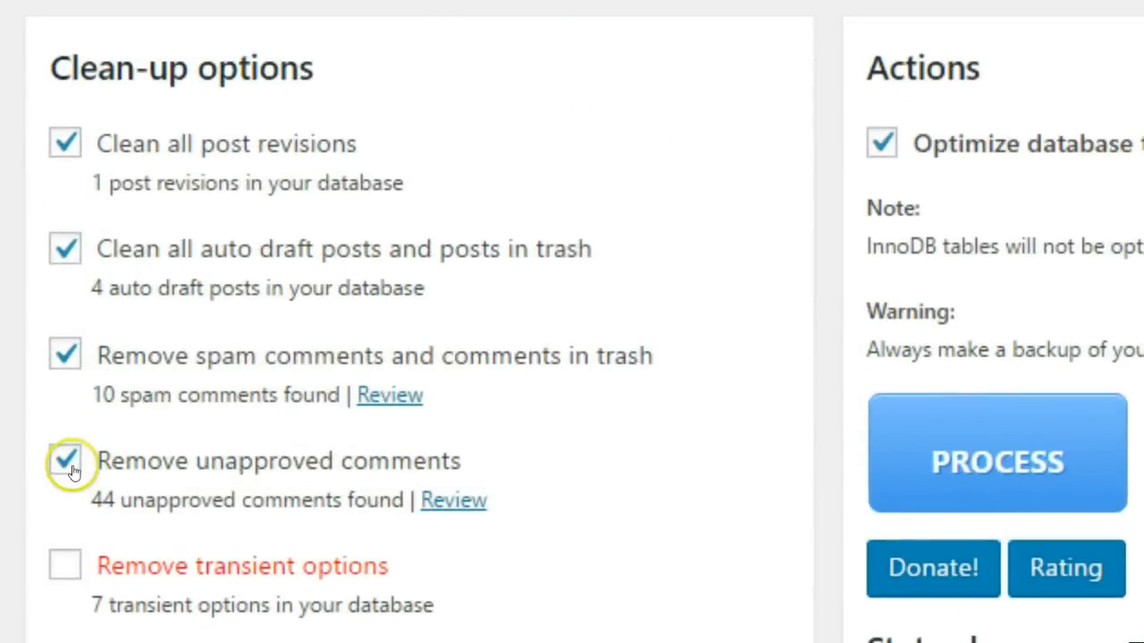
{"action": "left_click", "coordinate": [64, 462]}
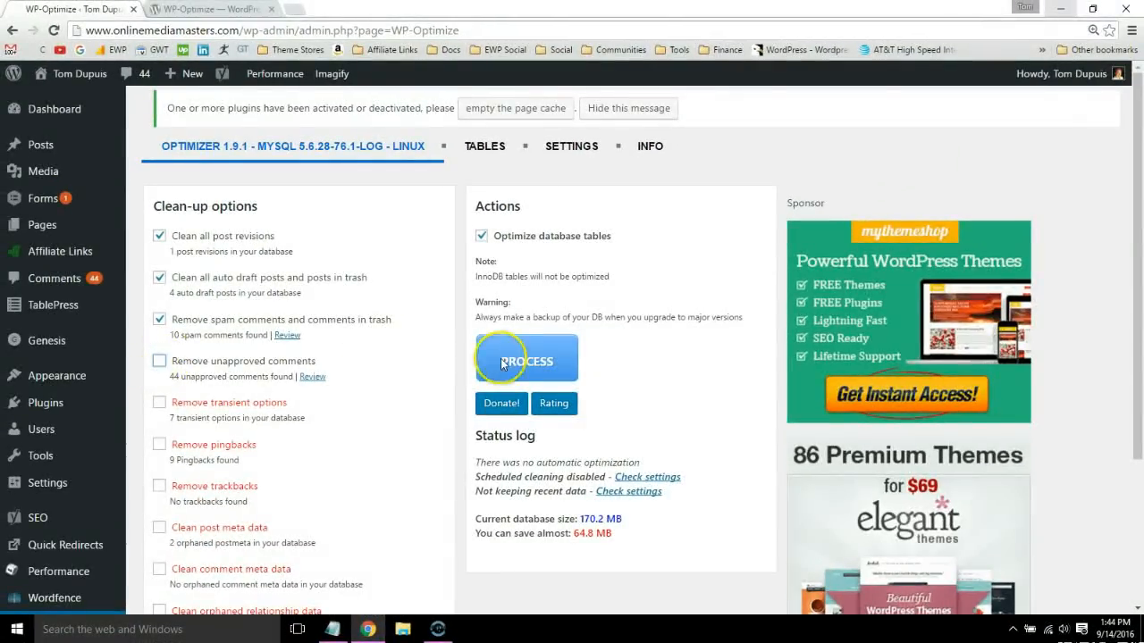
{"action": "left_click", "coordinate": [526, 358]}
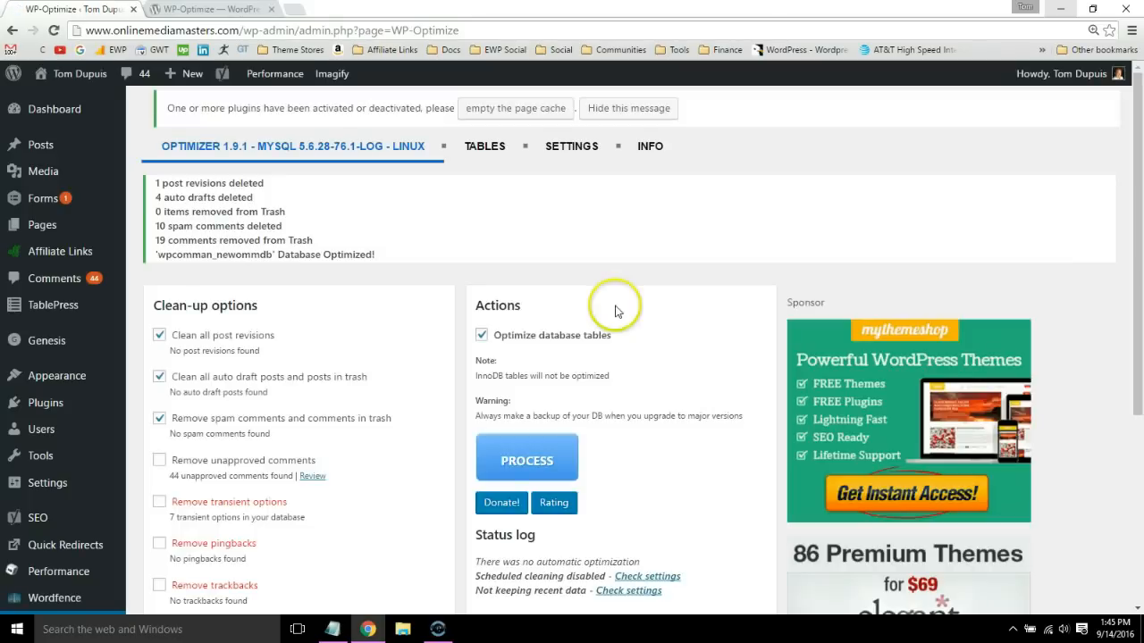
{"action": "mouse_move", "coordinate": [617, 311]}
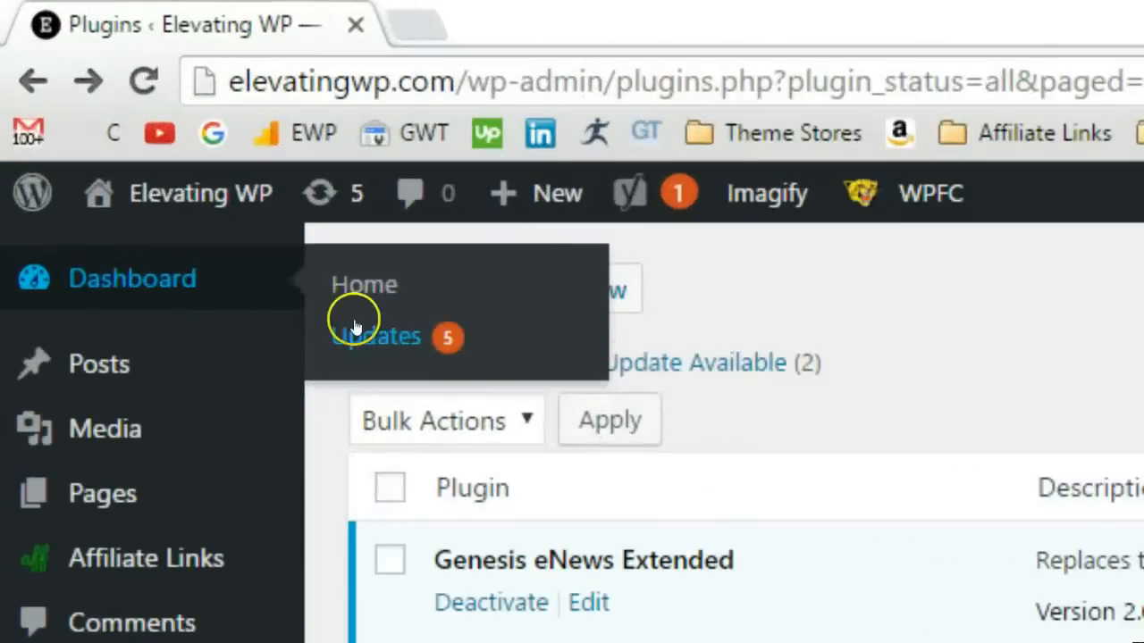
Update all listed plugins, Ninja Forms and Q2W3 Fixed Widget, then return to the dashboard
{"action": "left_click", "coordinate": [373, 336]}
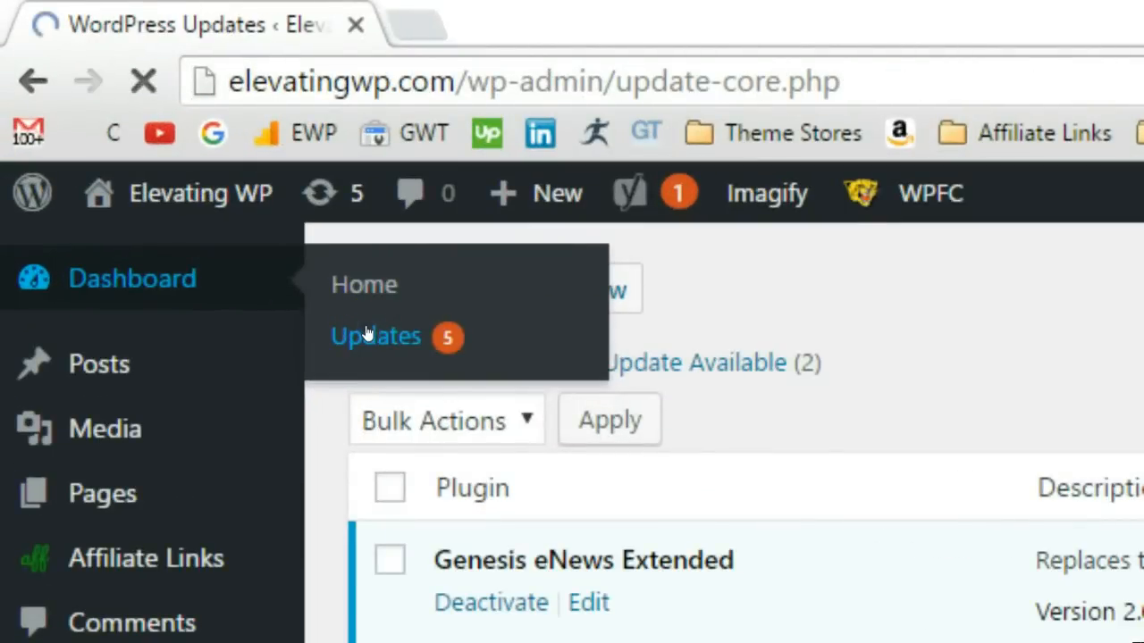
{"action": "left_click", "coordinate": [375, 336]}
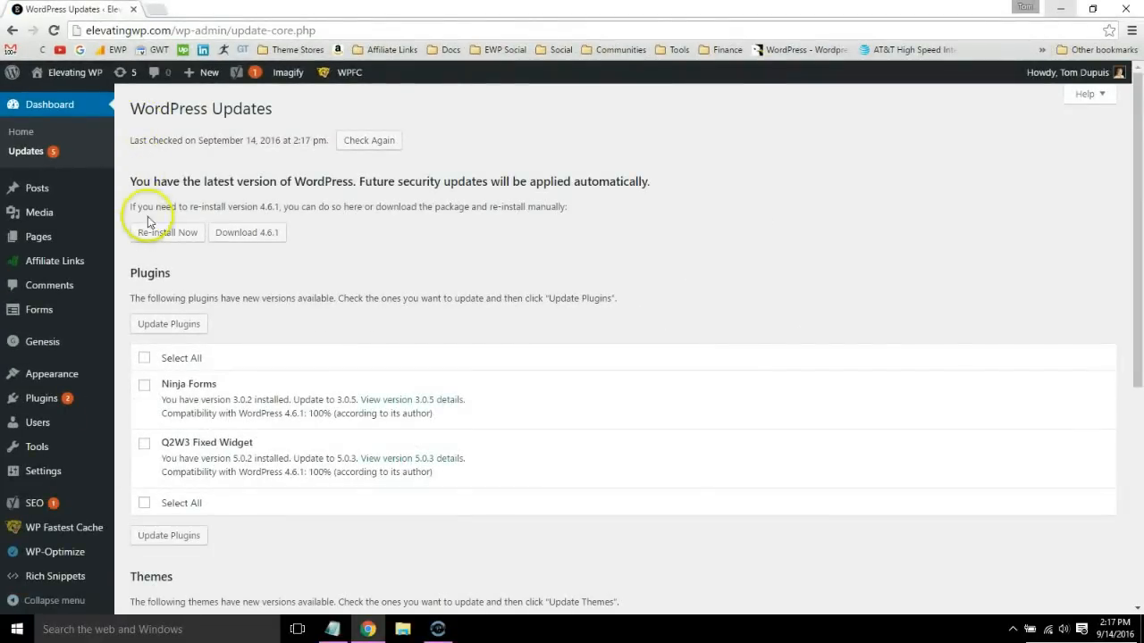
{"action": "left_click", "coordinate": [144, 357]}
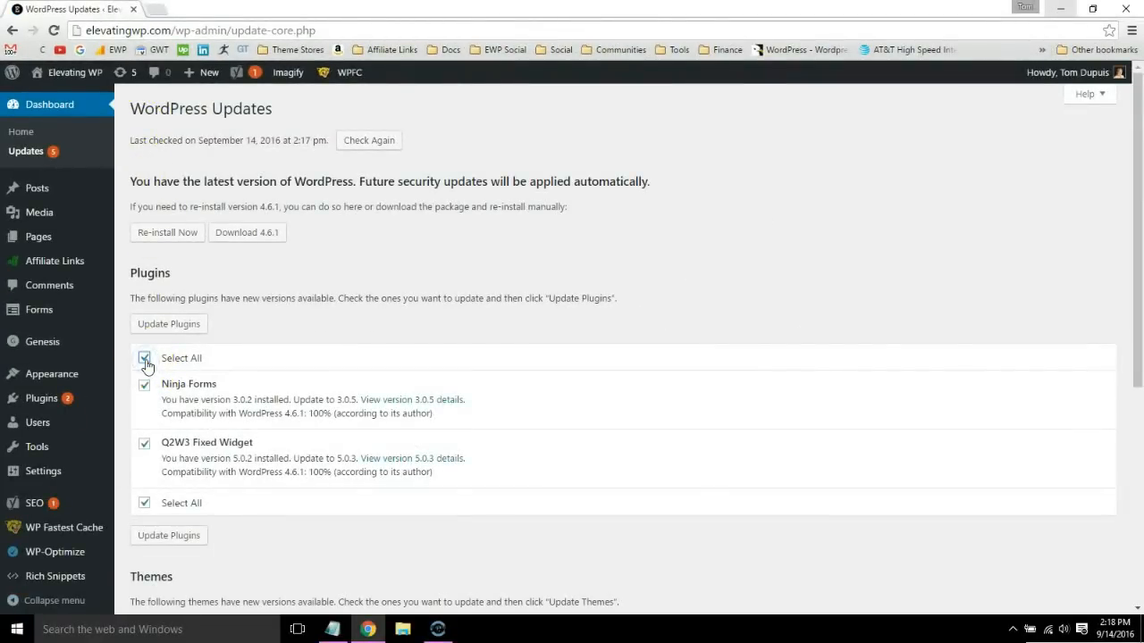
{"action": "scroll", "scroll_direction": "down", "scroll_amount": 3}
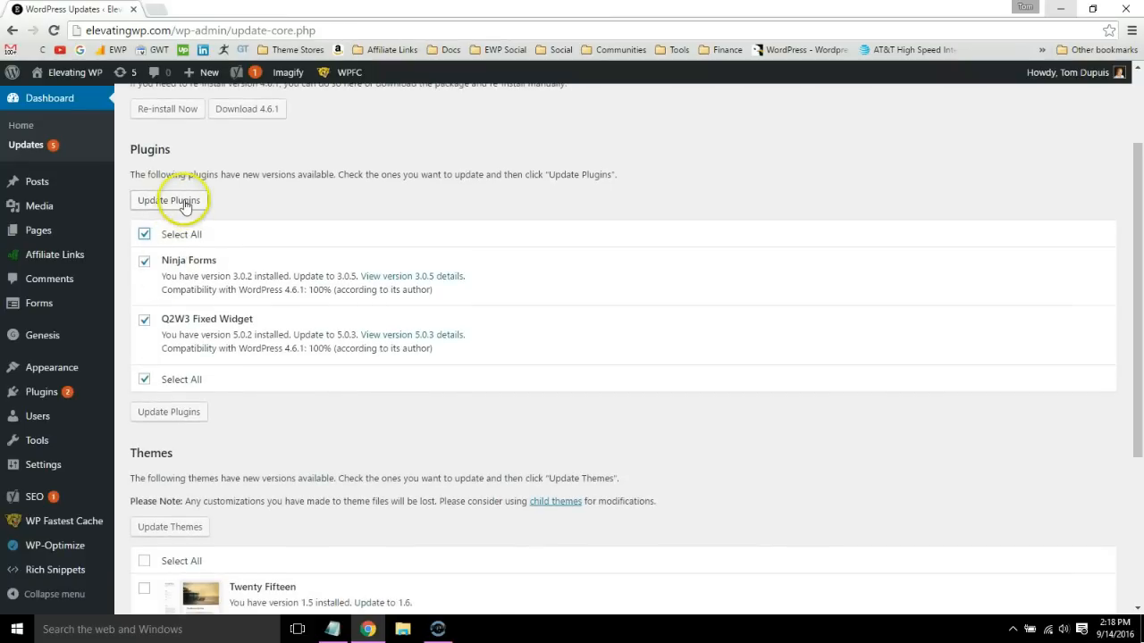
{"action": "left_click", "coordinate": [168, 199]}
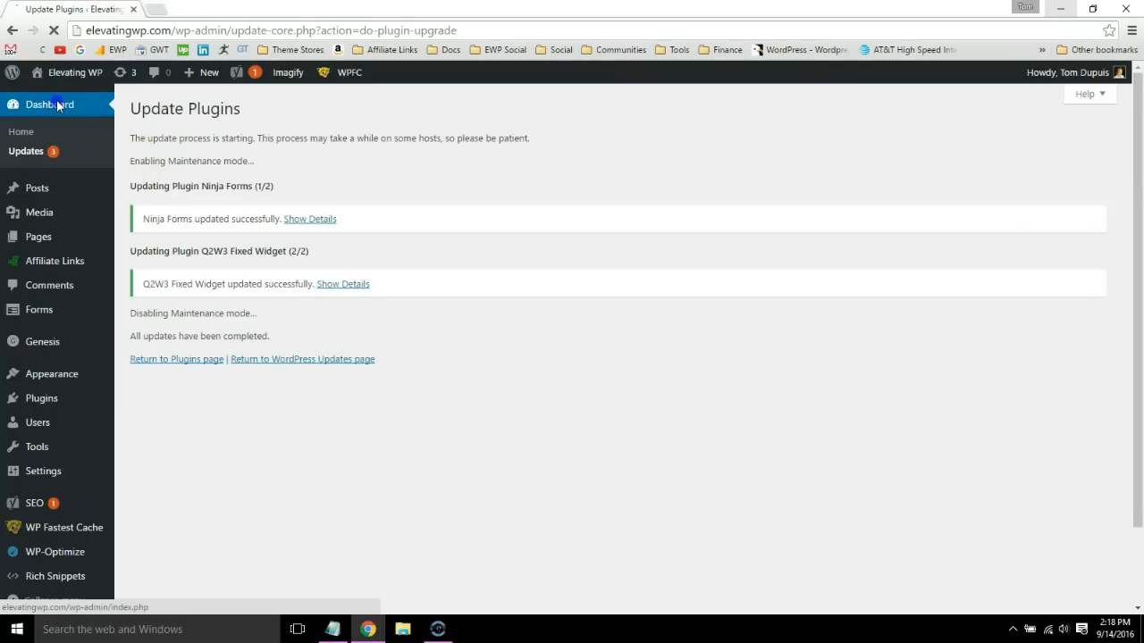
{"action": "left_click", "coordinate": [50, 103]}
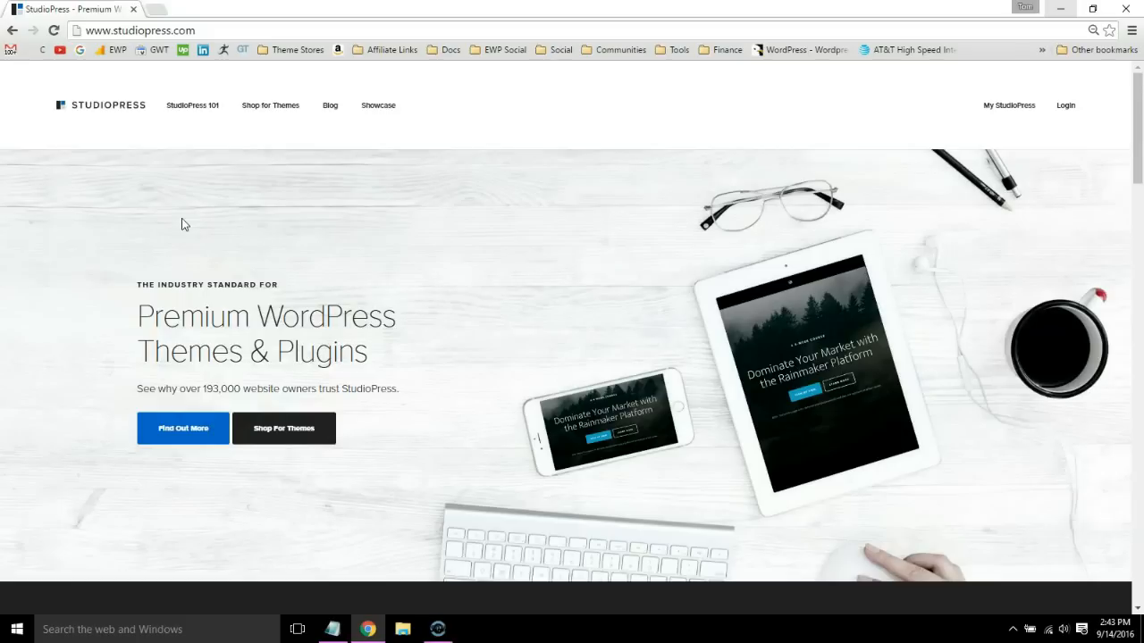
{"action": "mouse_move", "coordinate": [166, 230]}
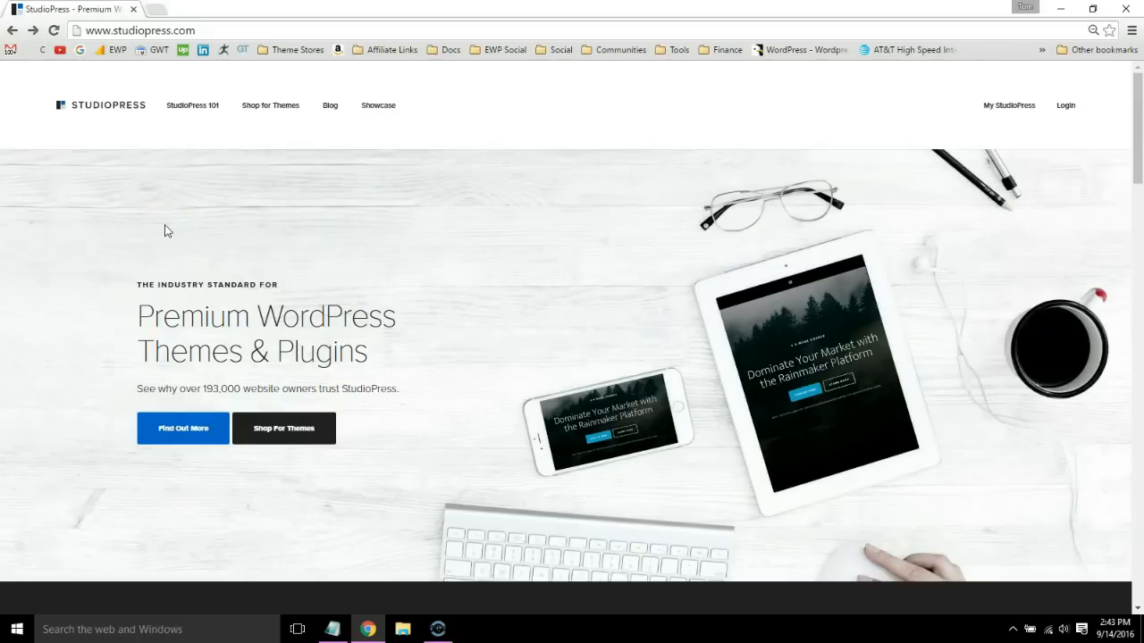
Open StudioPress's Shop for Themes page and scroll through Atmosphere Pro, Elegance and Altitude
{"action": "left_click", "coordinate": [263, 106]}
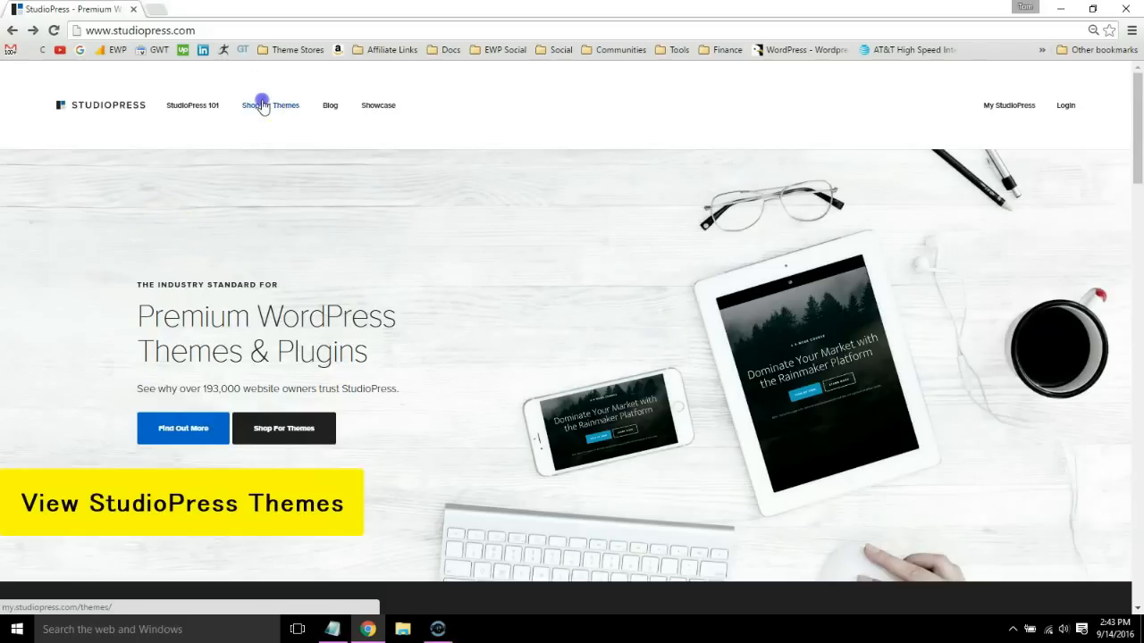
{"action": "left_click", "coordinate": [263, 105]}
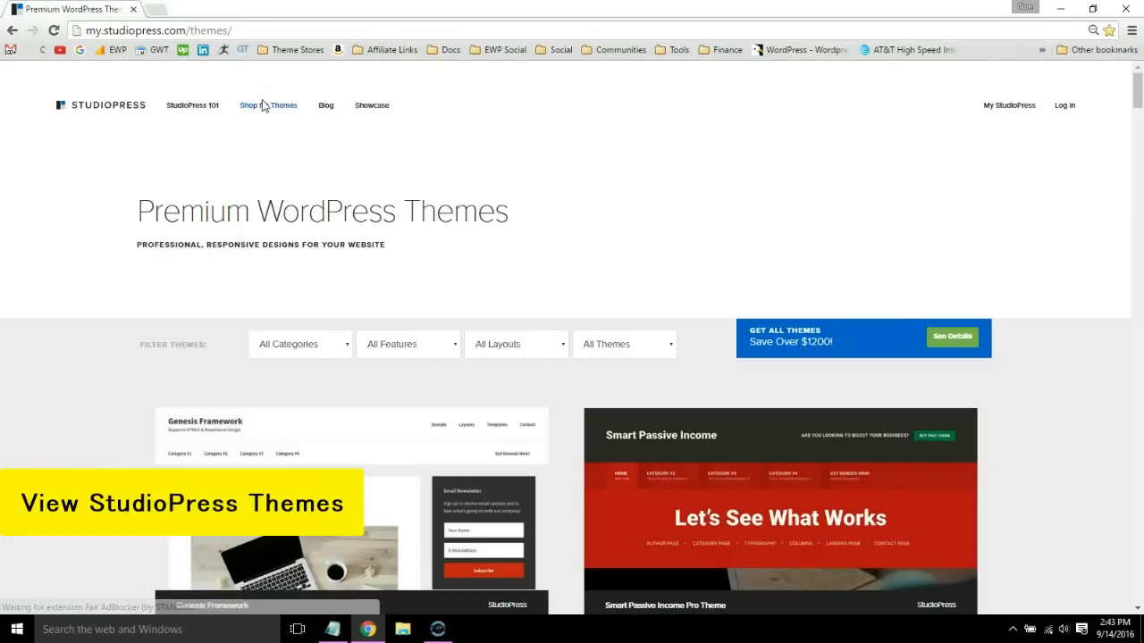
{"action": "mouse_move", "coordinate": [262, 107]}
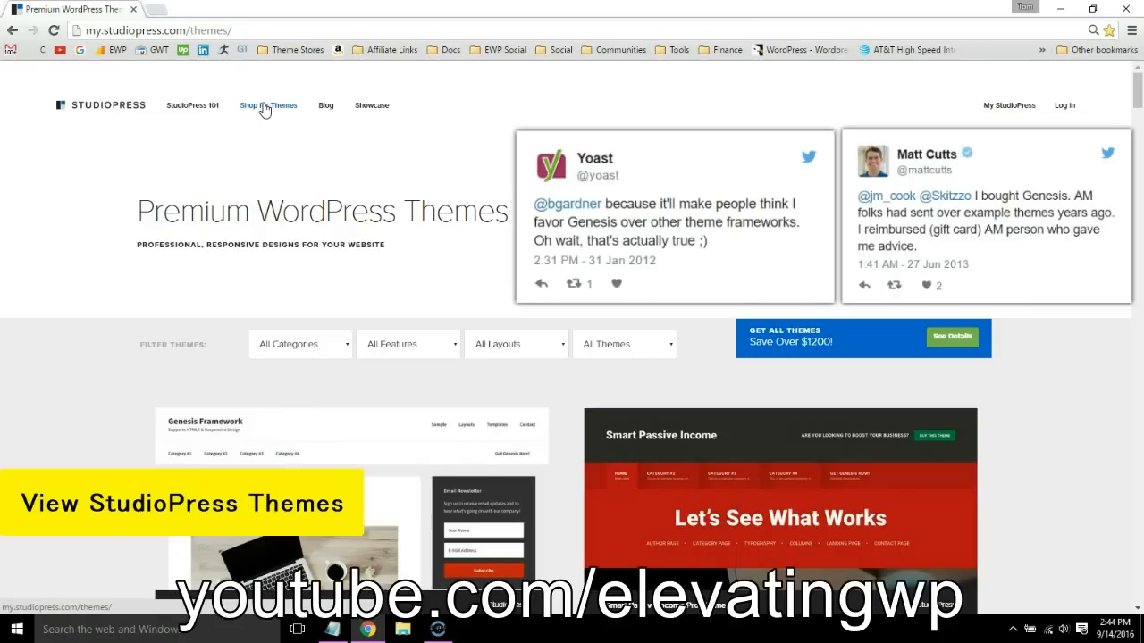
{"action": "scroll", "scroll_direction": "down", "scroll_amount": 3}
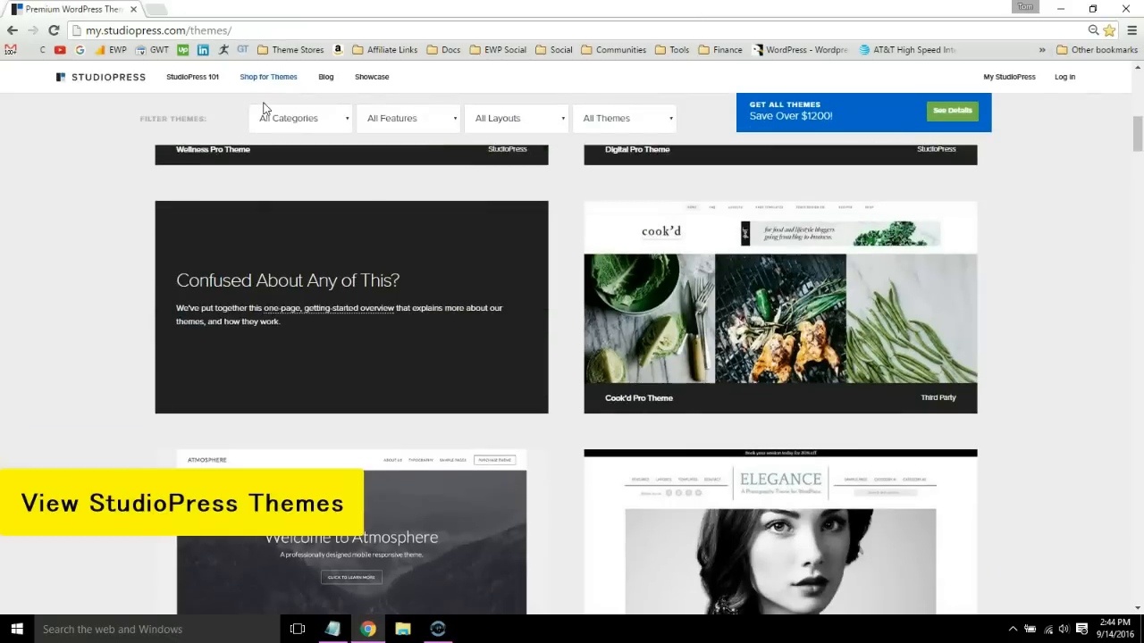
{"action": "scroll", "scroll_direction": "down", "scroll_amount": 3}
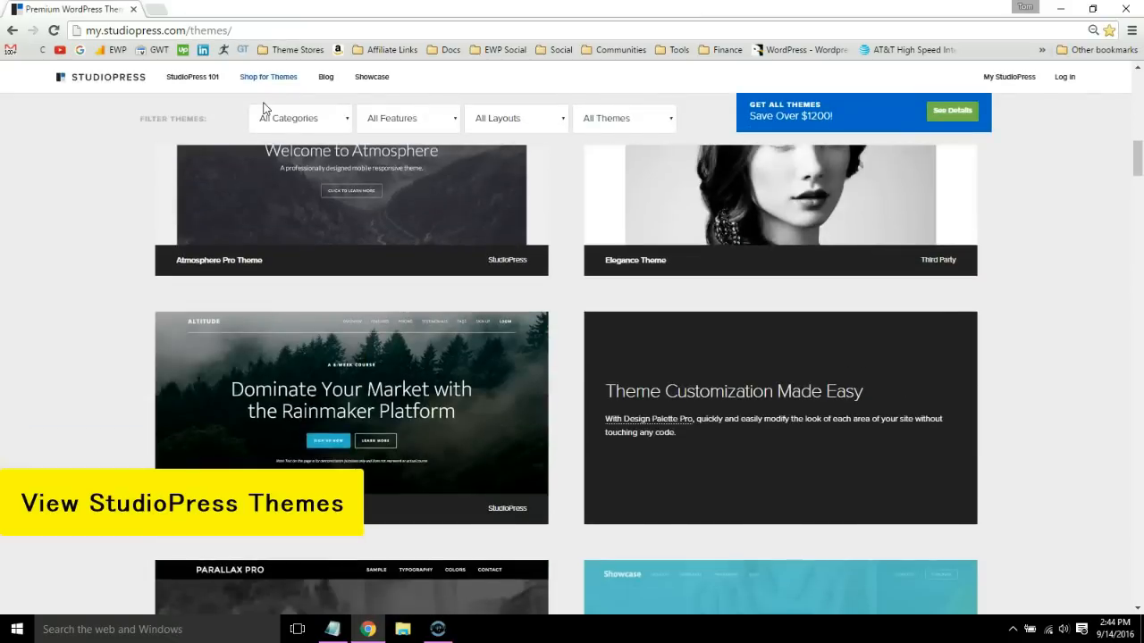